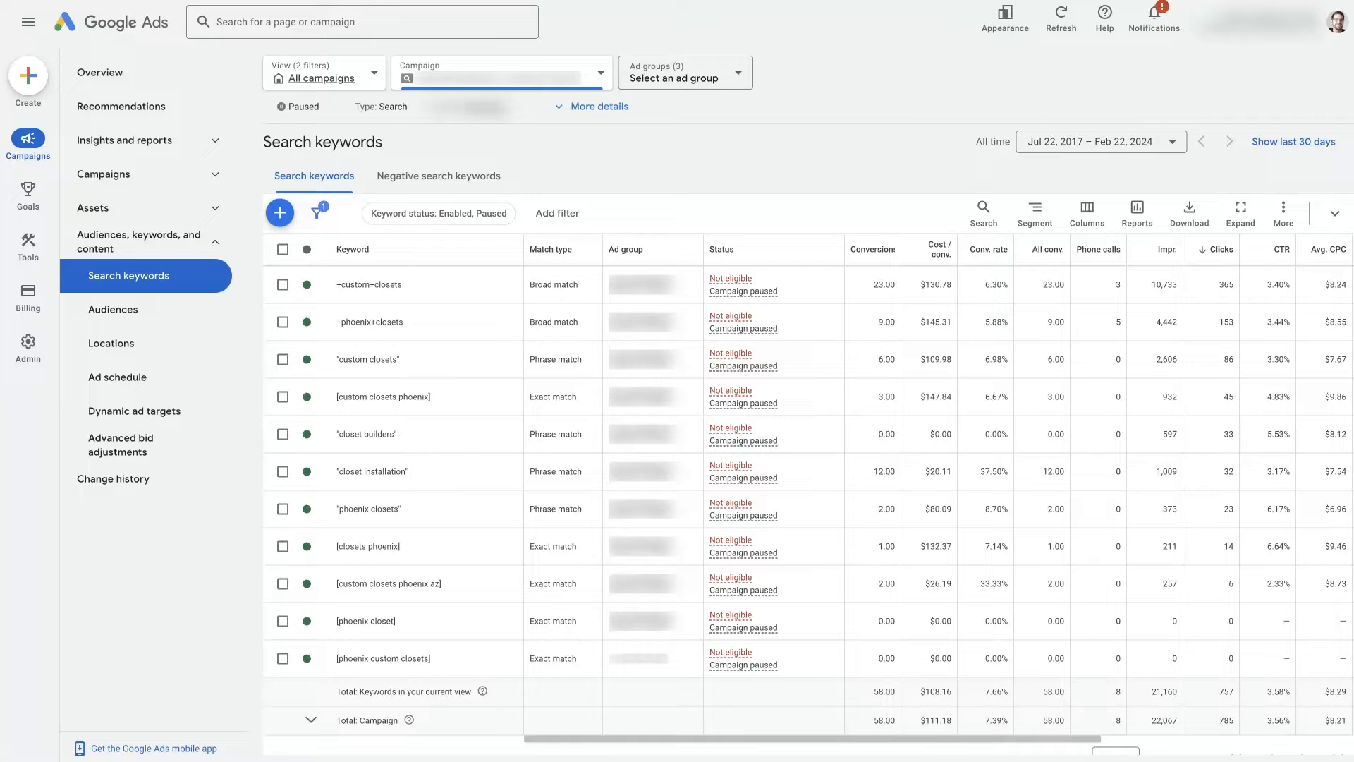
mouse_move(546, 371)
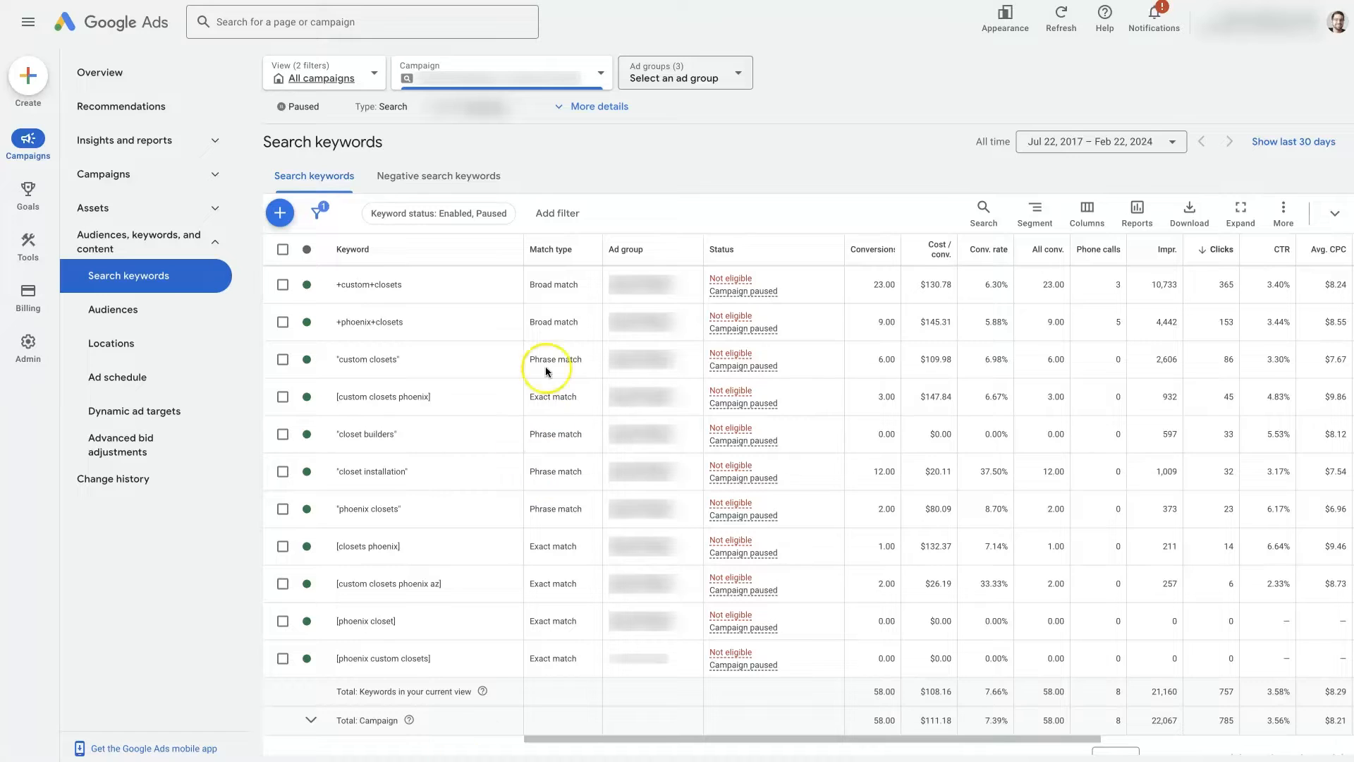
mouse_move(526, 584)
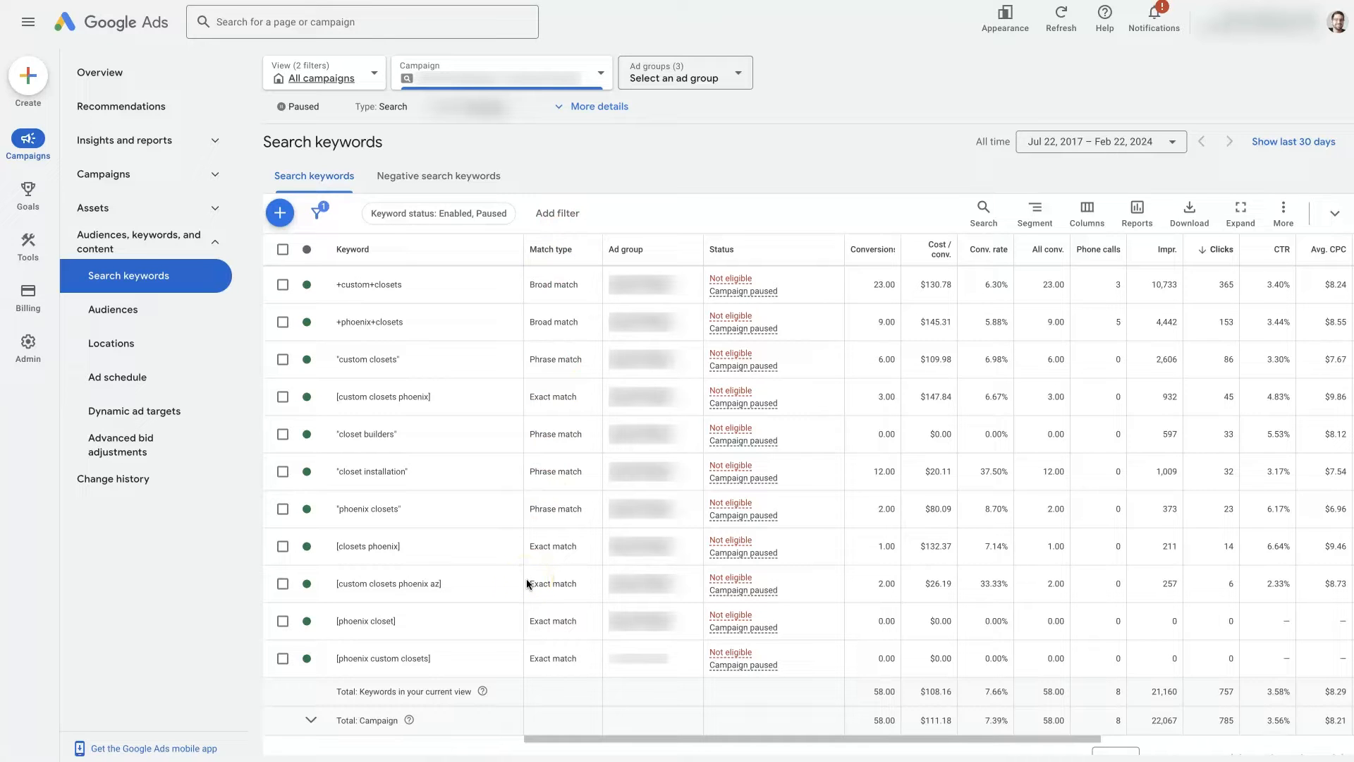
mouse_move(504, 291)
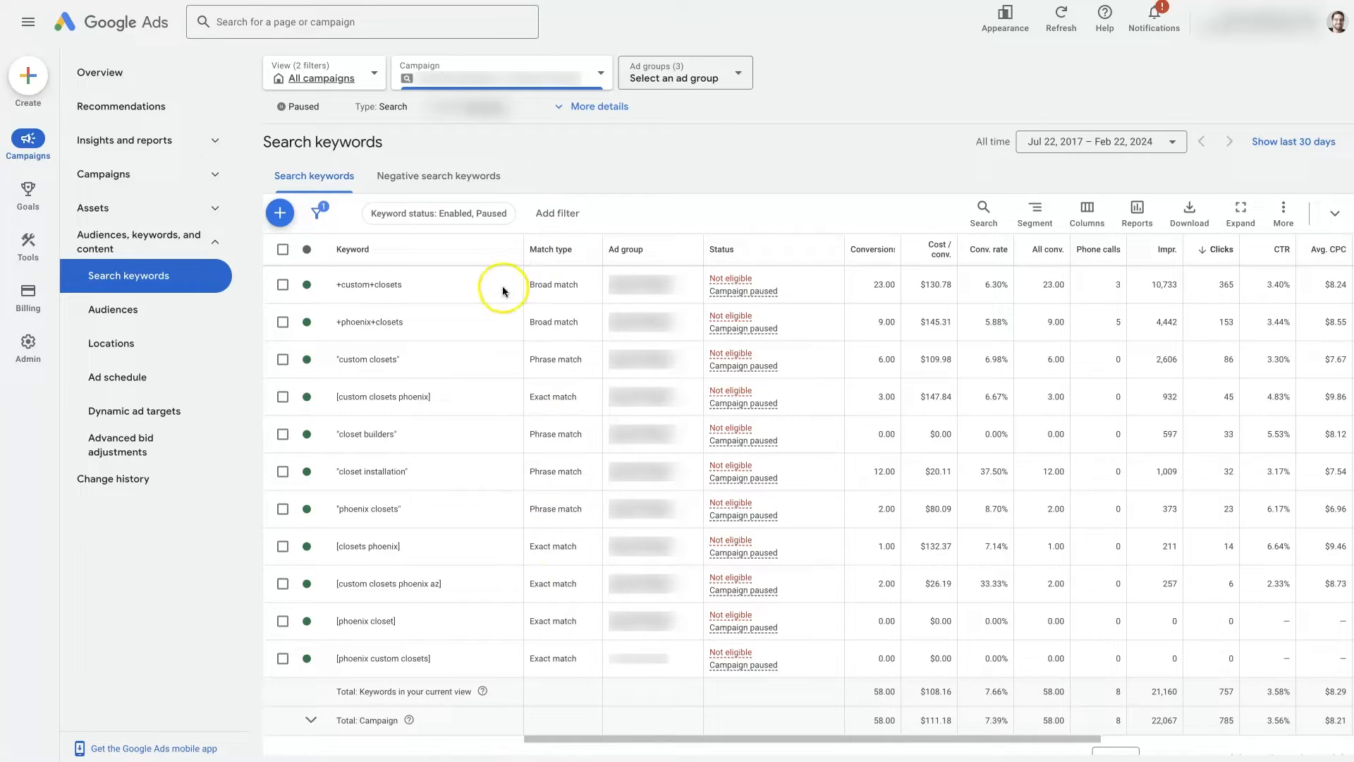
mouse_move(576, 610)
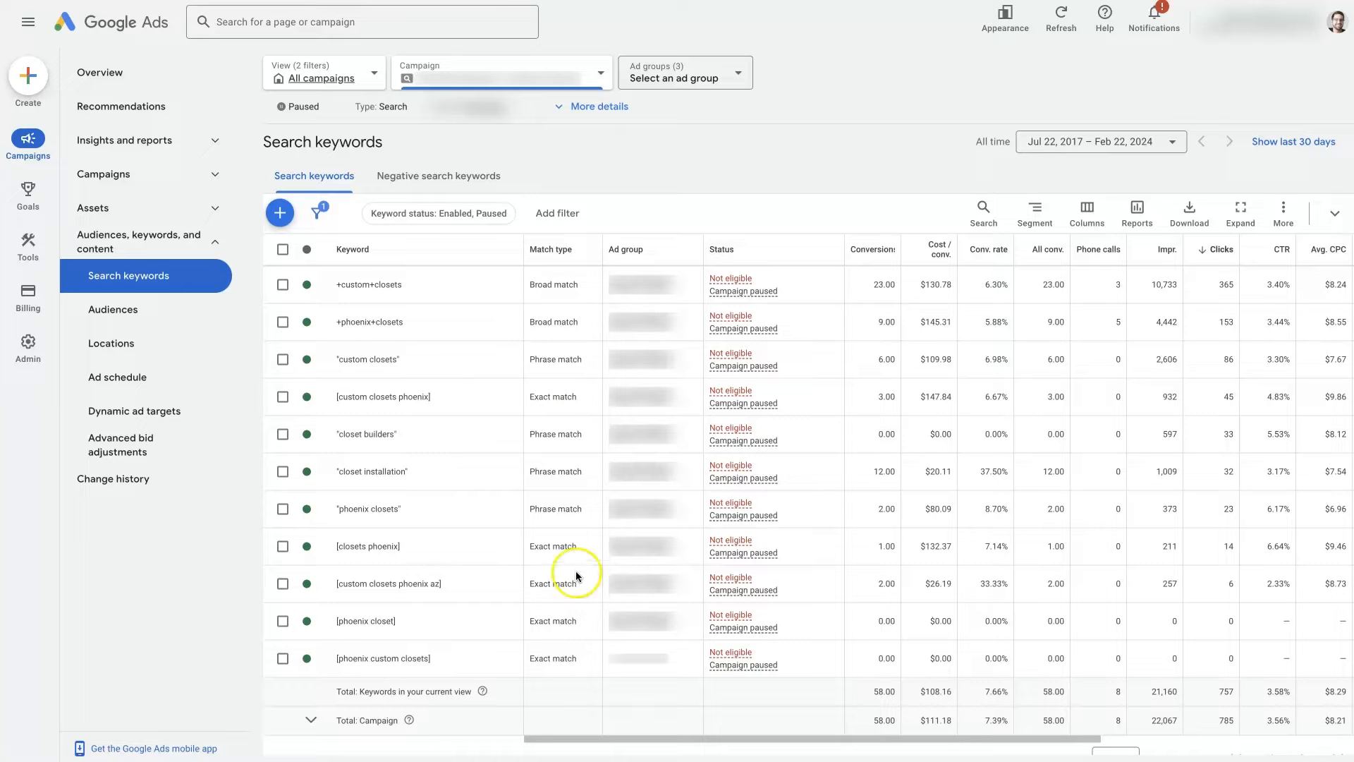
mouse_move(574, 577)
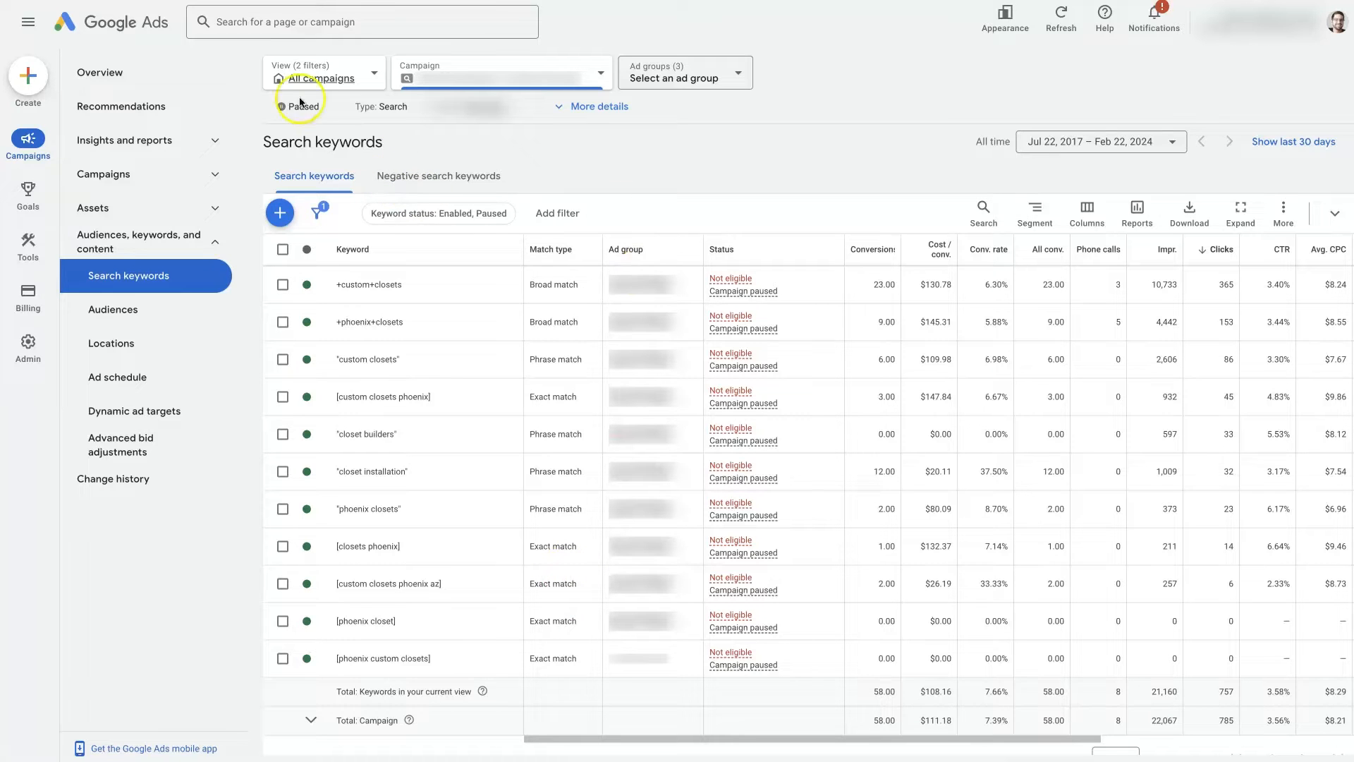
mouse_move(718, 204)
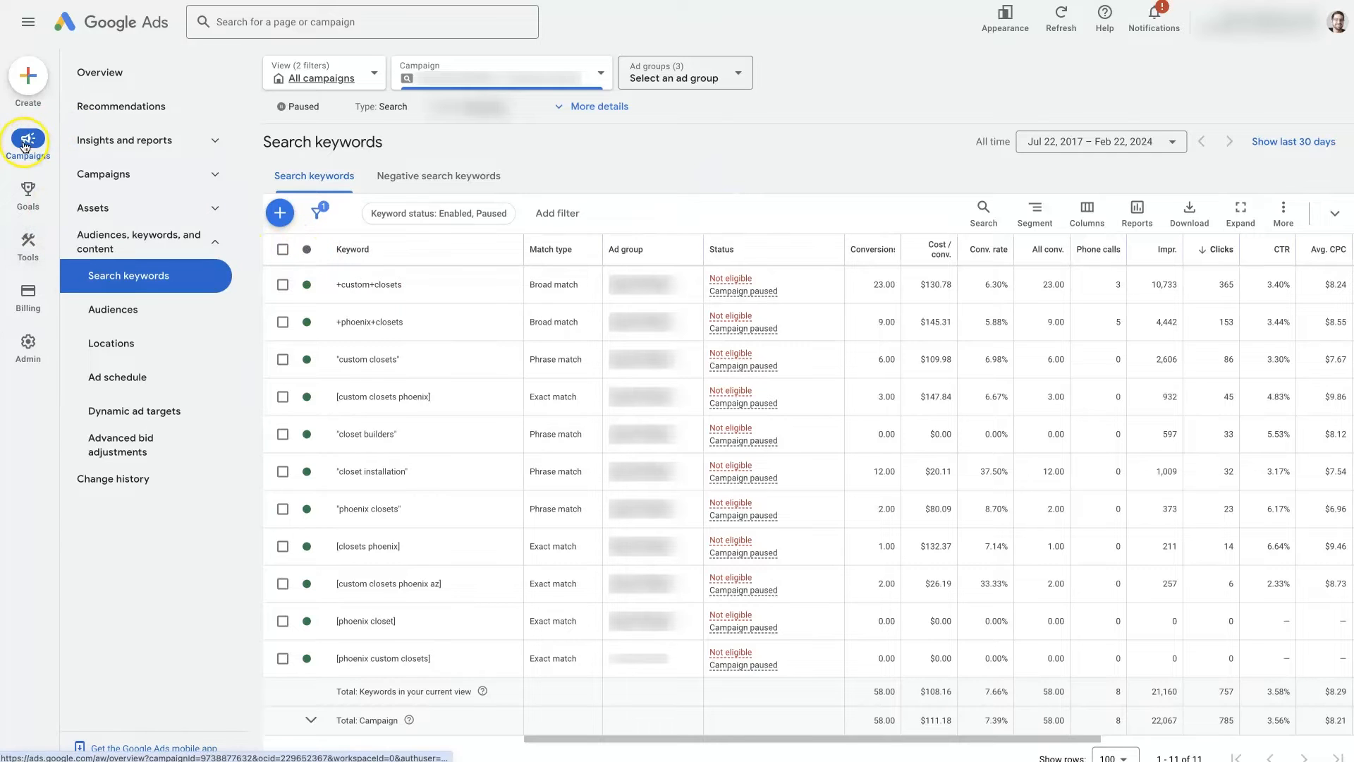
mouse_move(28, 141)
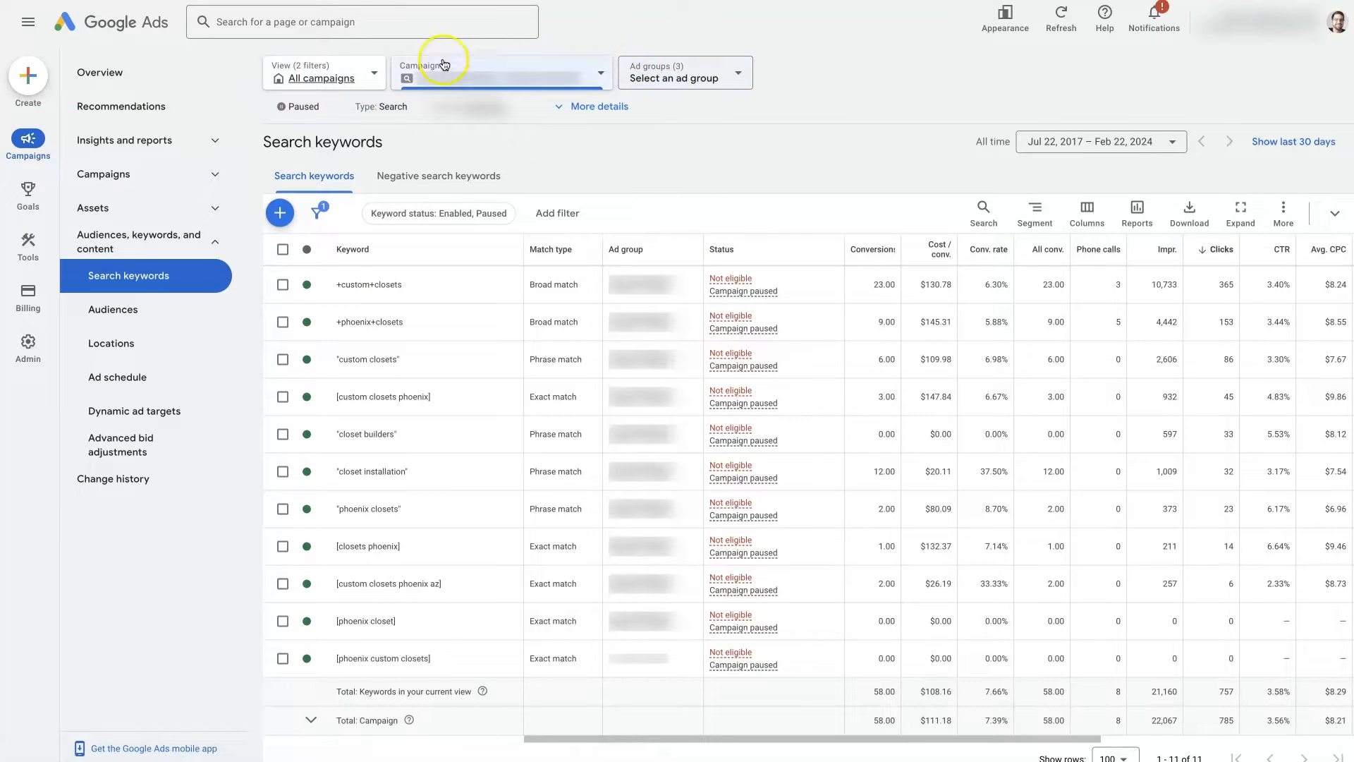
mouse_move(170, 202)
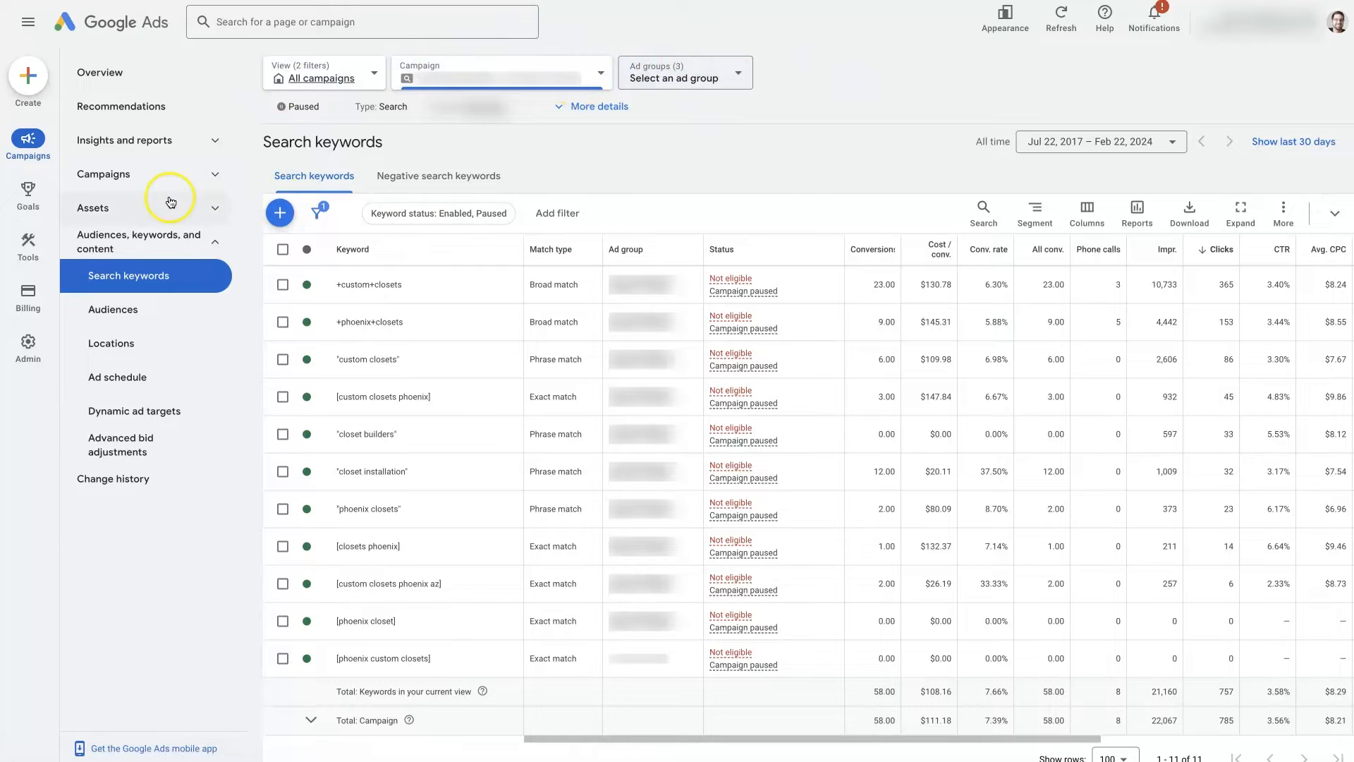
Sort the Search keywords table by Match type to group broad, phrase and exact closet keywords
left_click(138, 241)
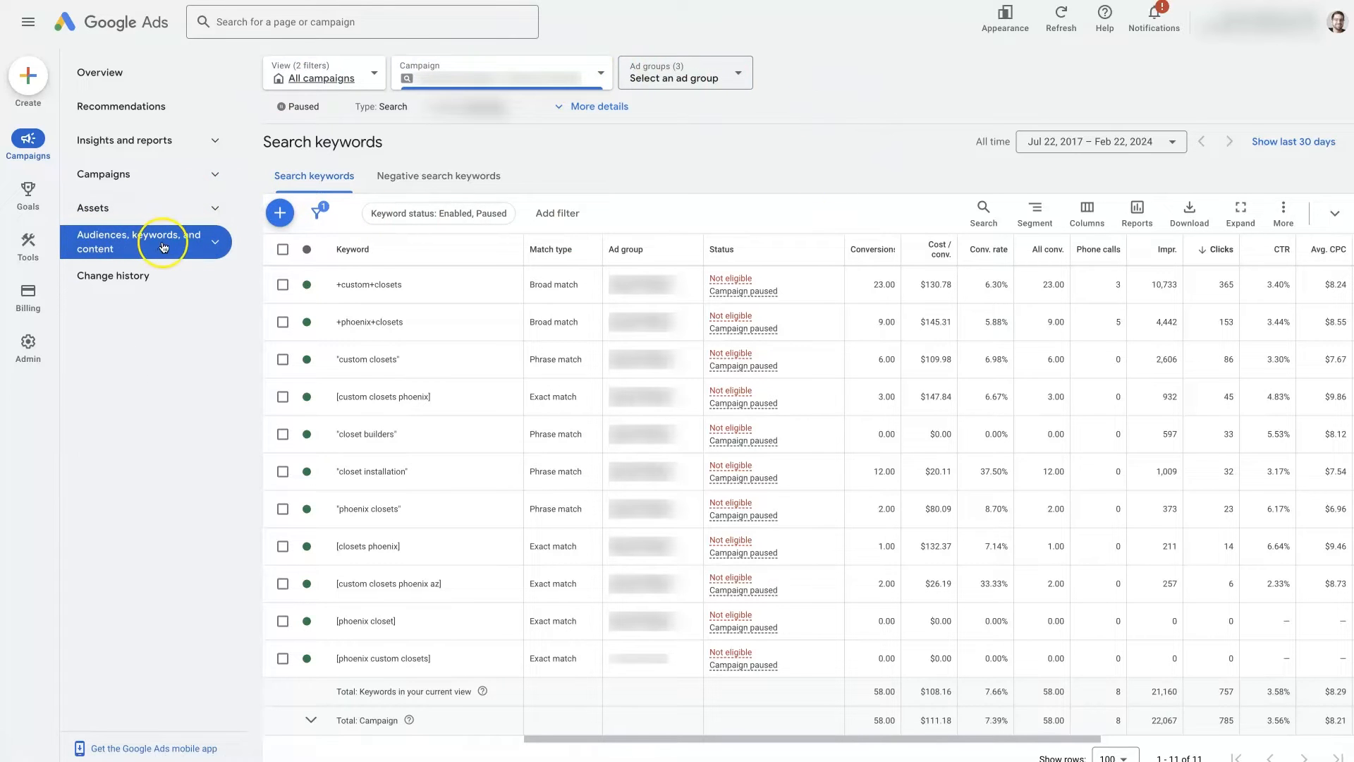
left_click(138, 242)
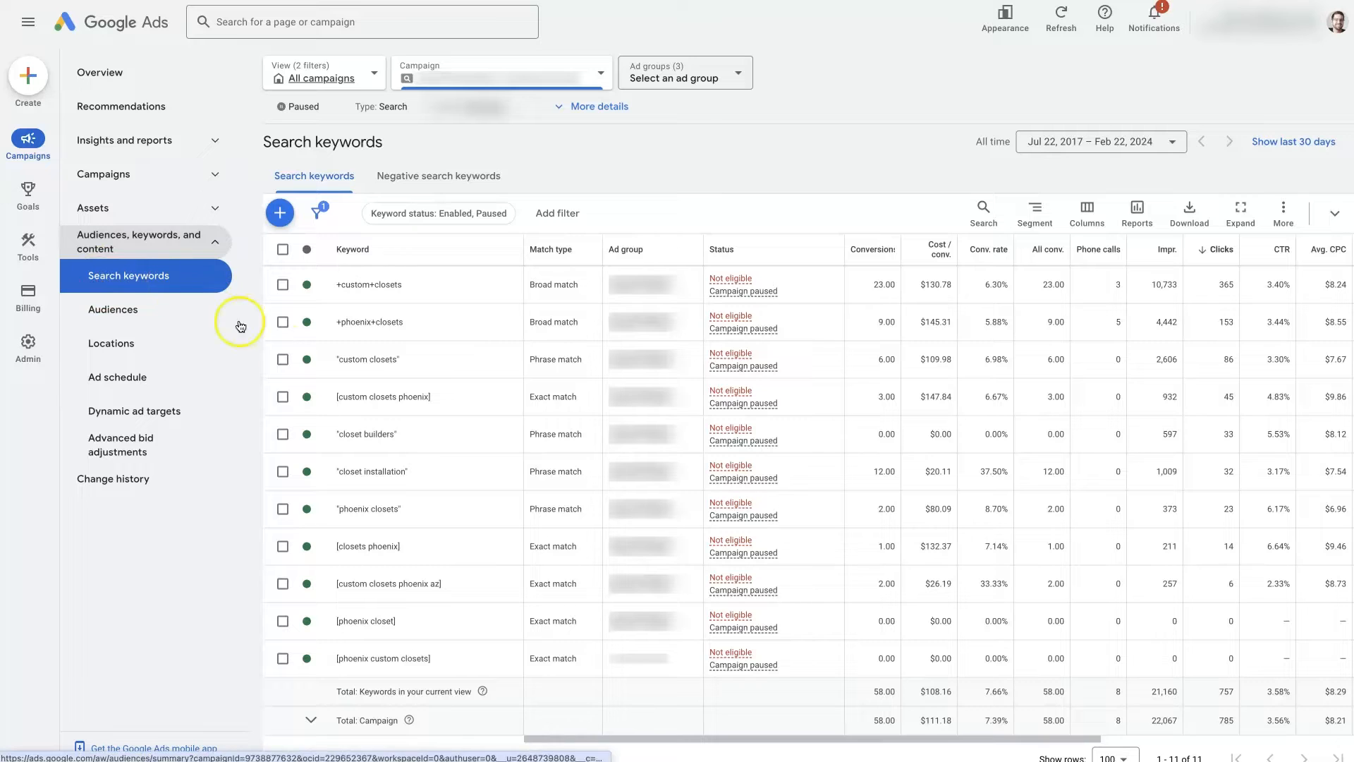
mouse_move(309, 636)
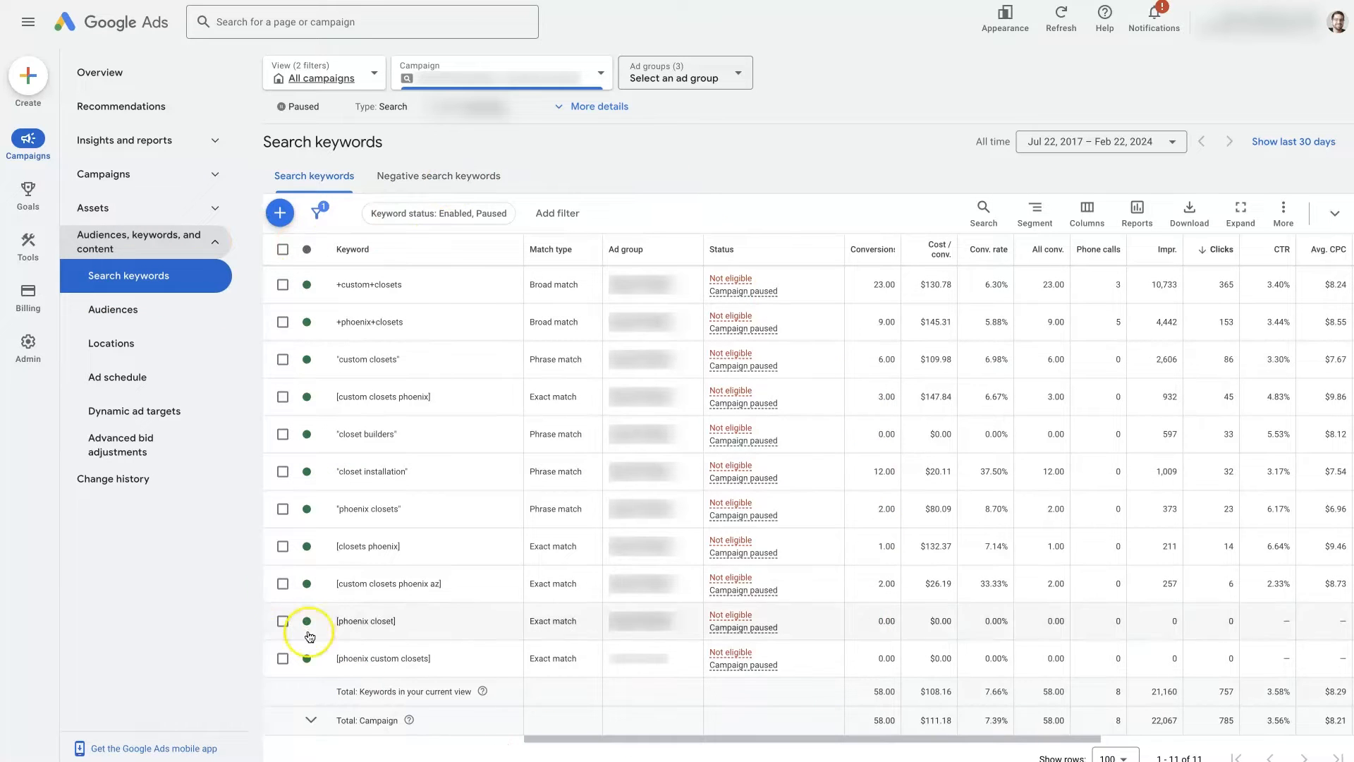
mouse_move(567, 250)
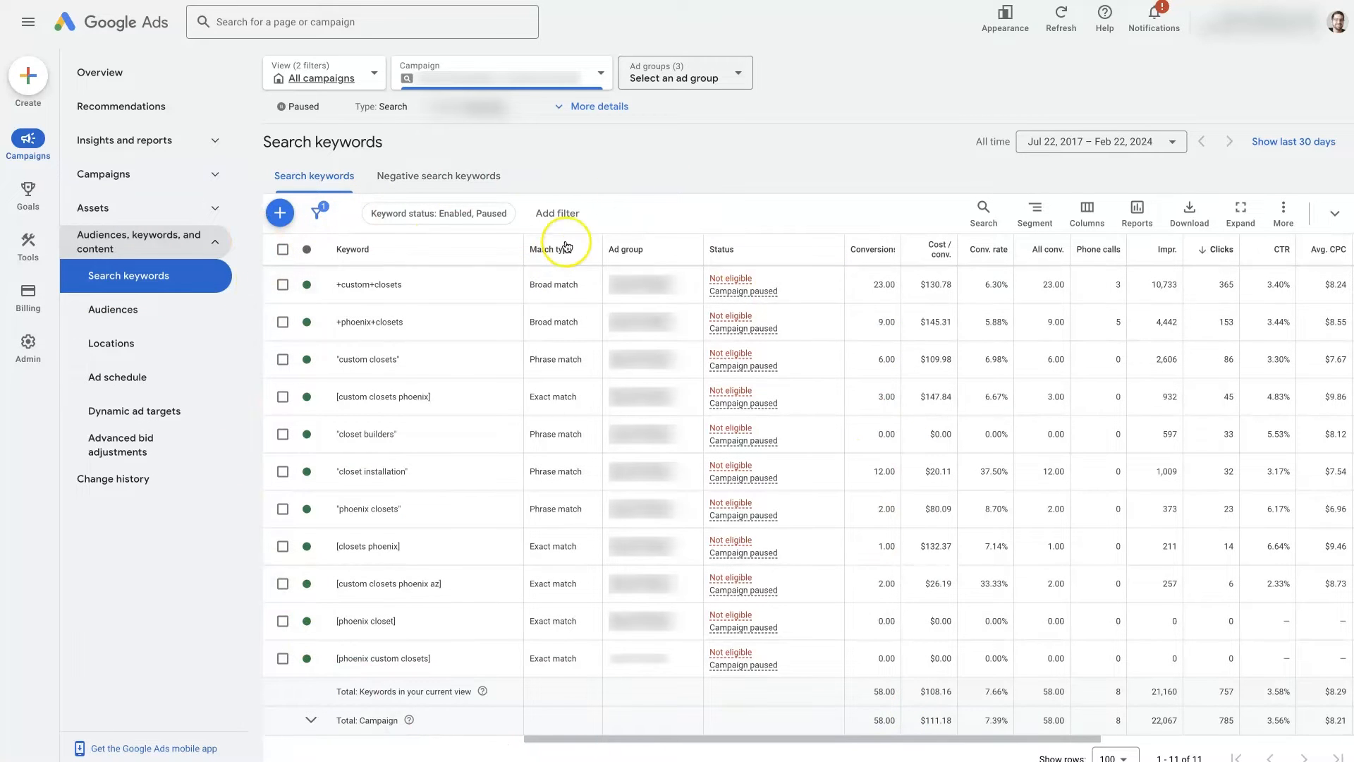
left_click(542, 249)
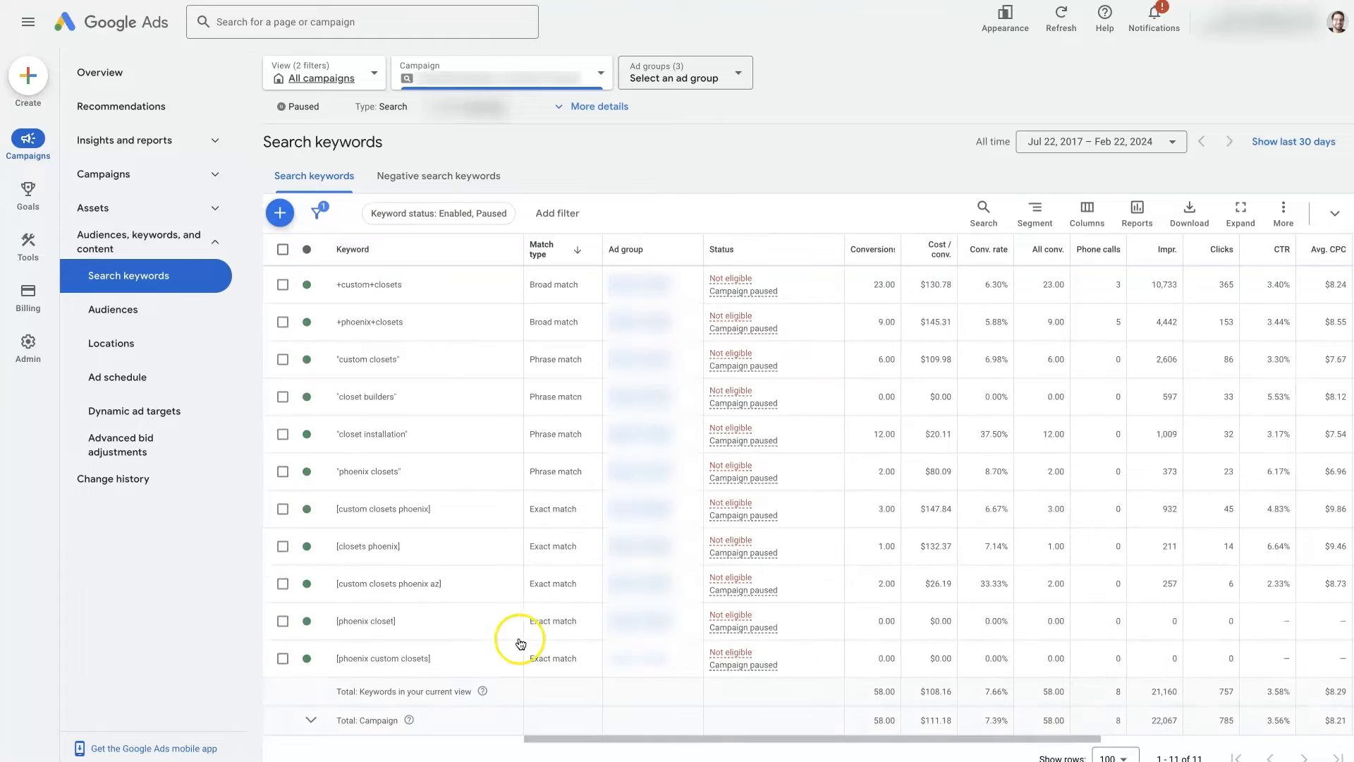
mouse_move(563, 257)
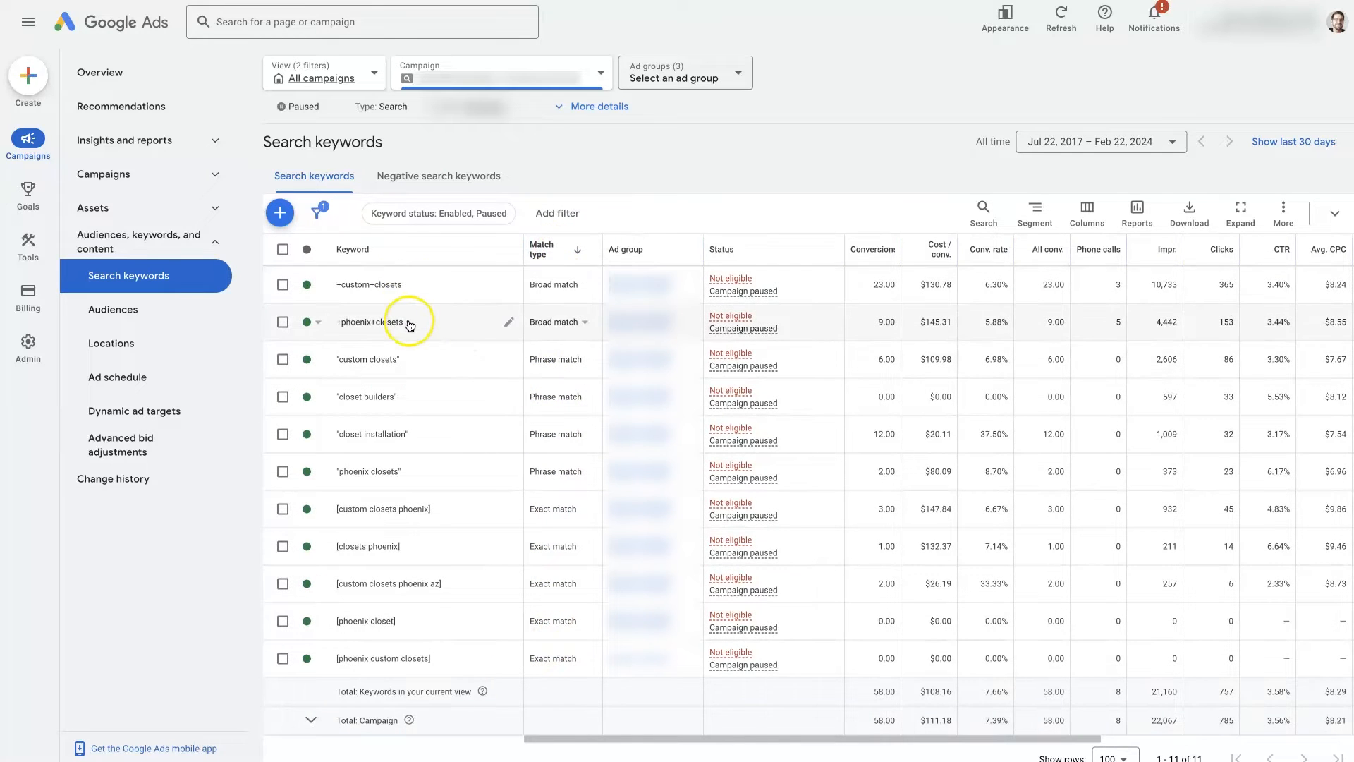
mouse_move(560, 491)
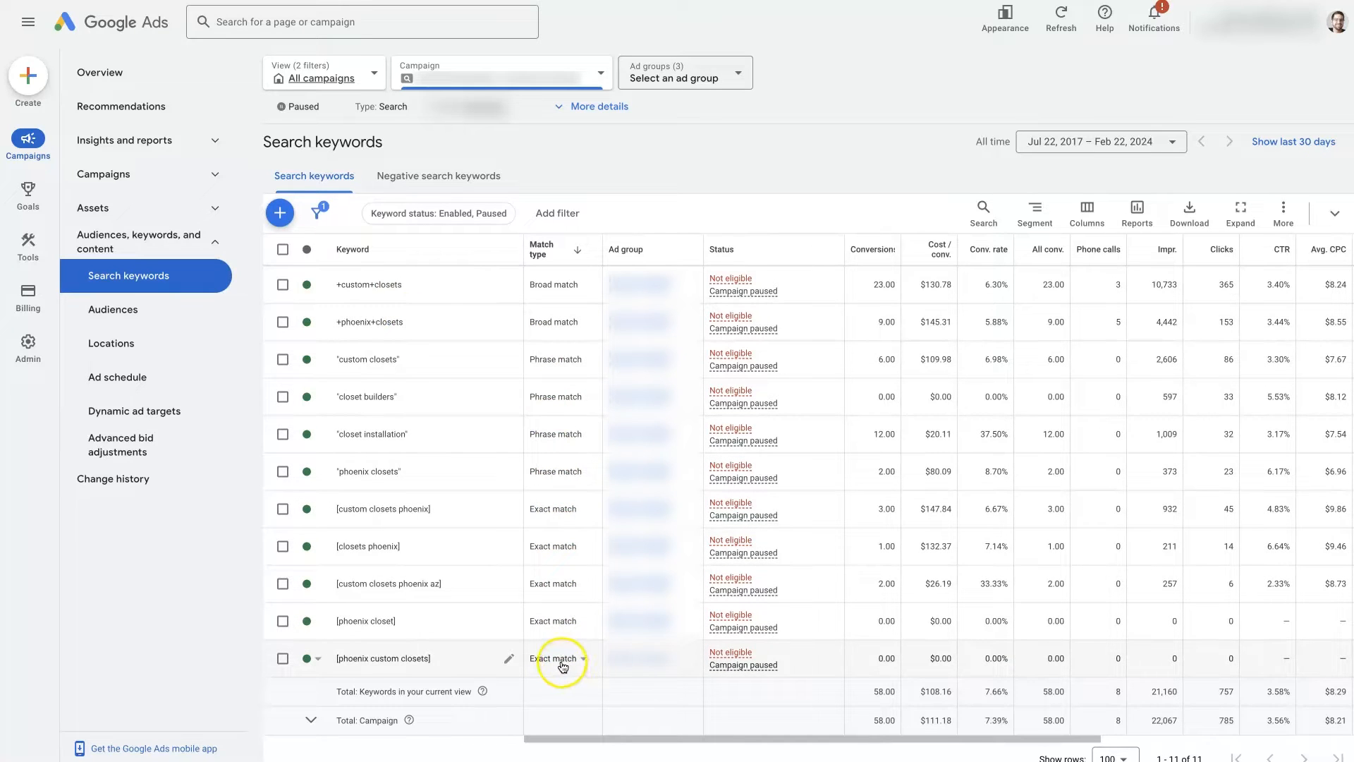
mouse_move(433, 520)
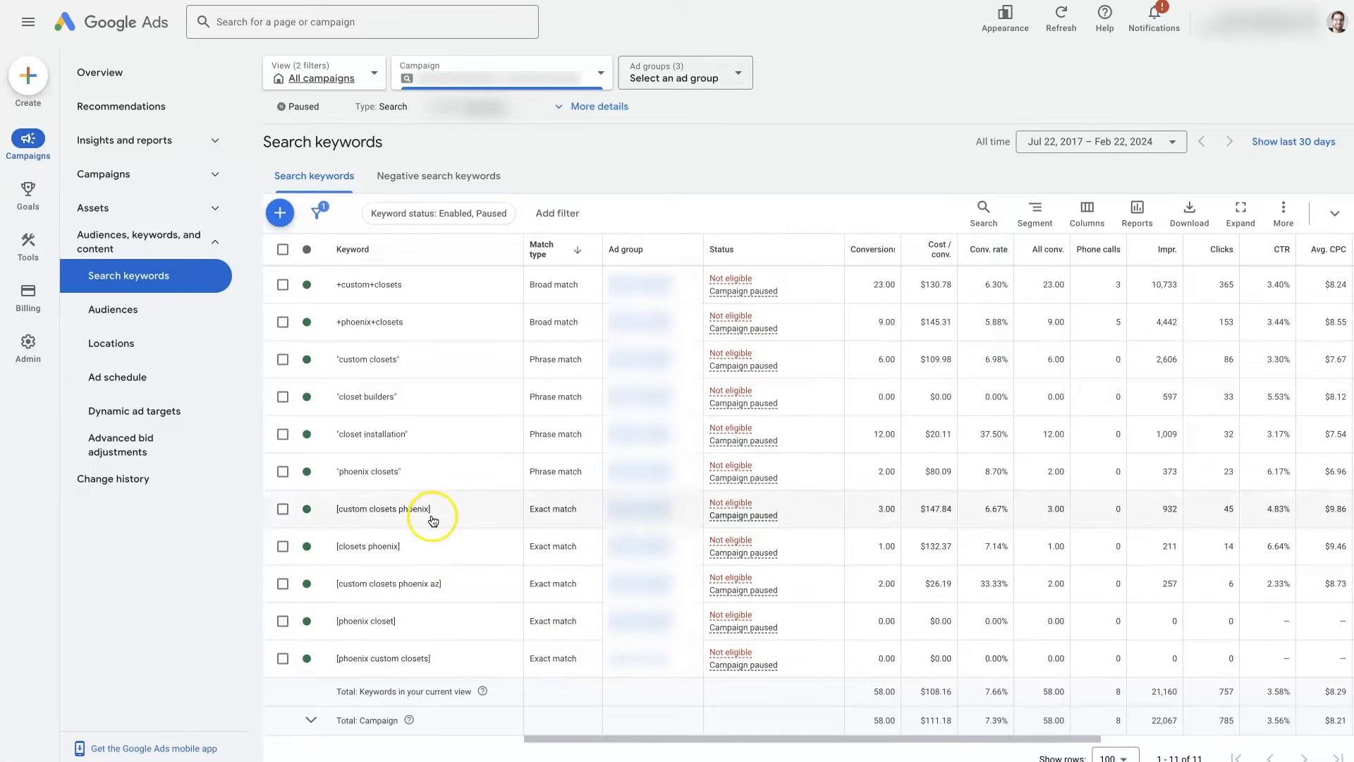
mouse_move(344, 517)
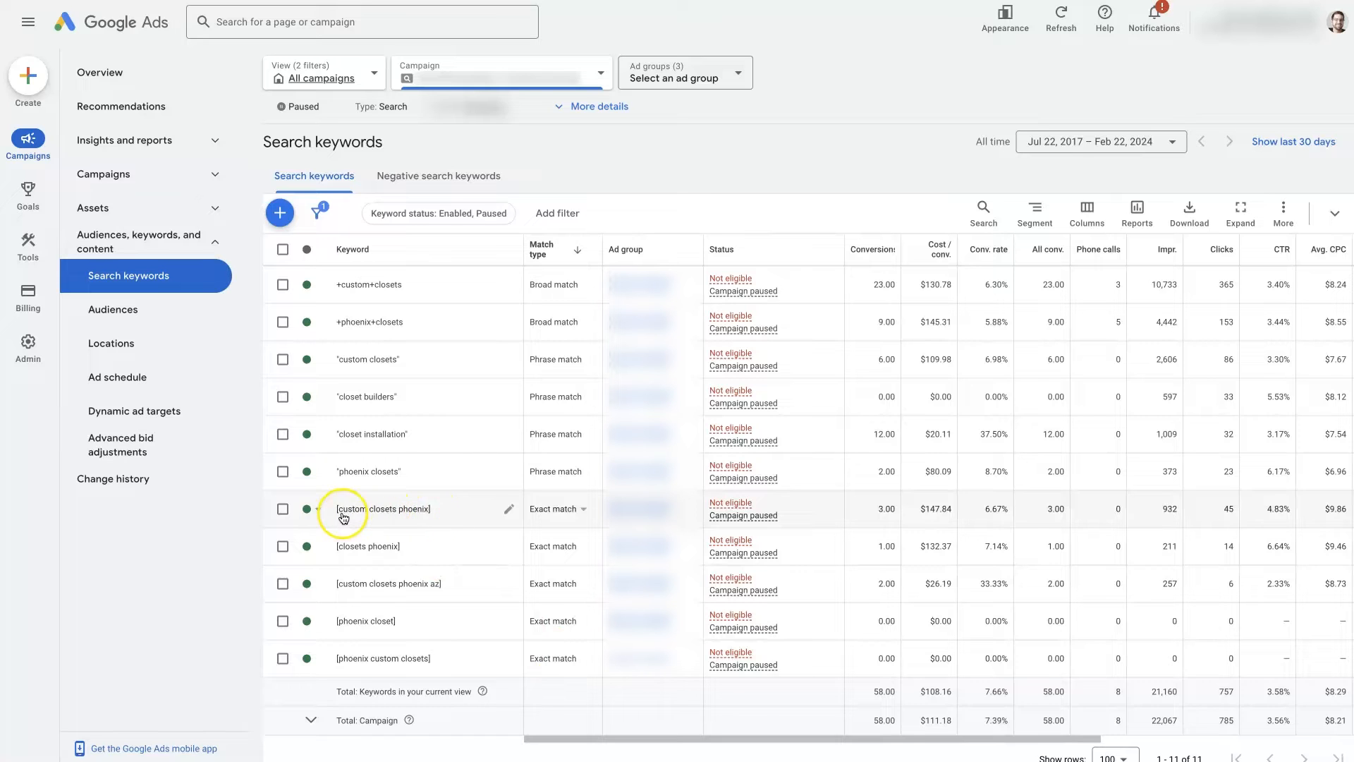
mouse_move(336, 553)
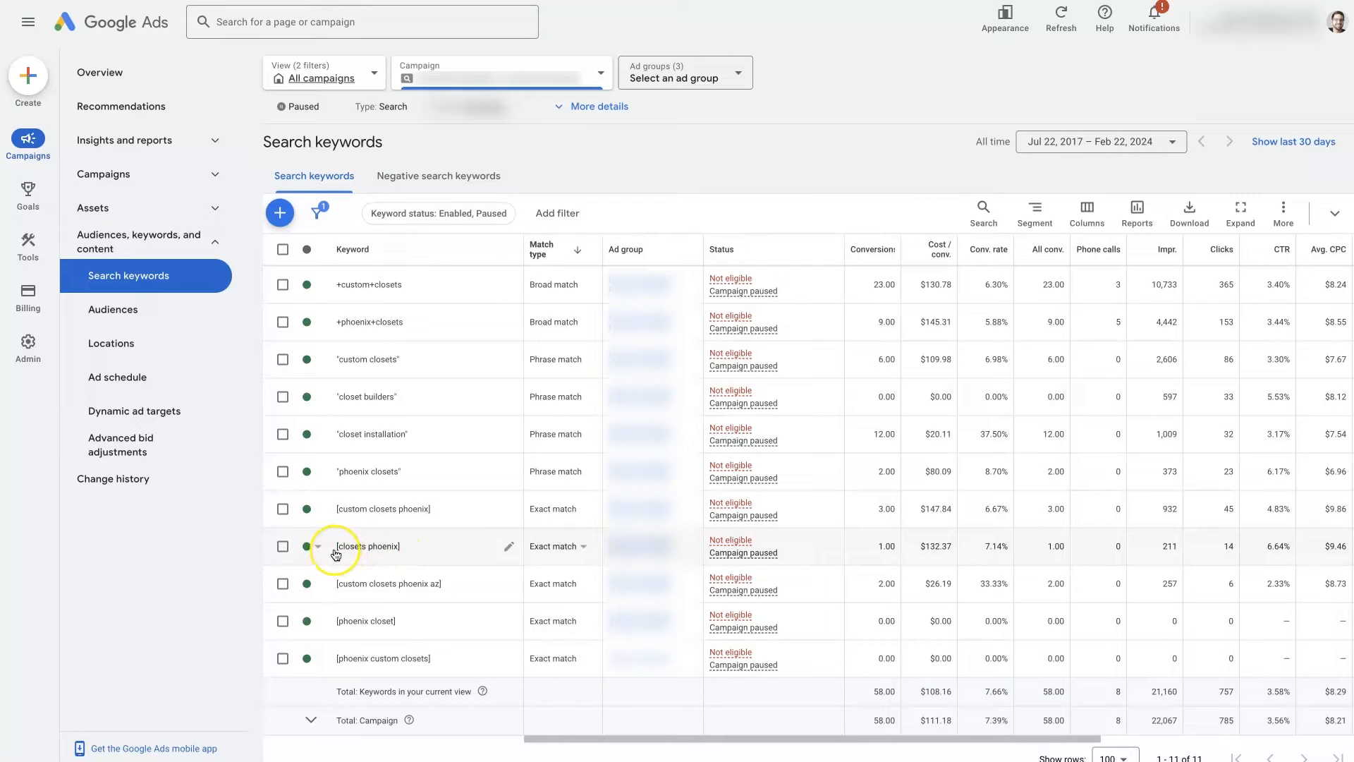
mouse_move(346, 588)
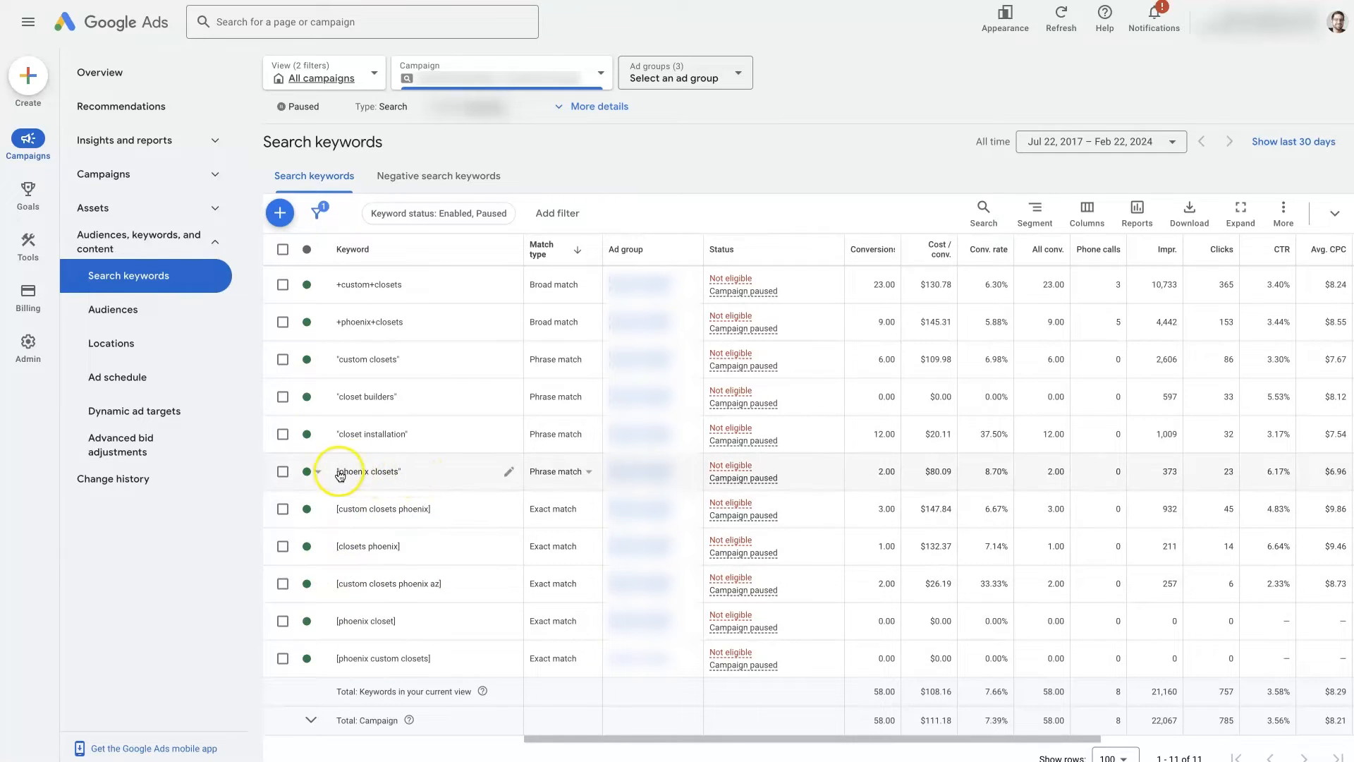
mouse_move(354, 372)
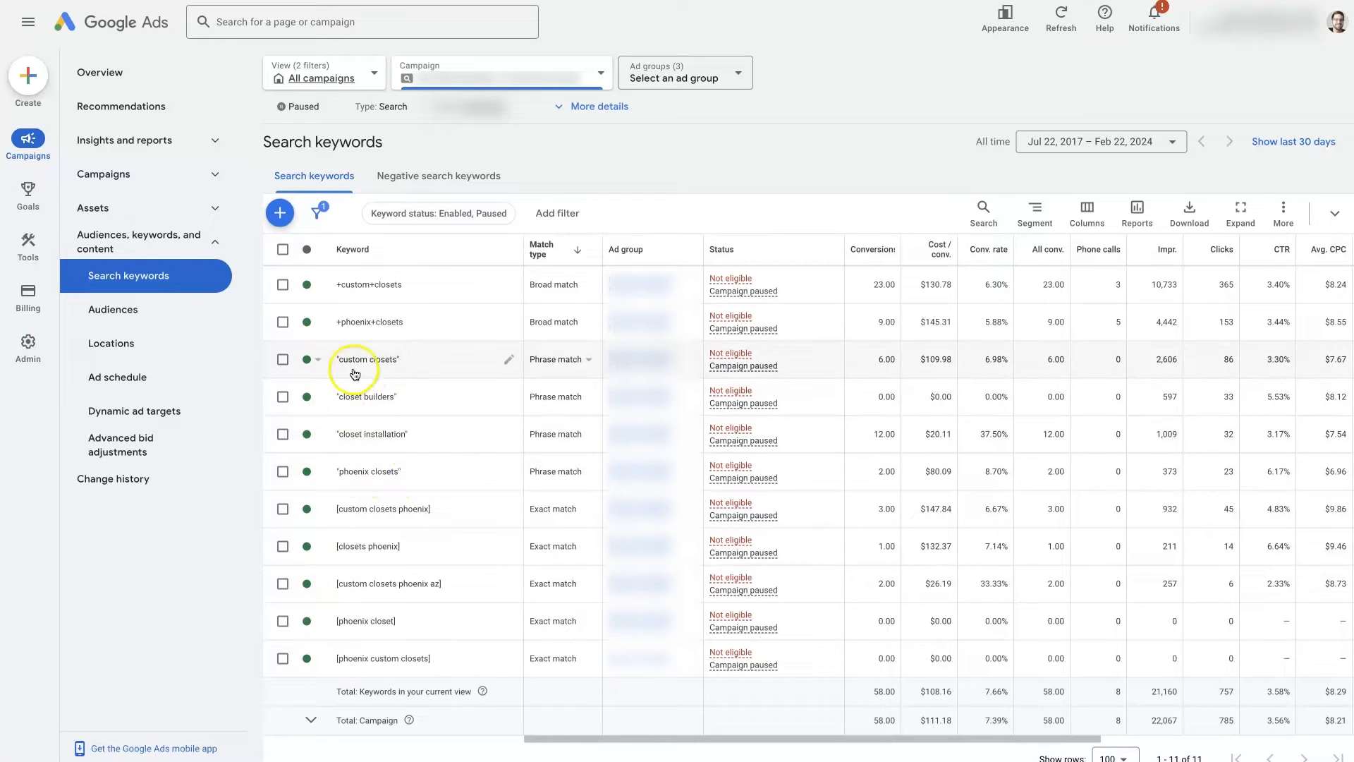
mouse_move(344, 330)
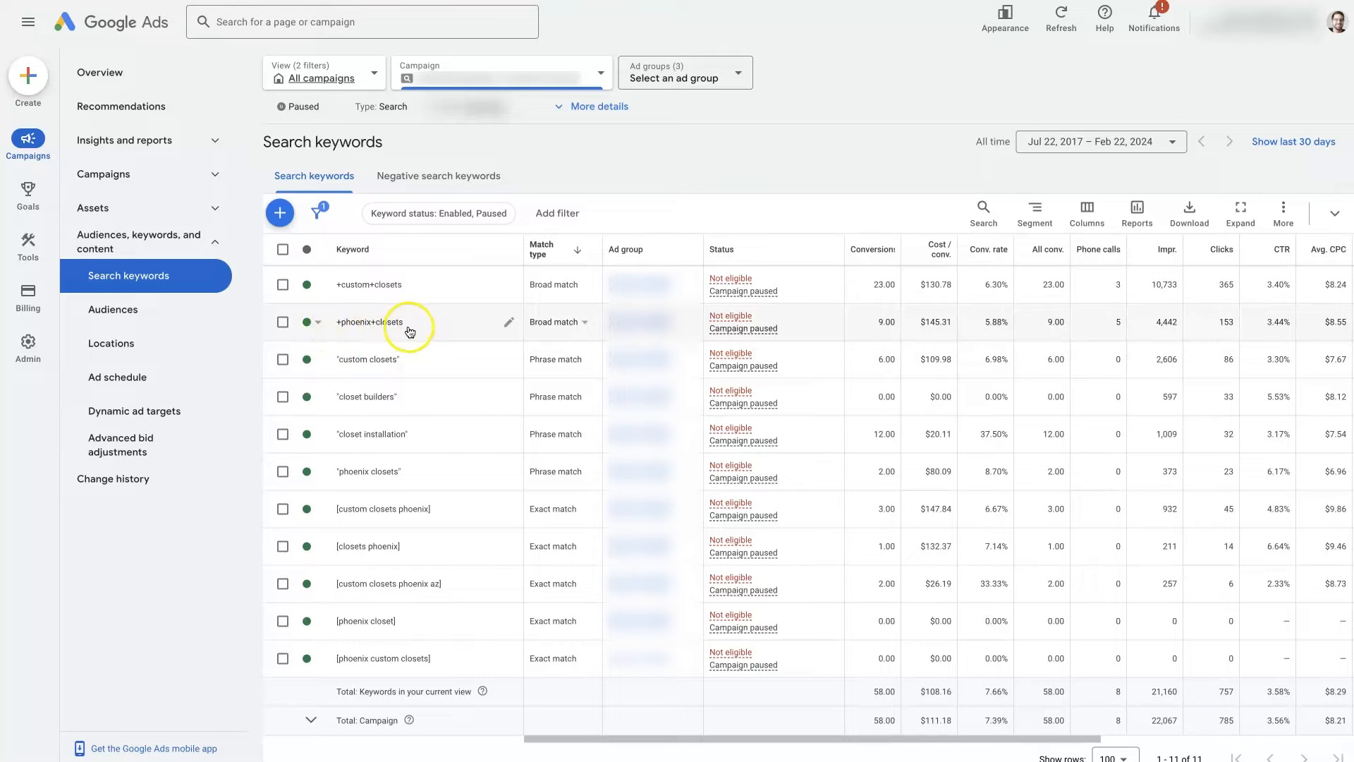
mouse_move(346, 330)
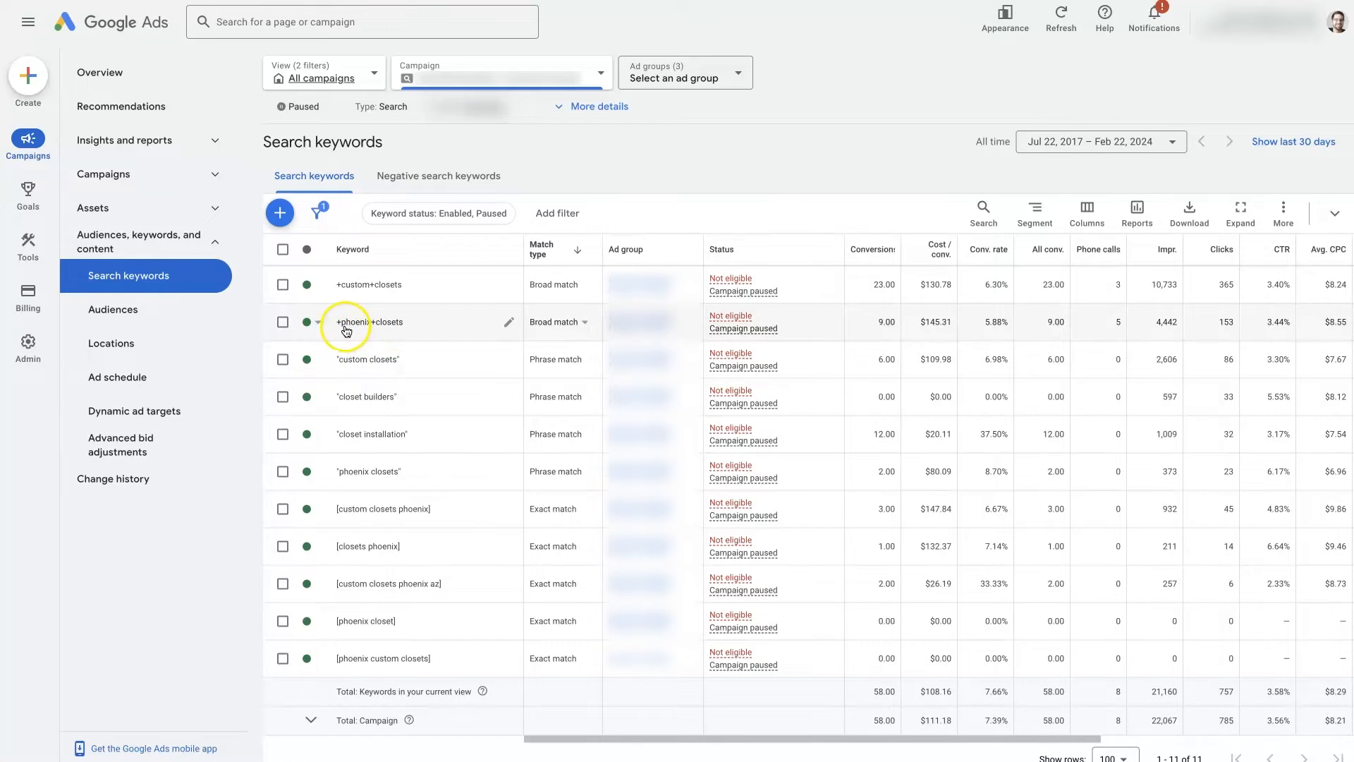
mouse_move(388, 335)
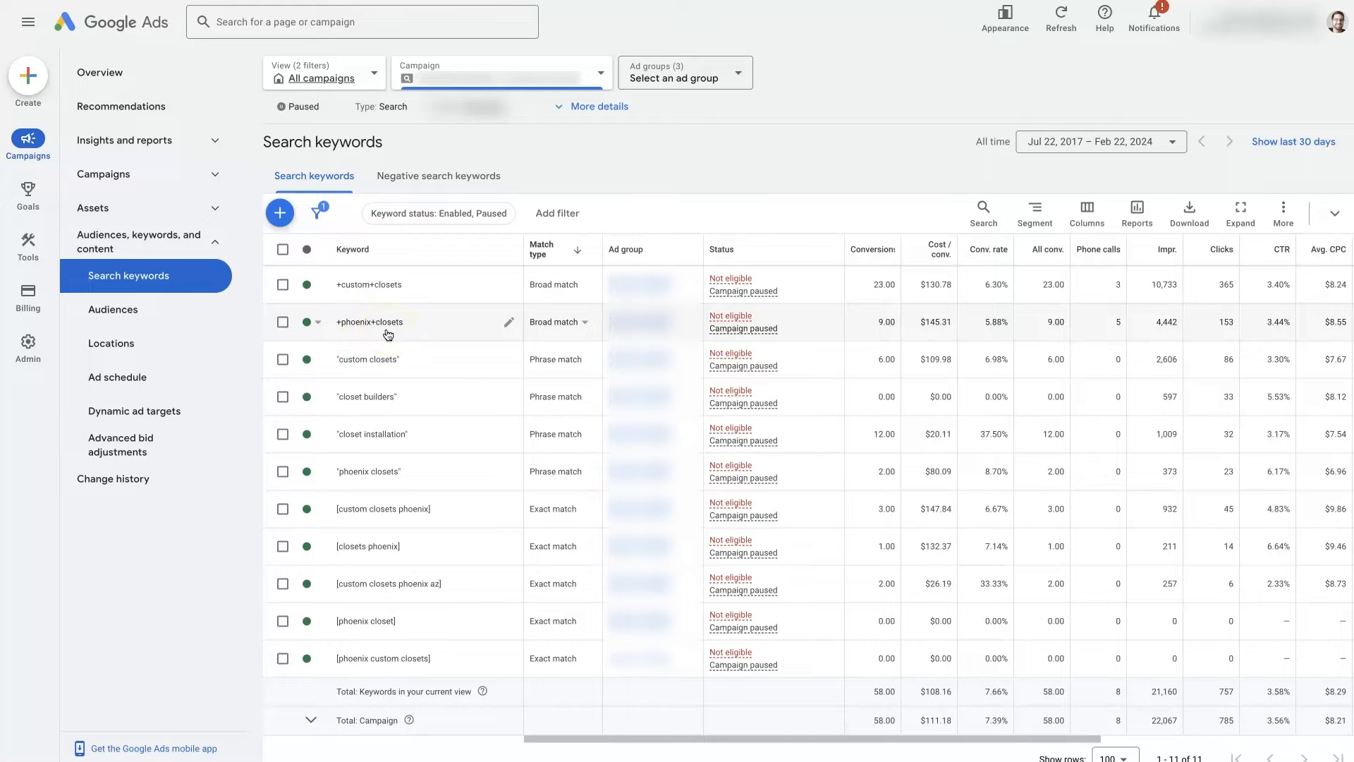
mouse_move(509, 333)
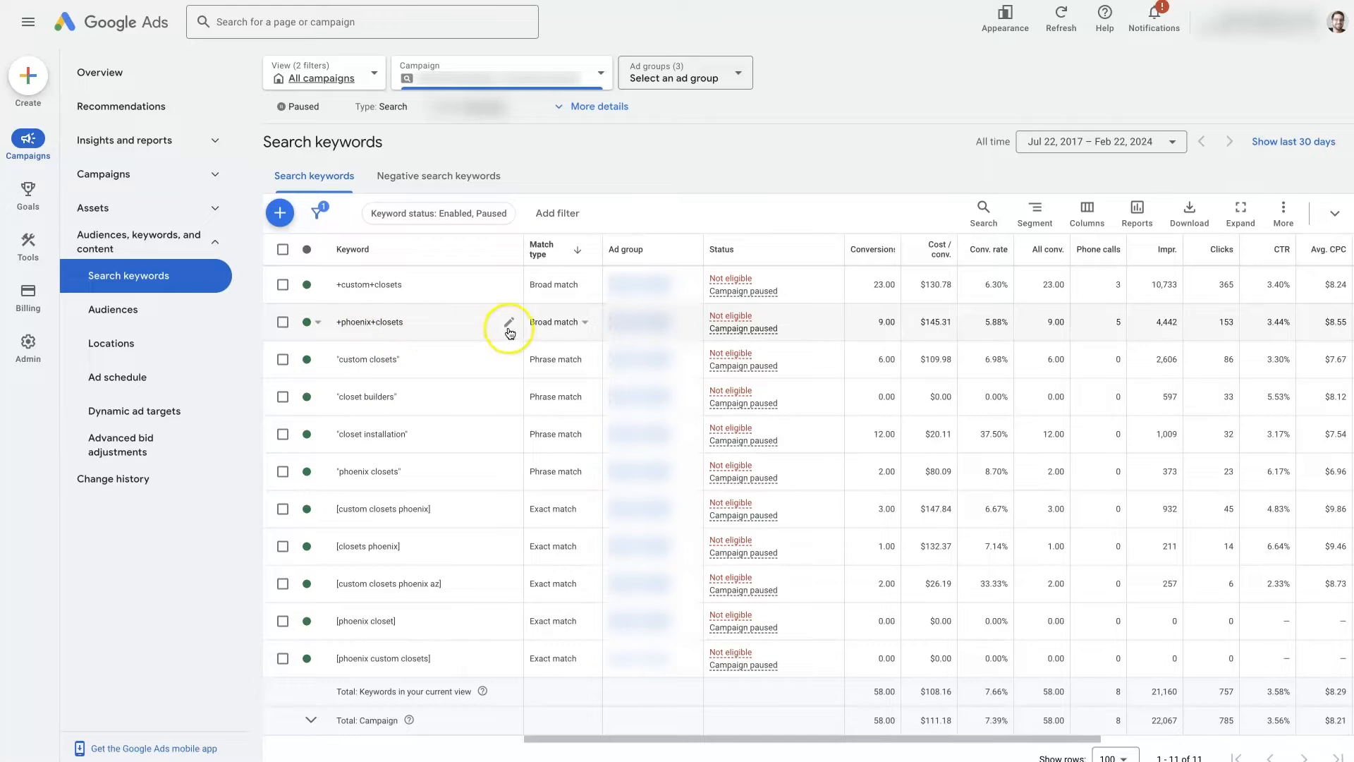
mouse_move(422, 346)
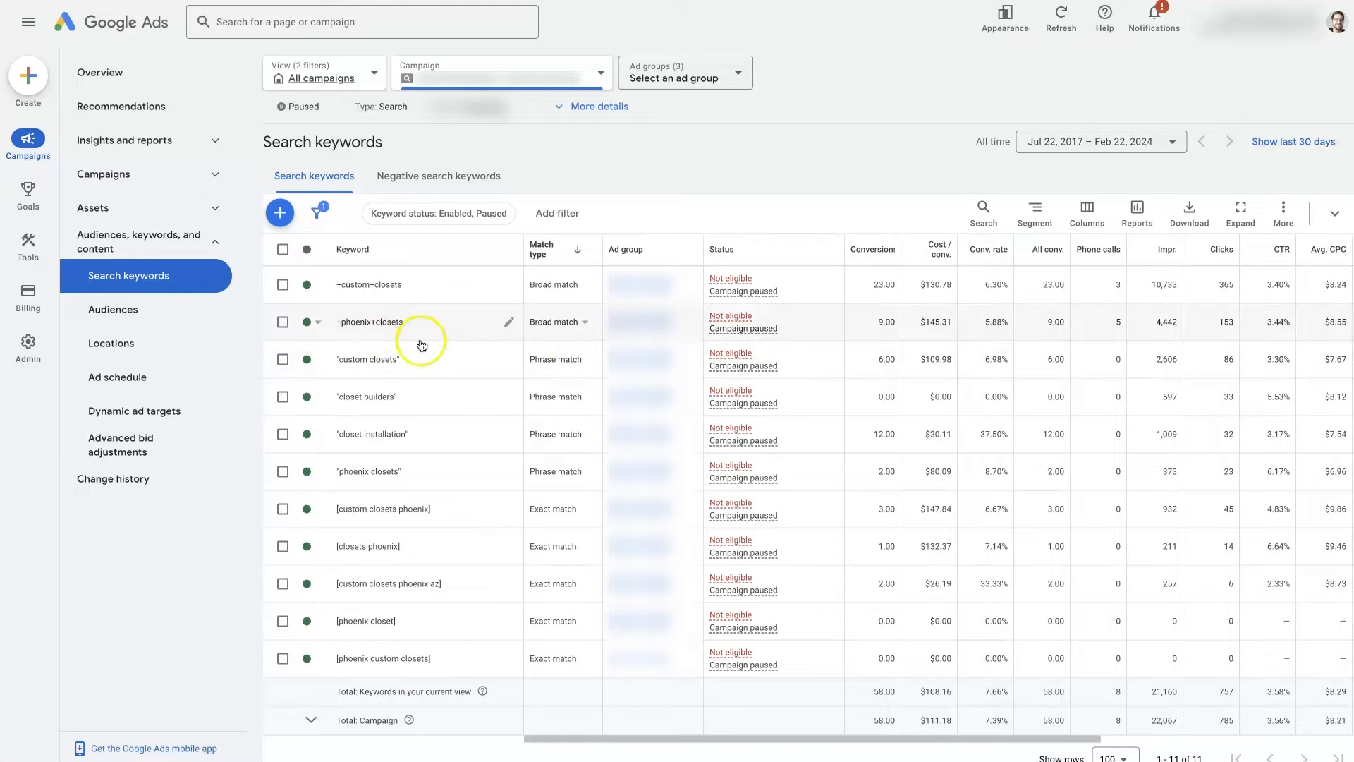
mouse_move(375, 486)
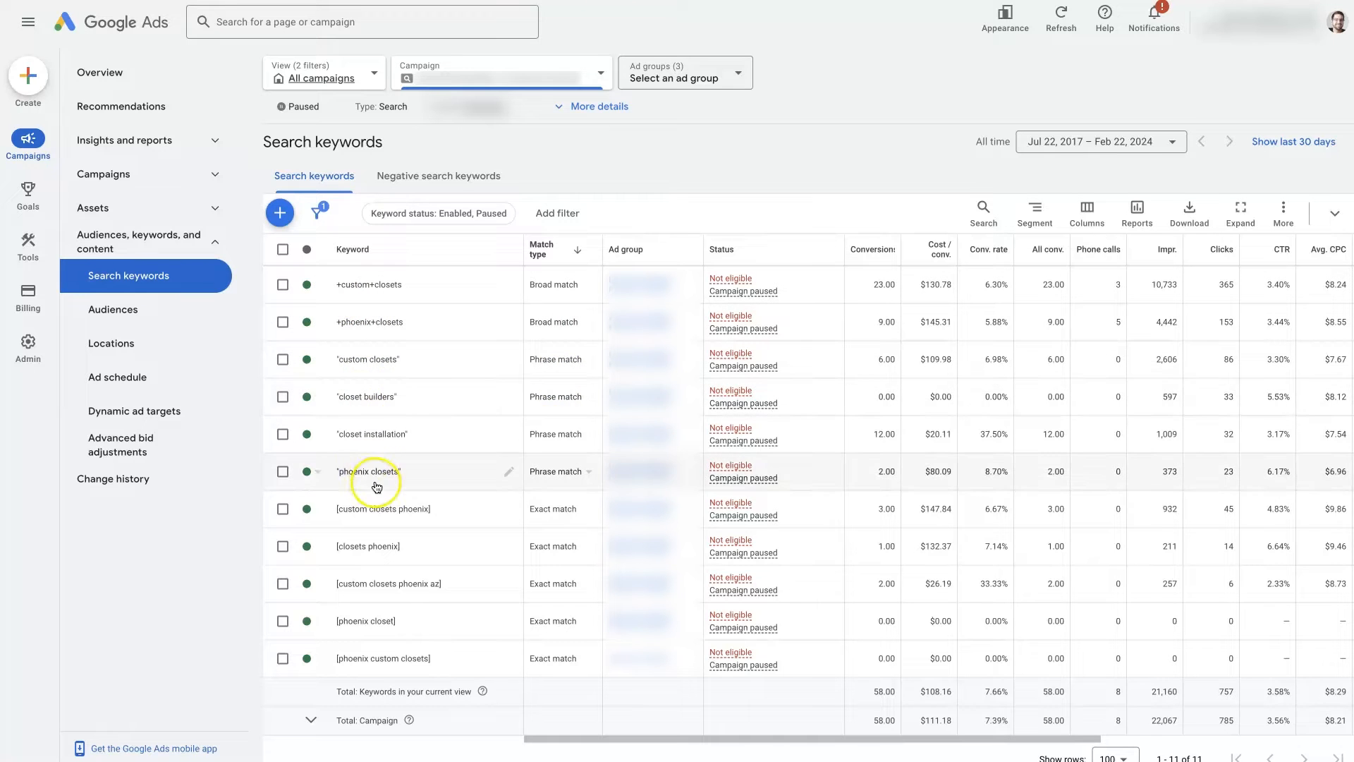
mouse_move(389, 670)
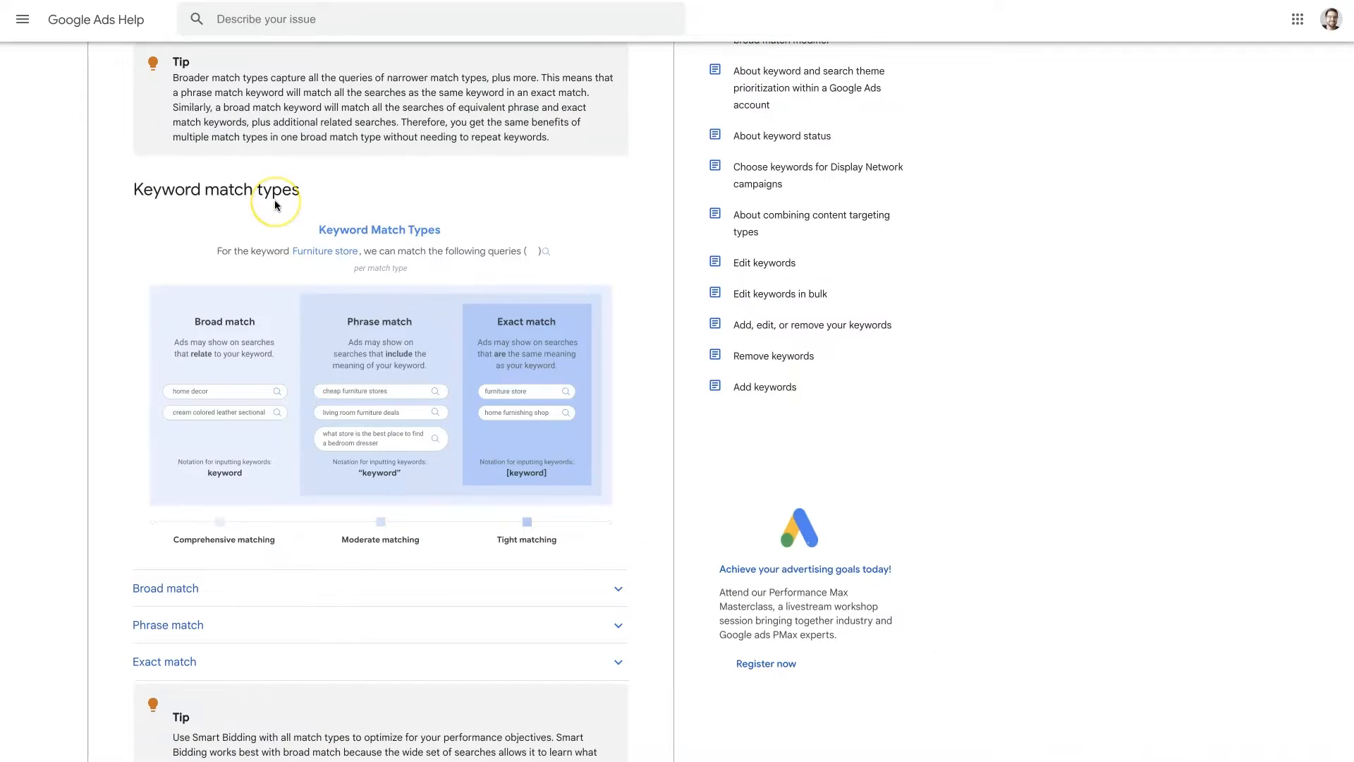
mouse_move(395, 378)
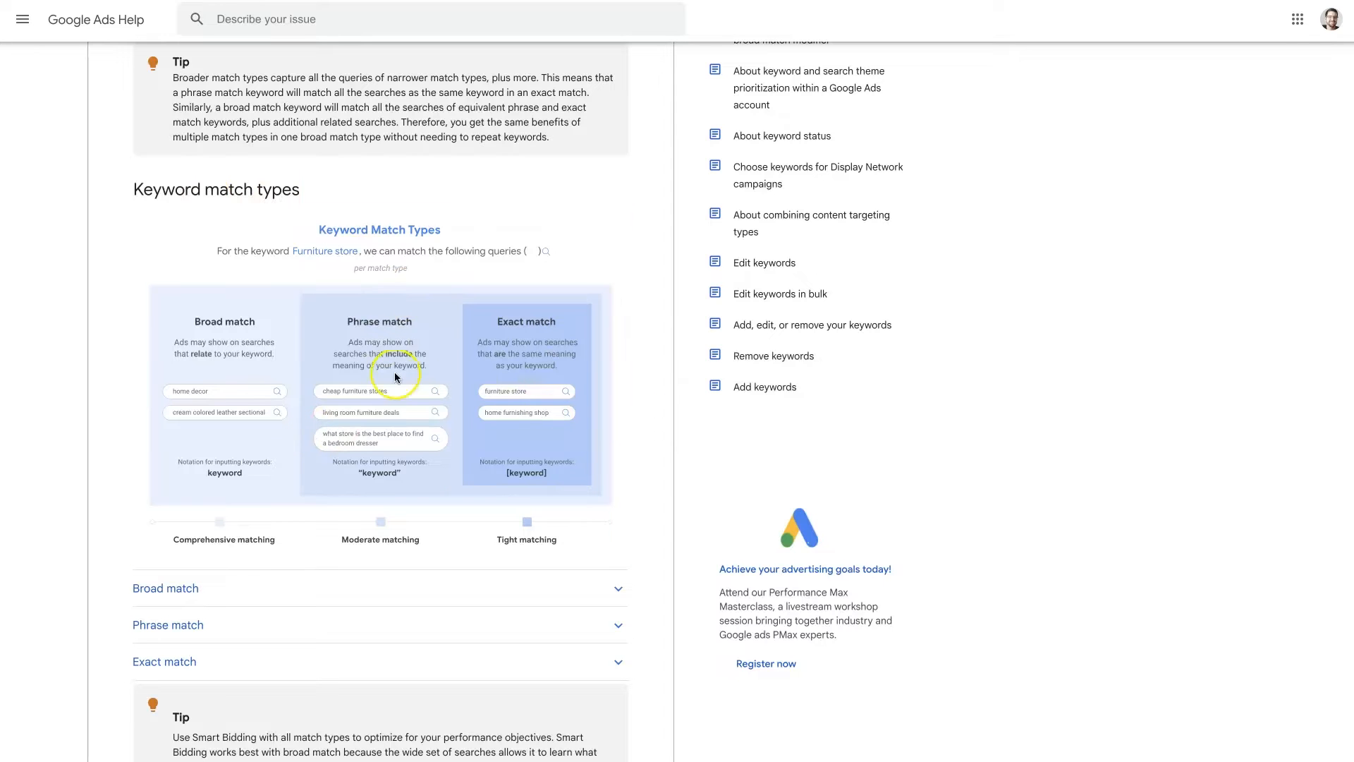
Bring up the Google Ads Help keyword match types chart comparing broad, phrase and exact match
scroll("down", 3)
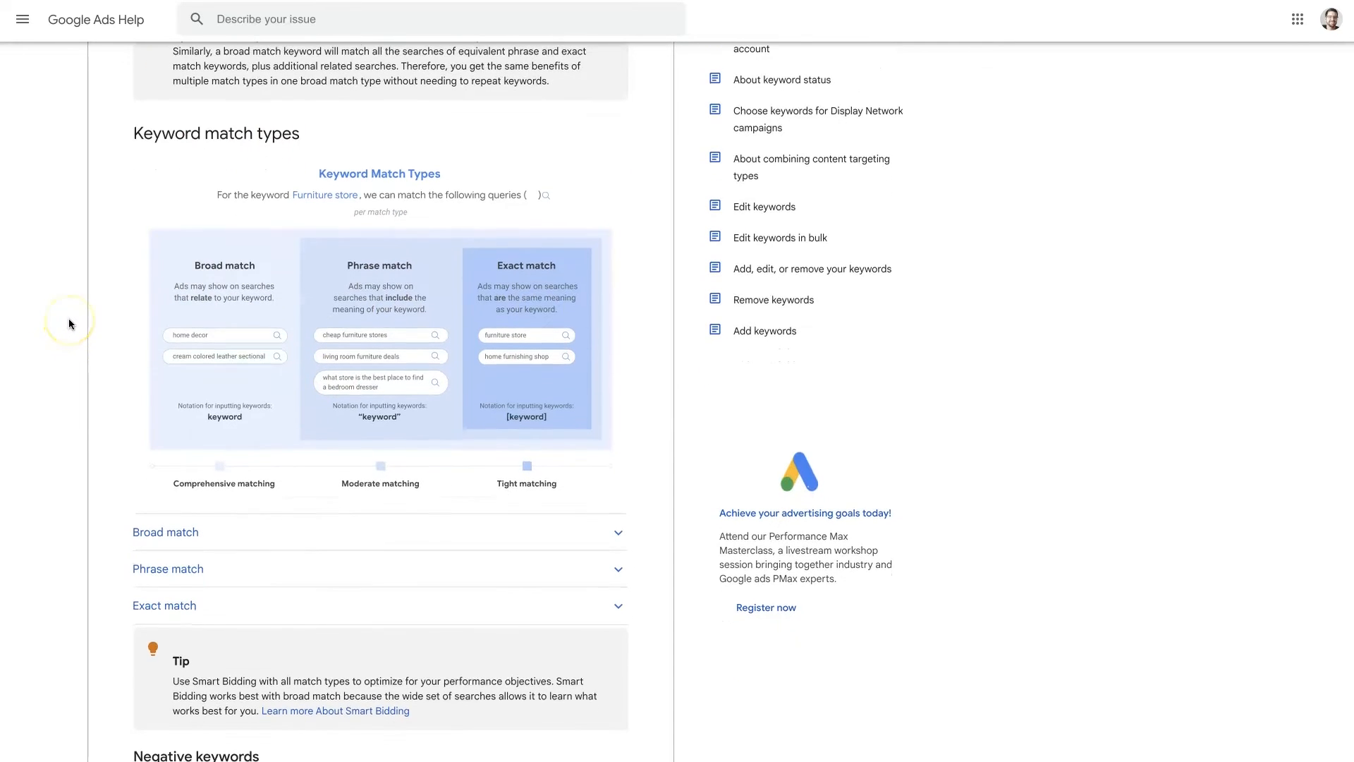
mouse_move(214, 268)
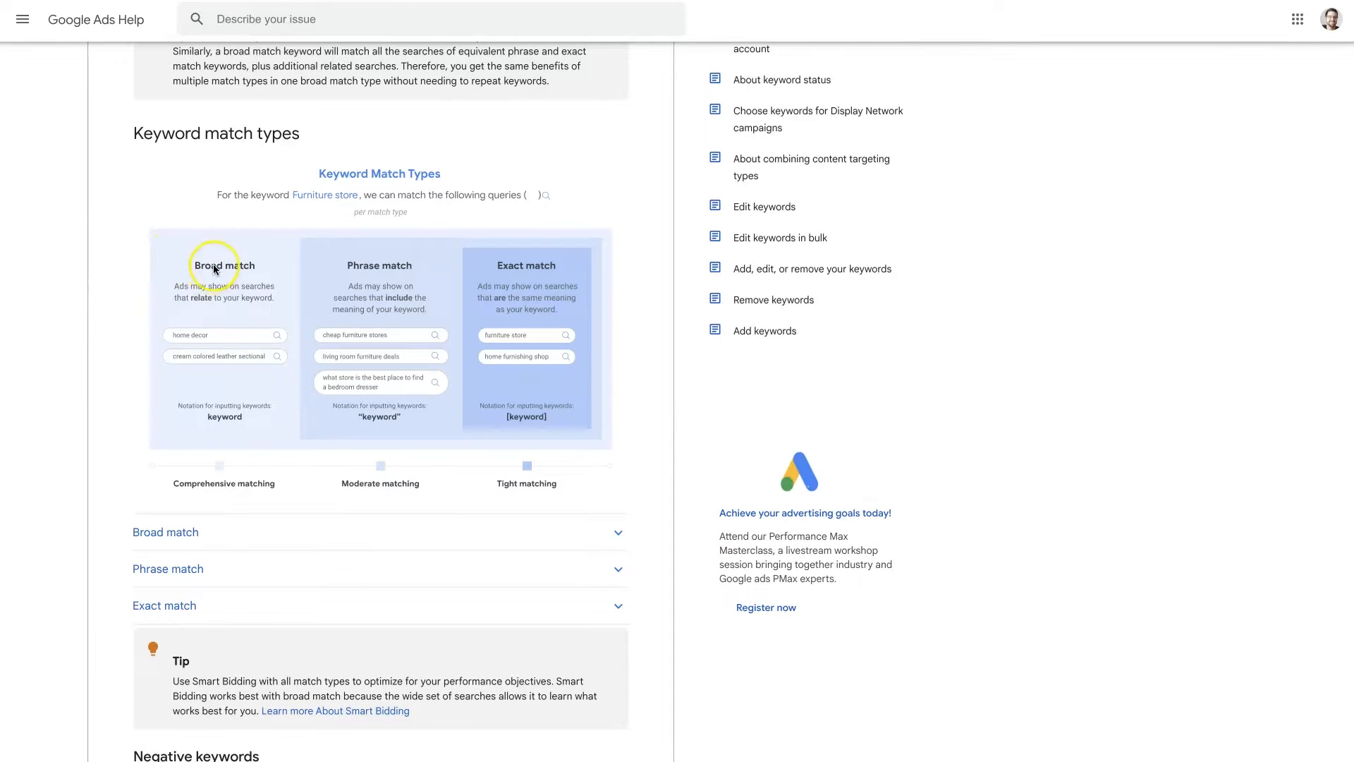
mouse_move(542, 423)
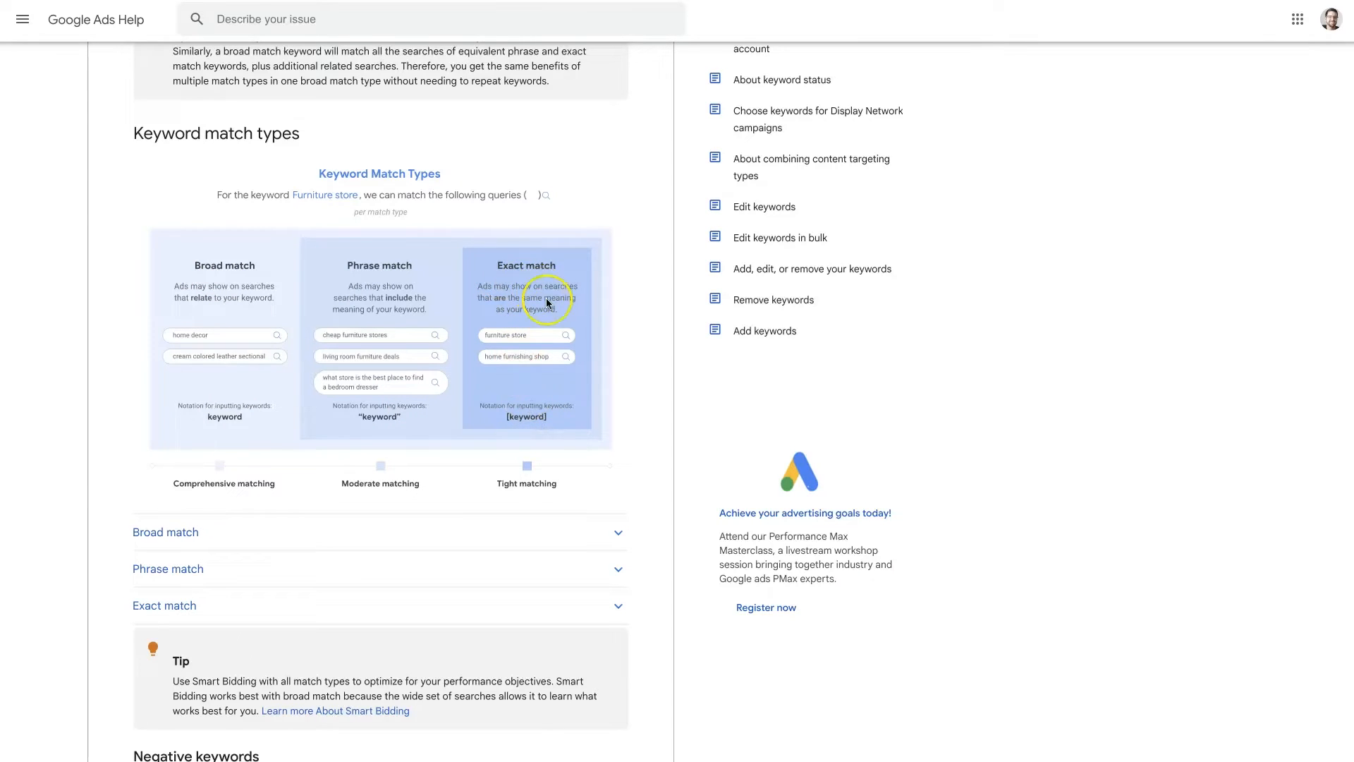
mouse_move(494, 343)
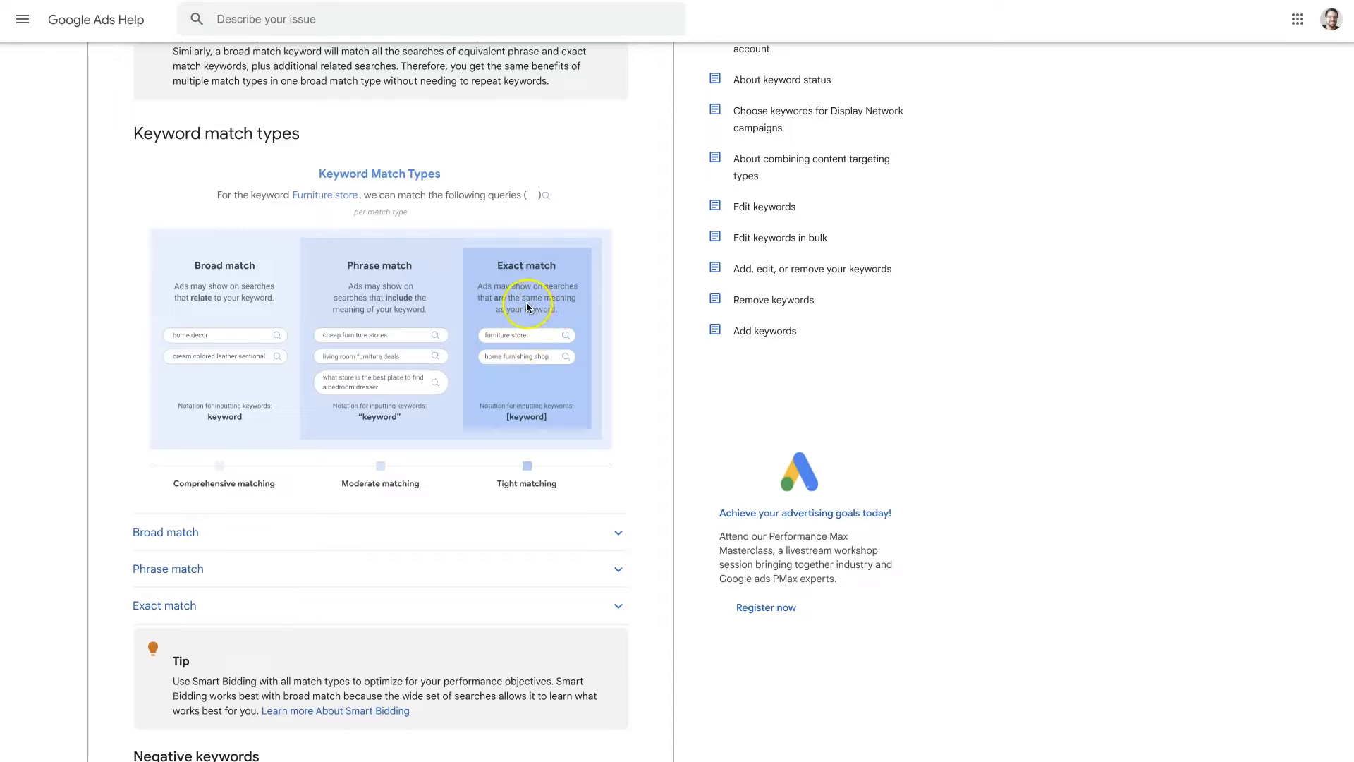
mouse_move(501, 294)
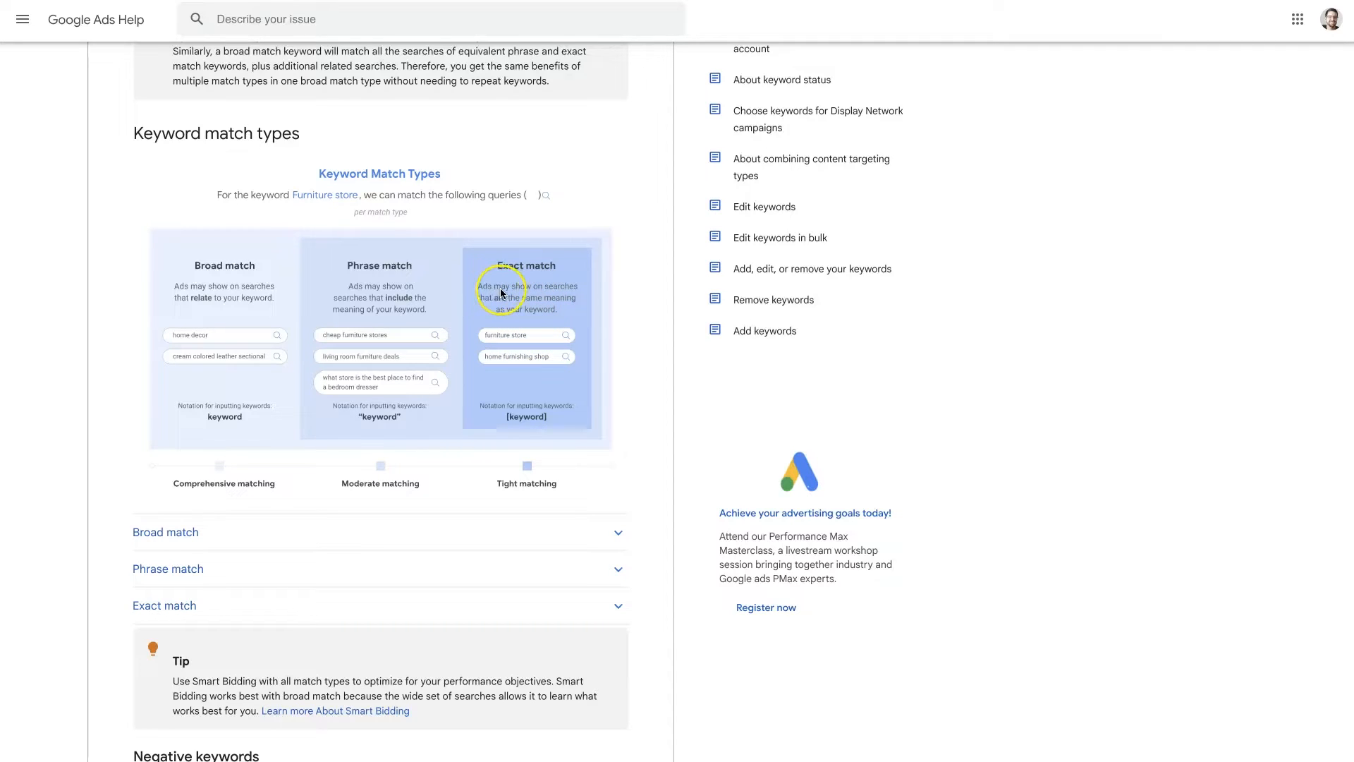
mouse_move(560, 297)
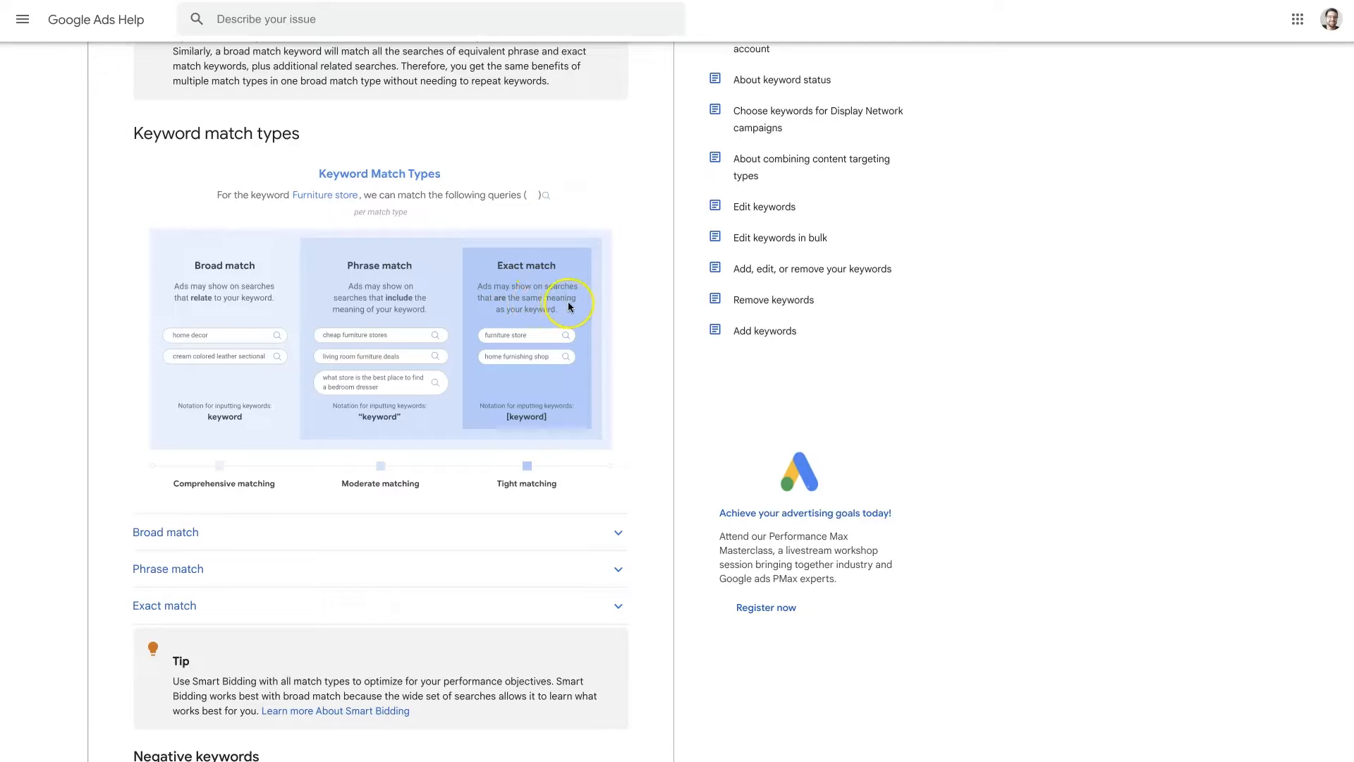
mouse_move(503, 350)
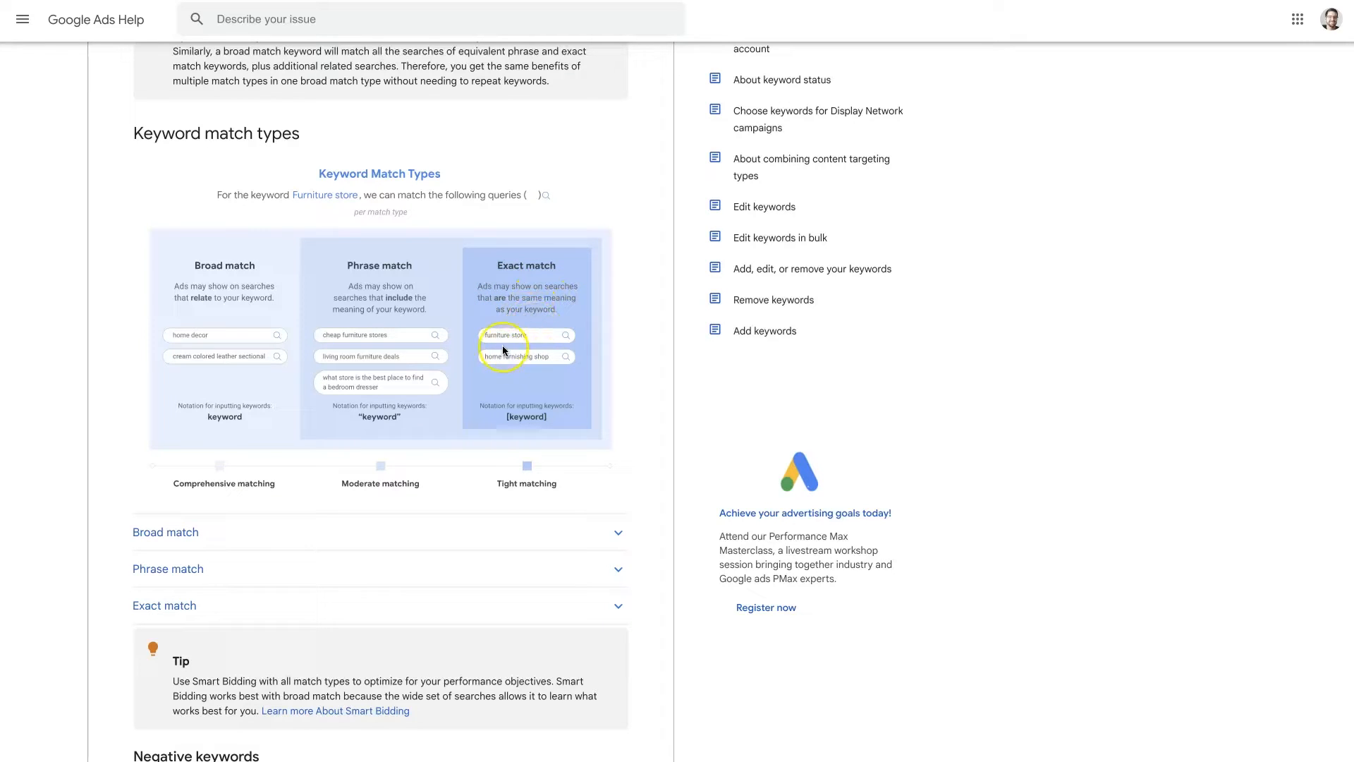
mouse_move(495, 363)
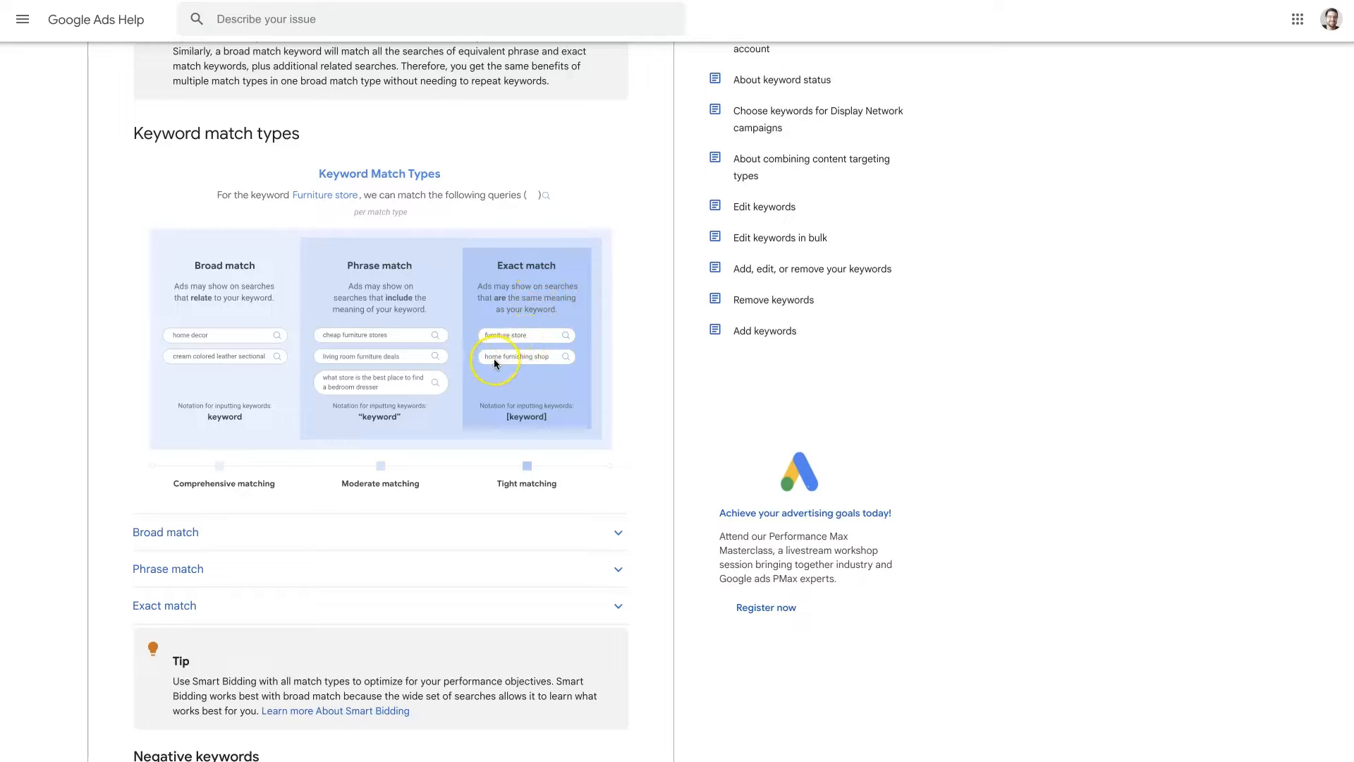
mouse_move(548, 366)
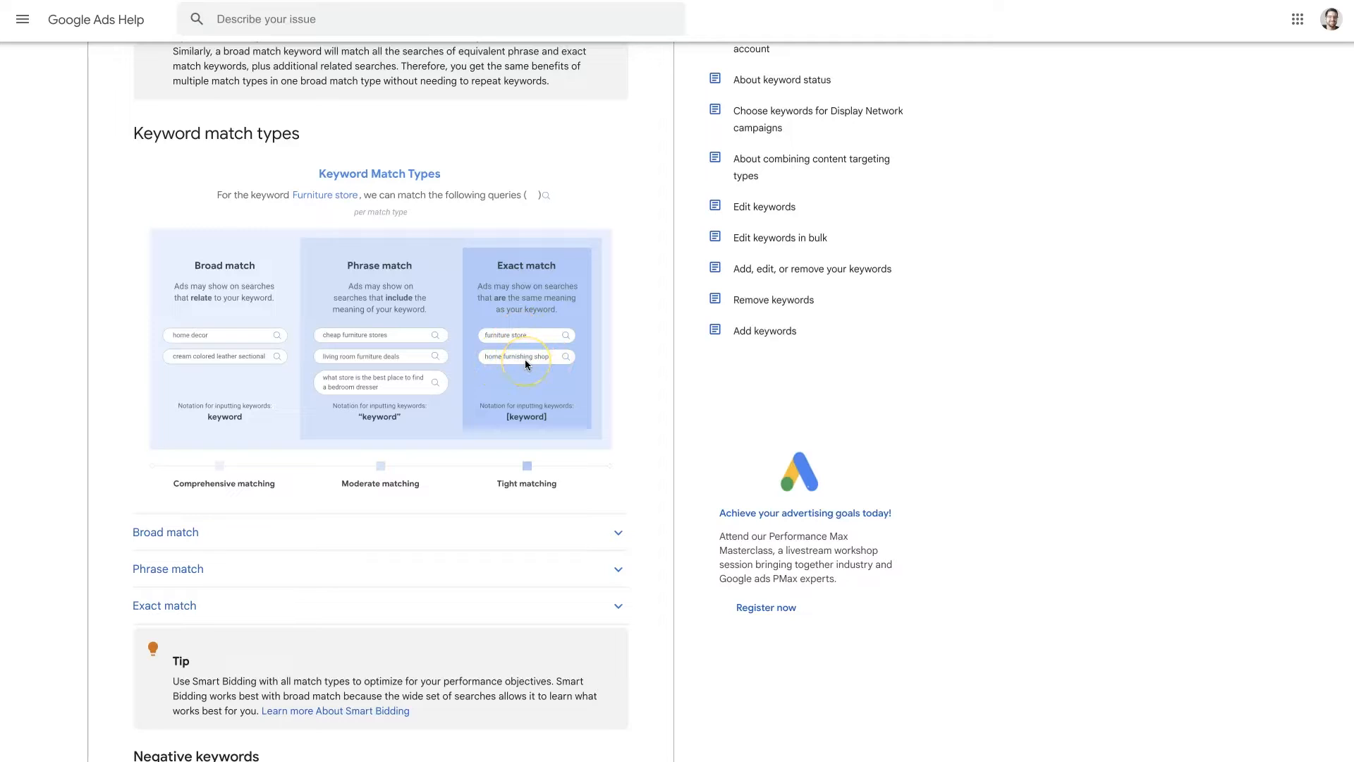
mouse_move(524, 363)
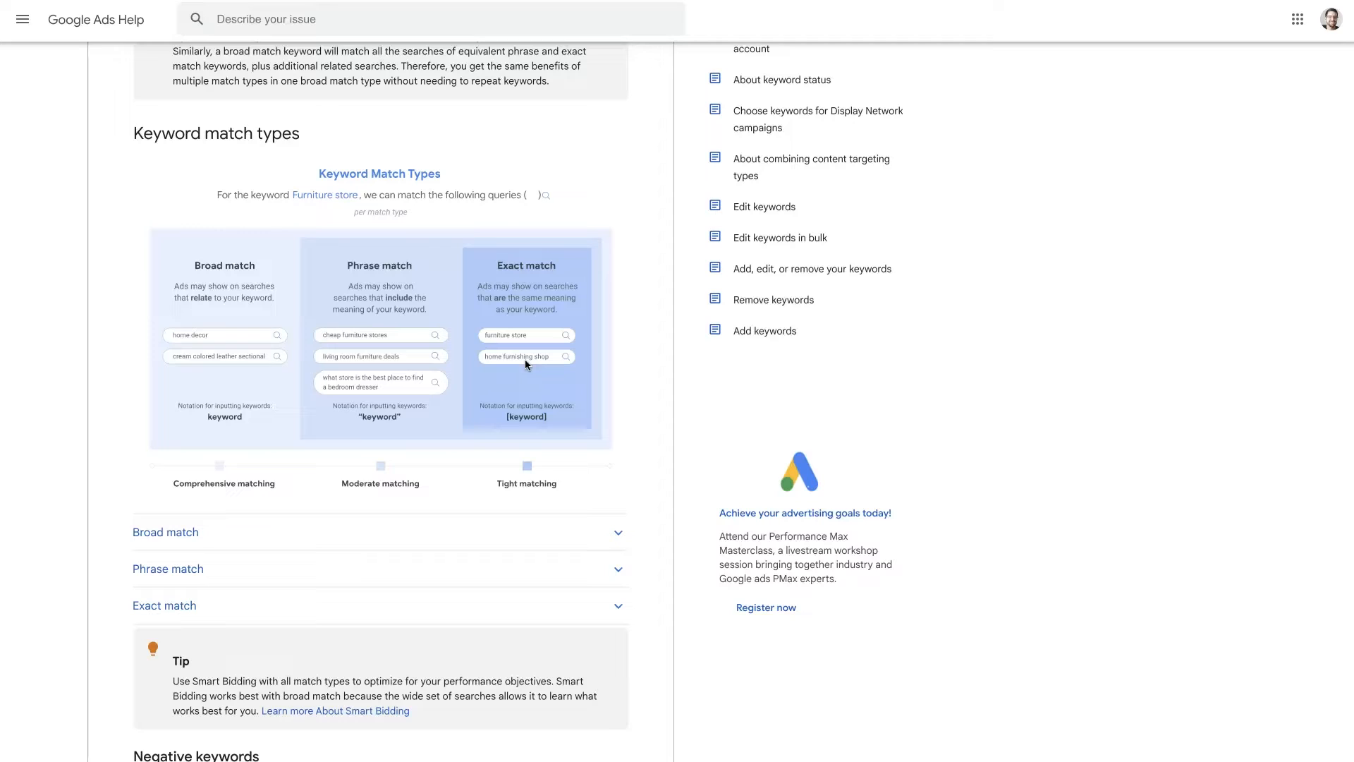
left_click(527, 374)
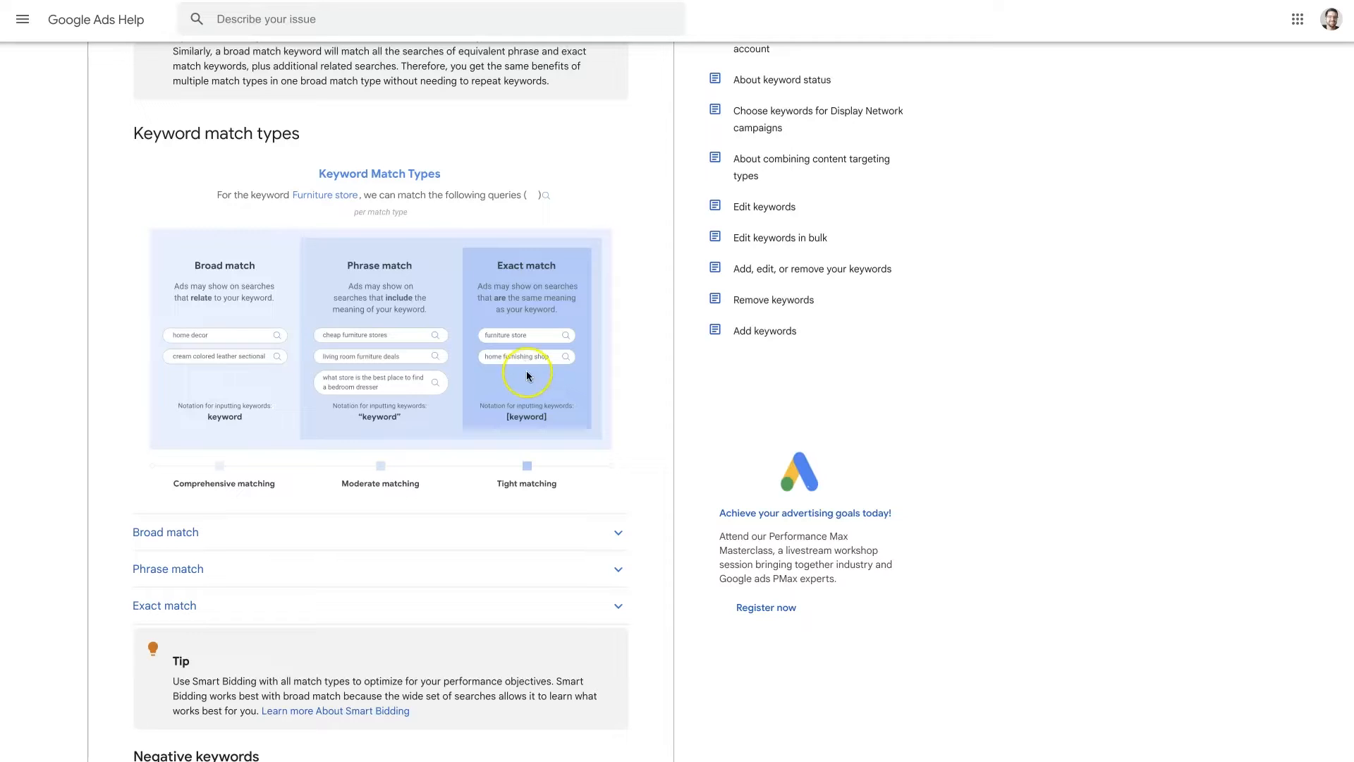
mouse_move(522, 378)
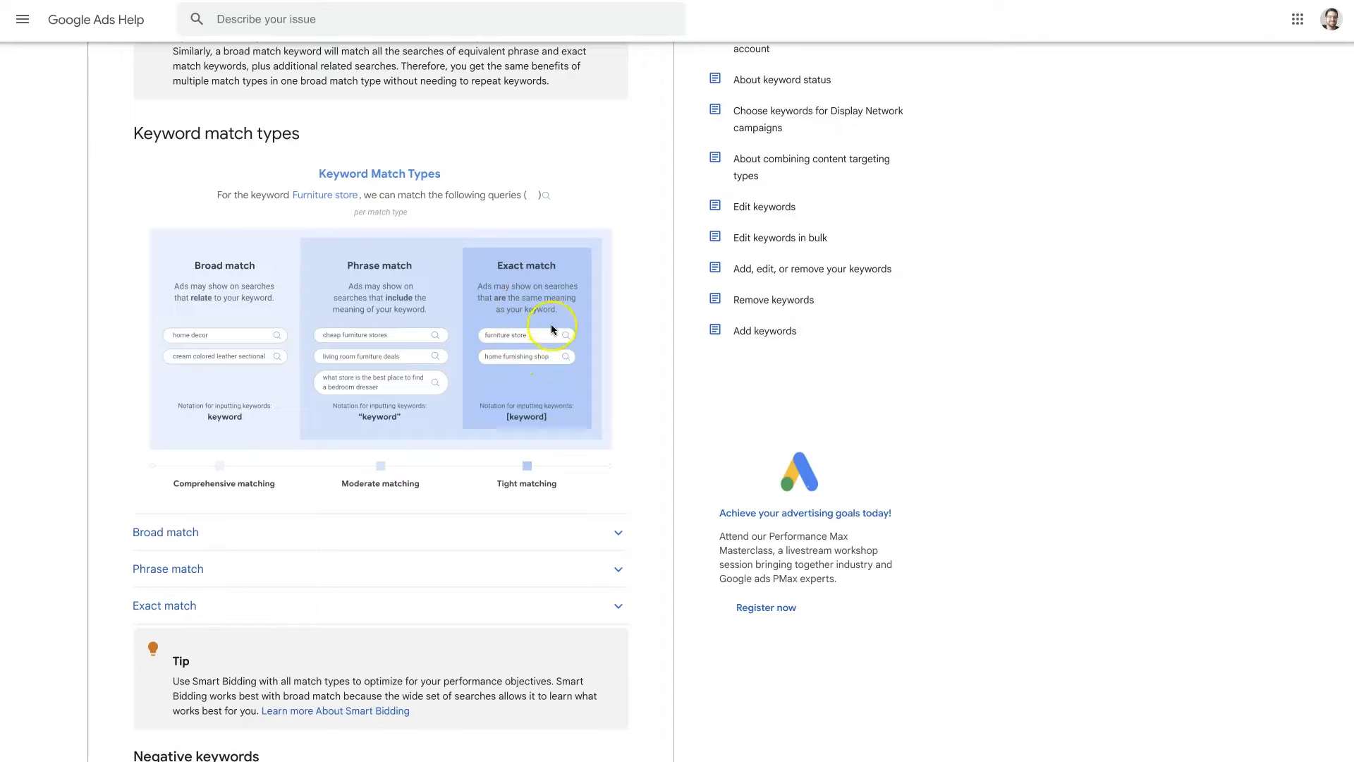
mouse_move(533, 384)
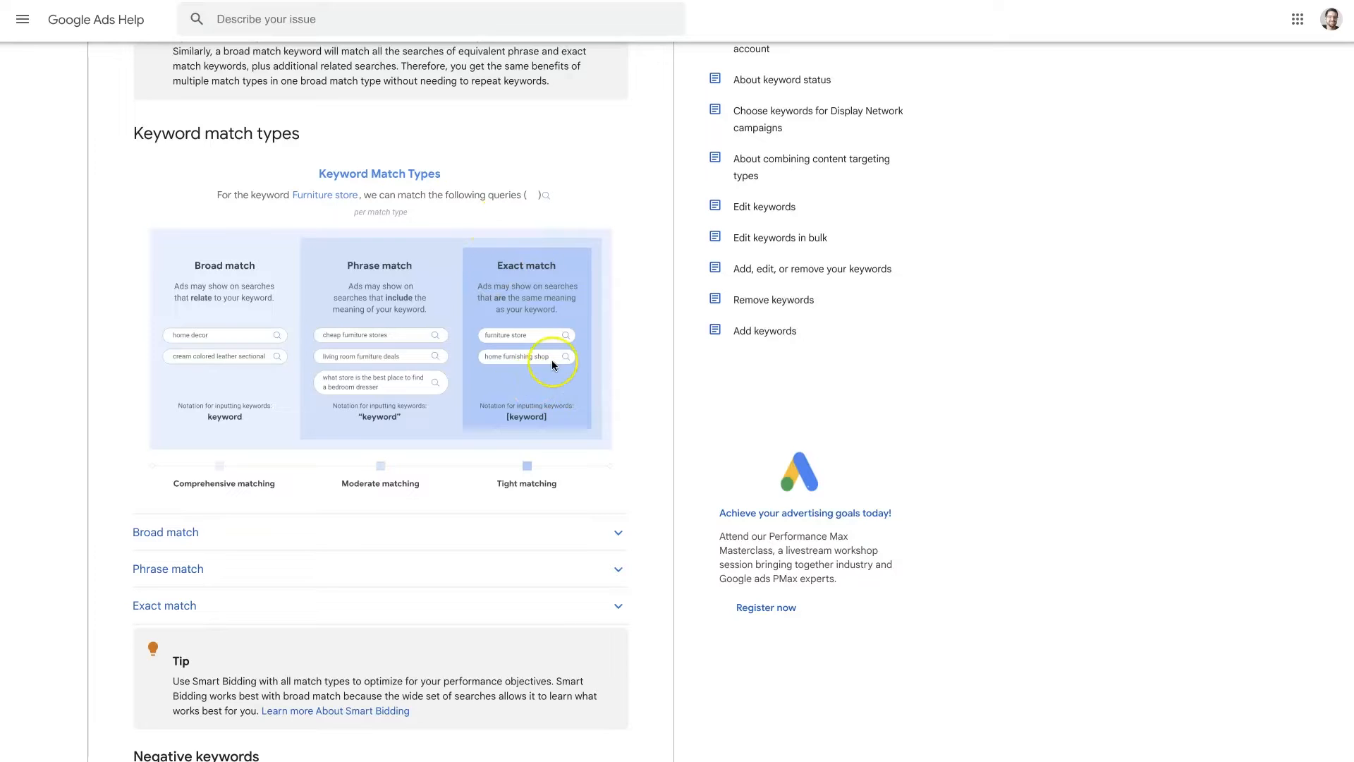
mouse_move(571, 409)
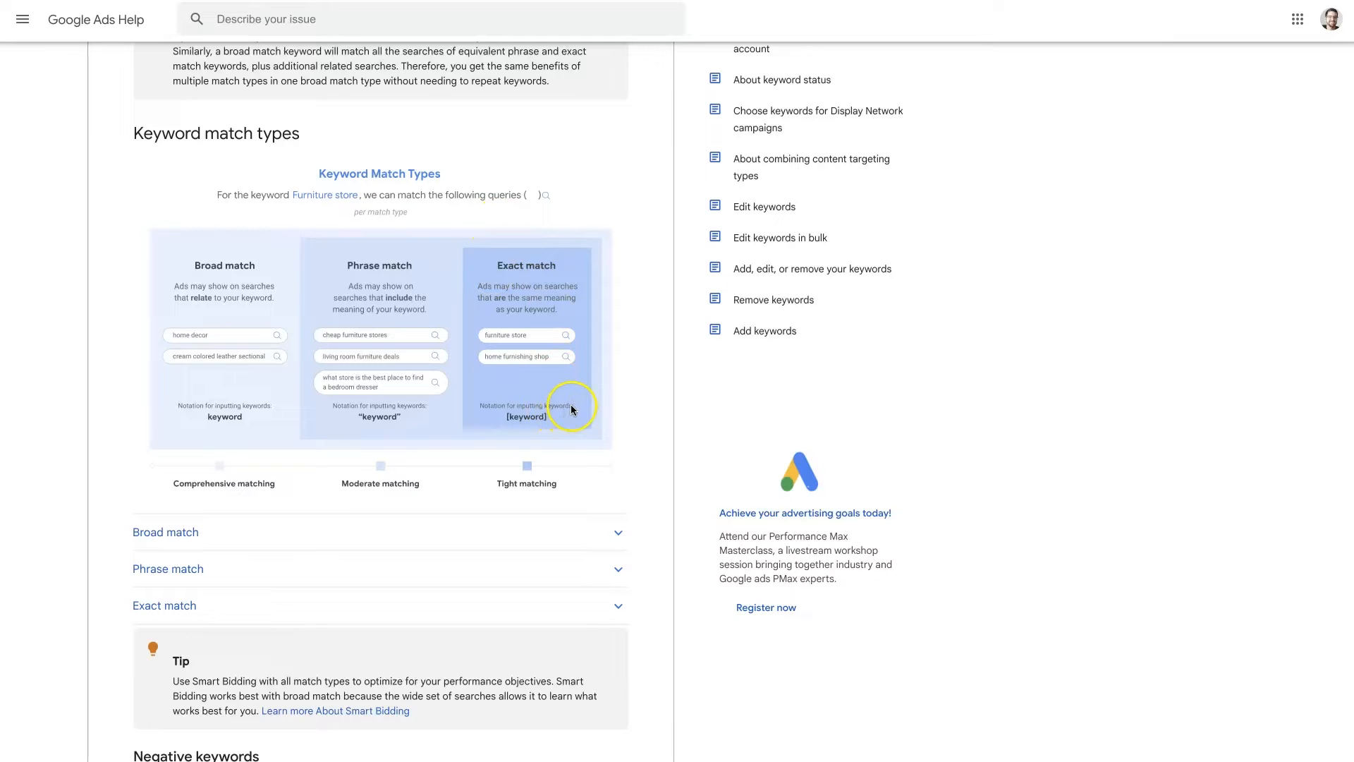
mouse_move(517, 397)
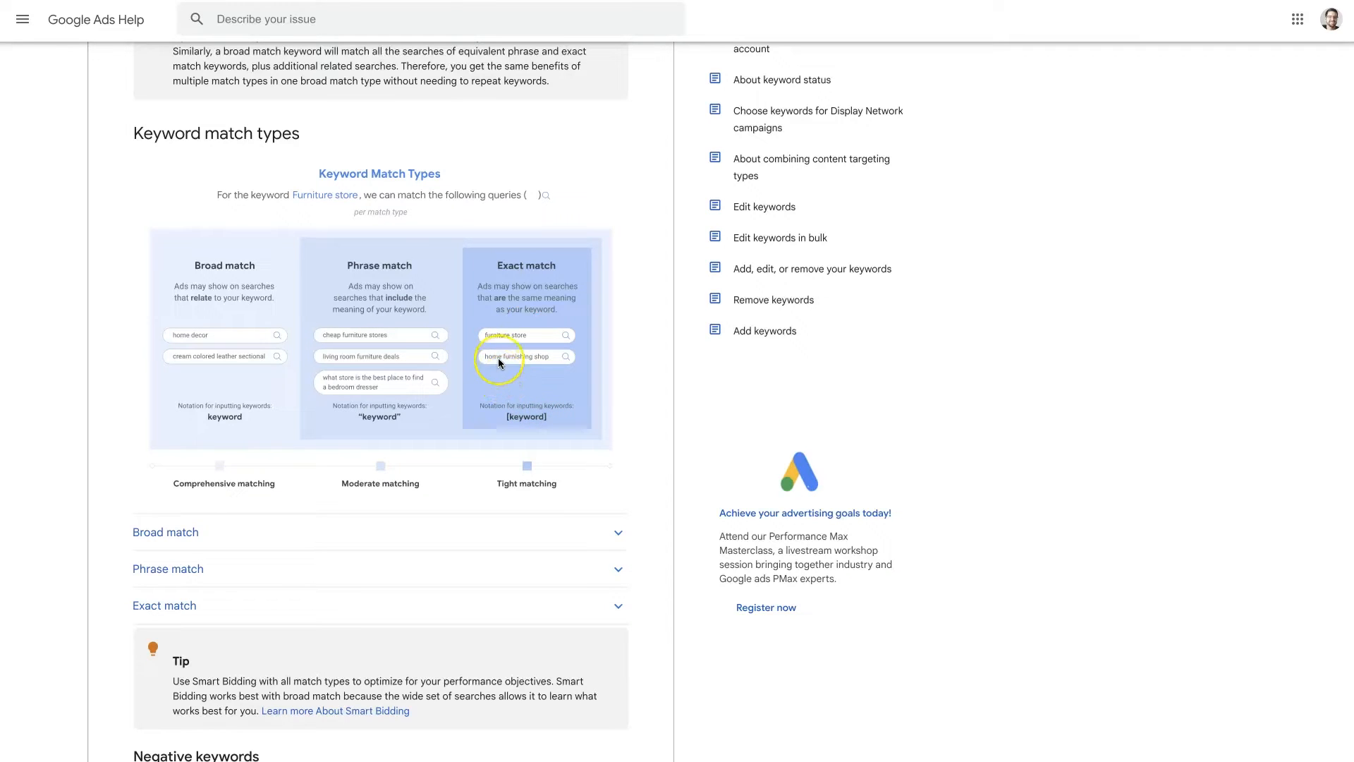
mouse_move(542, 418)
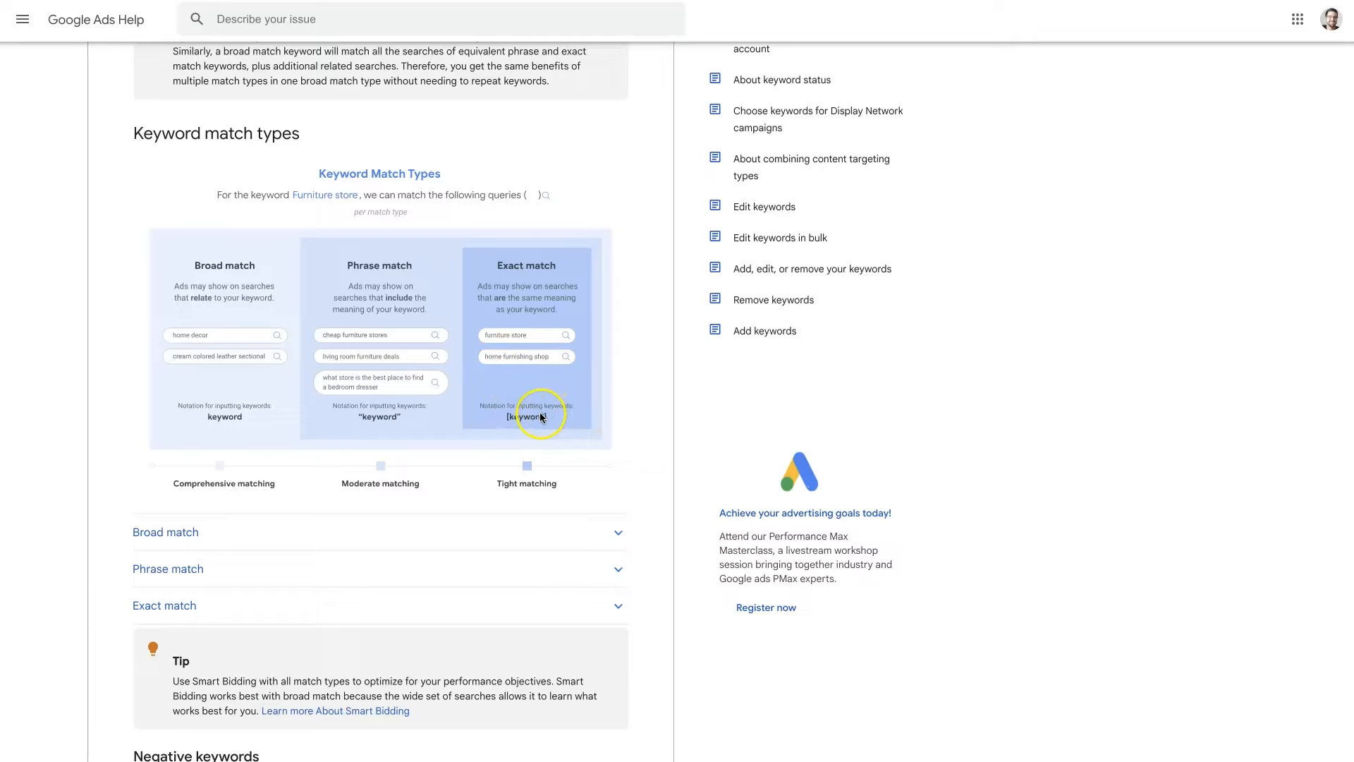
mouse_move(542, 380)
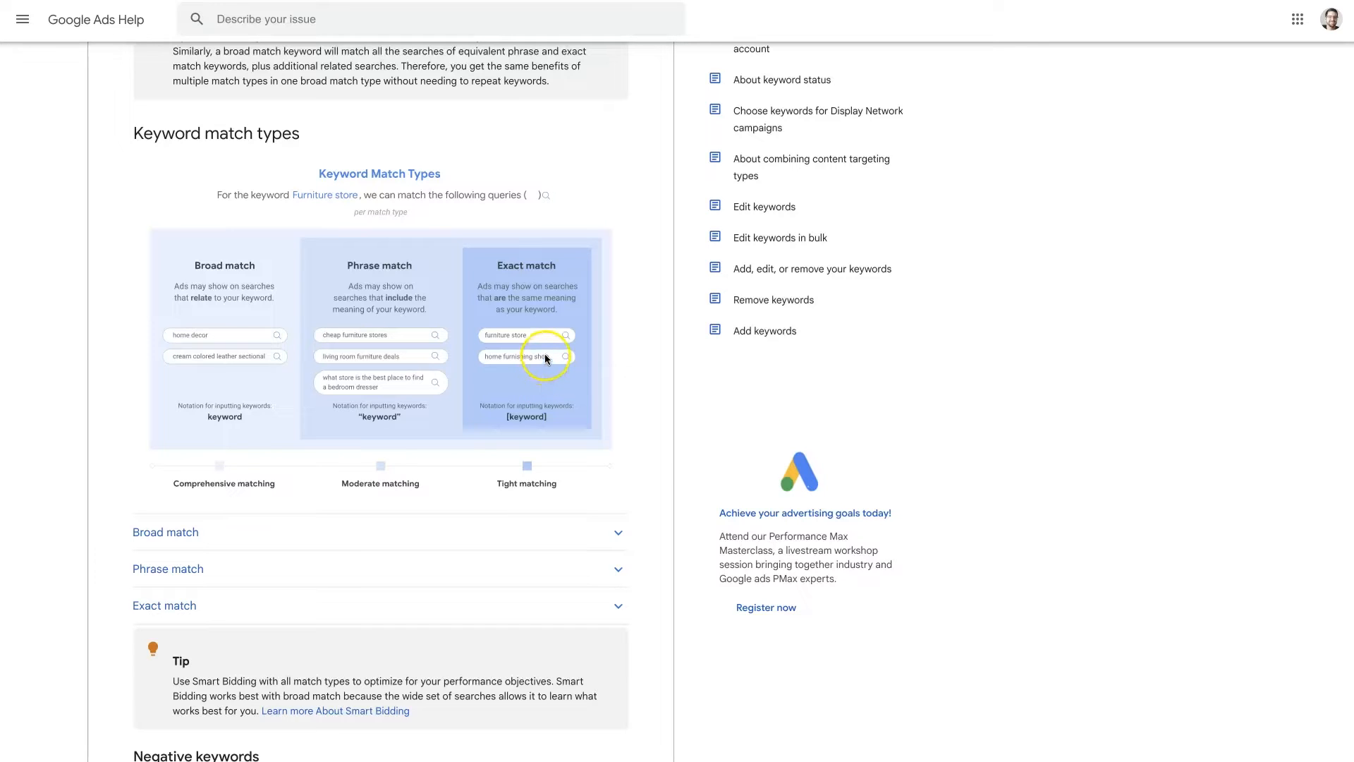
mouse_move(595, 367)
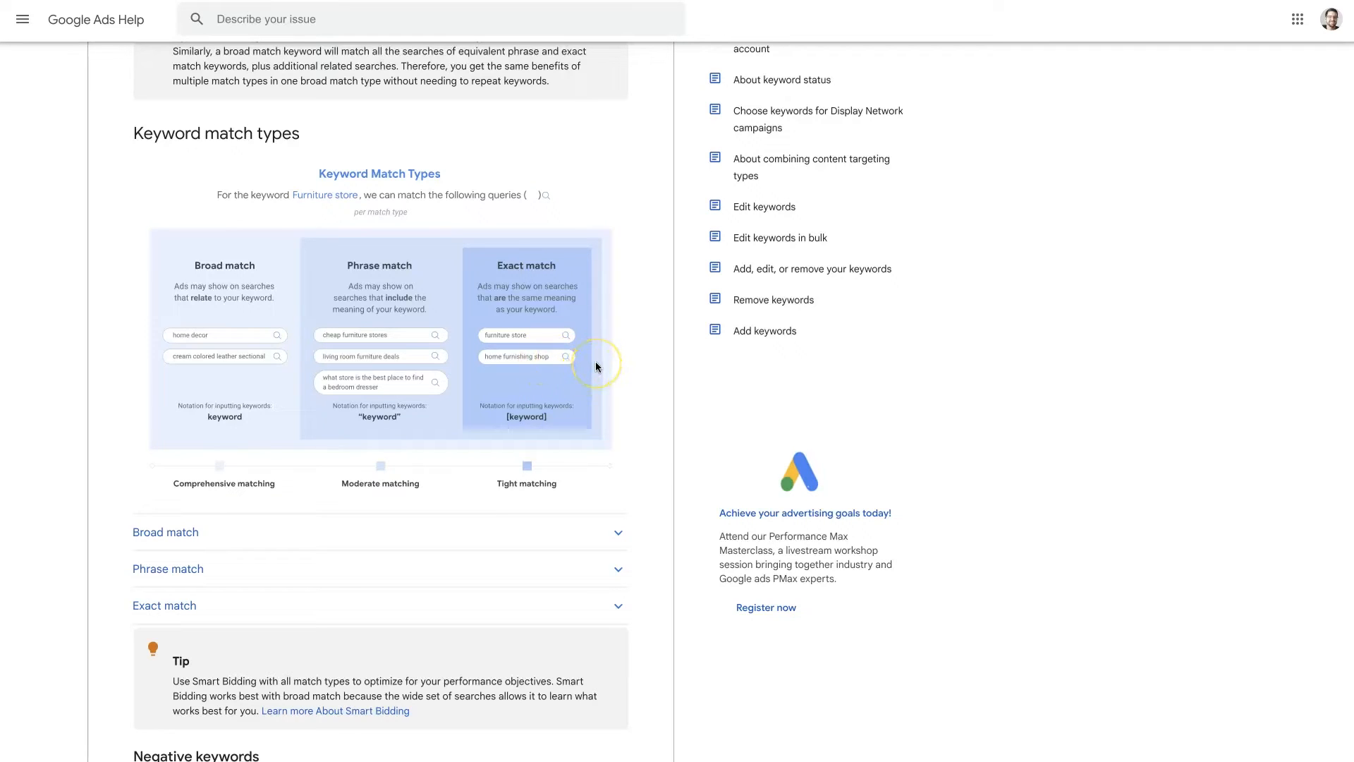
mouse_move(596, 367)
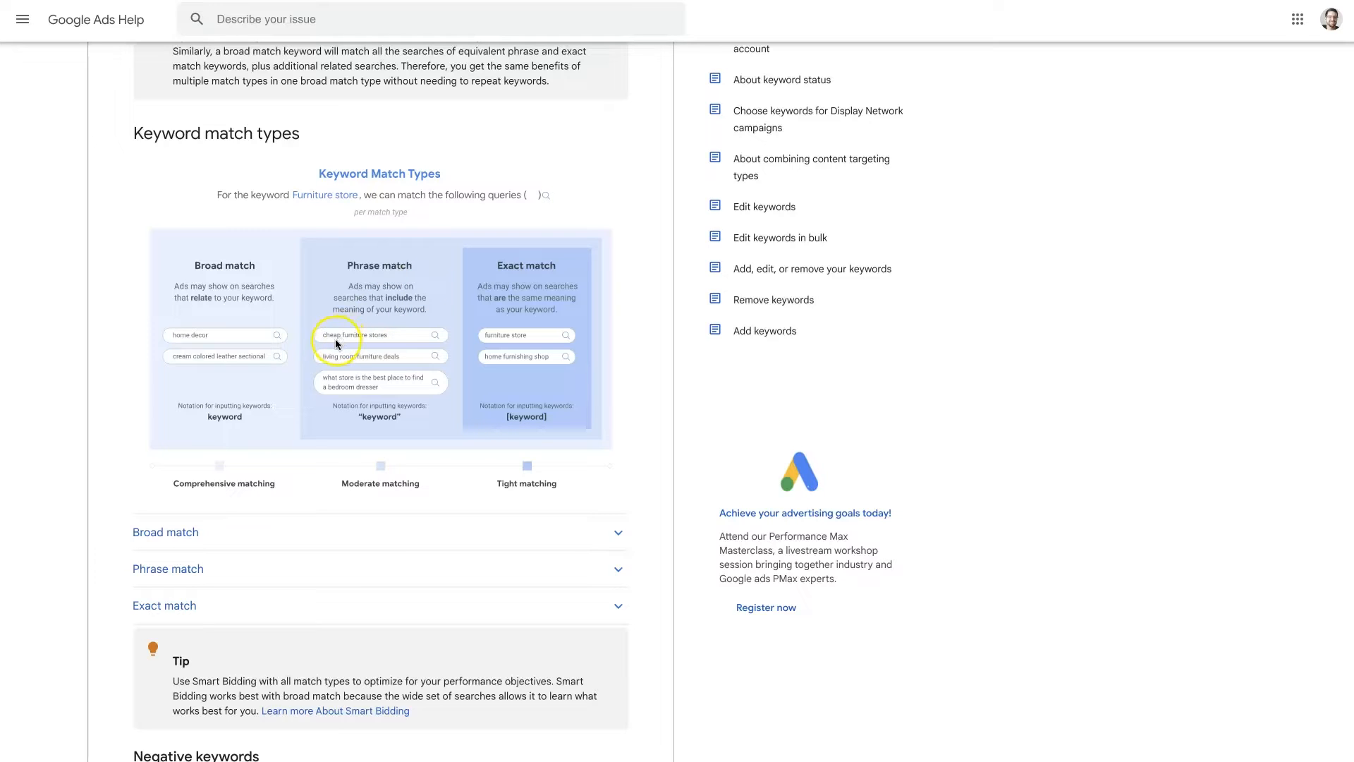
mouse_move(367, 344)
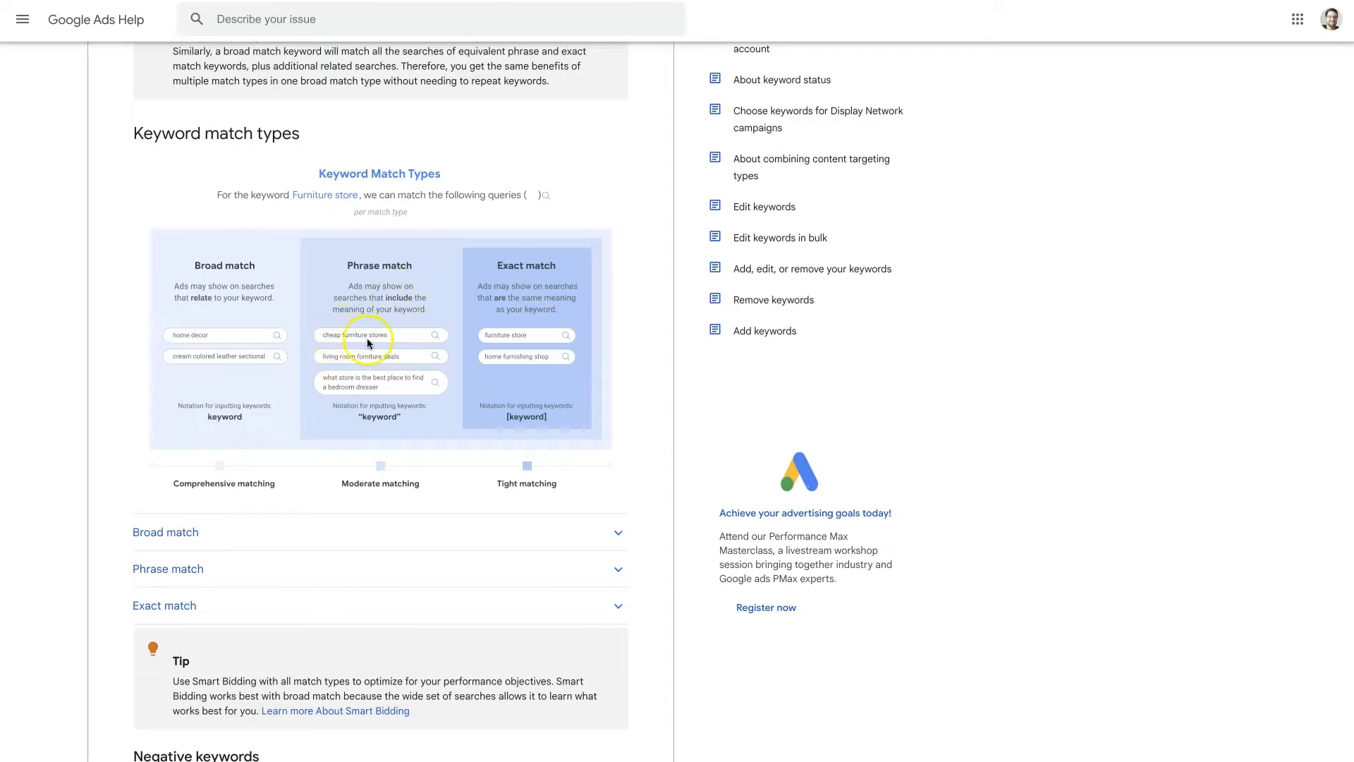
mouse_move(340, 363)
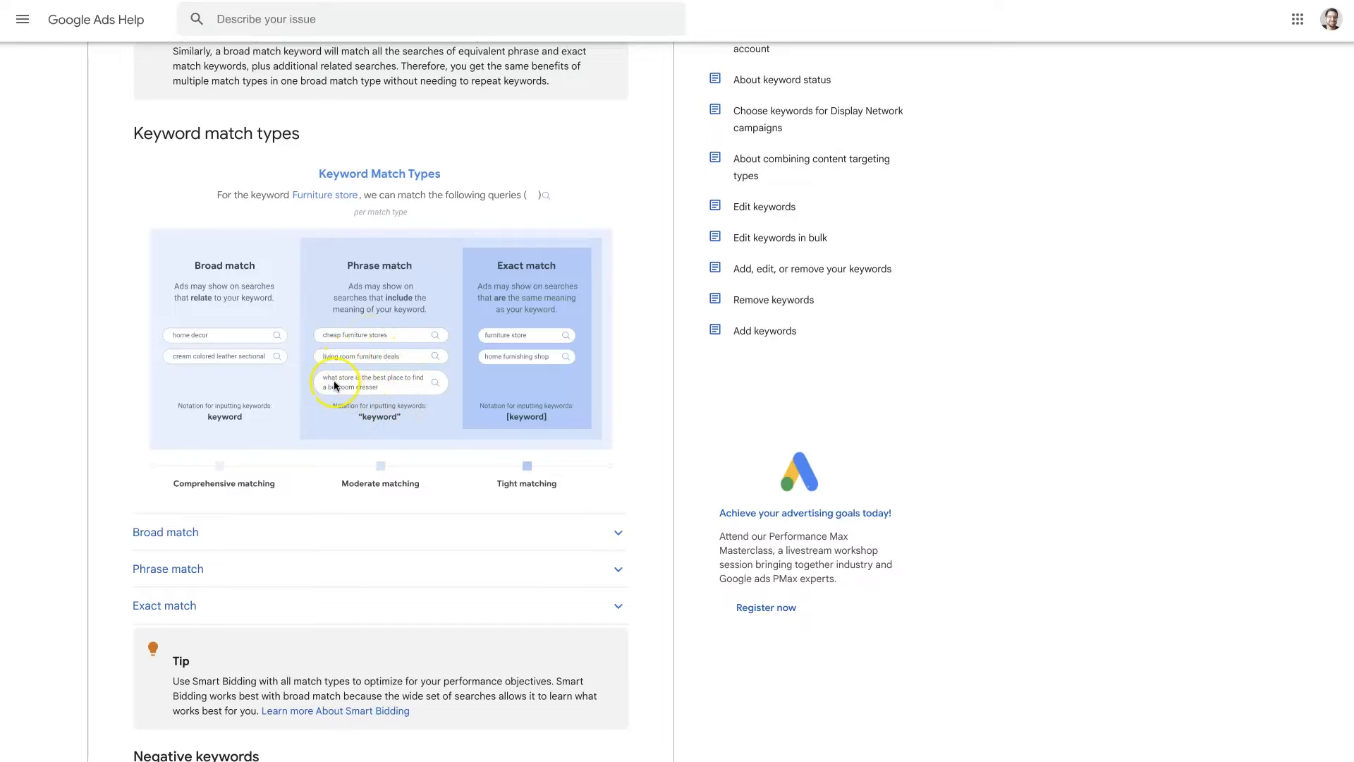
mouse_move(413, 383)
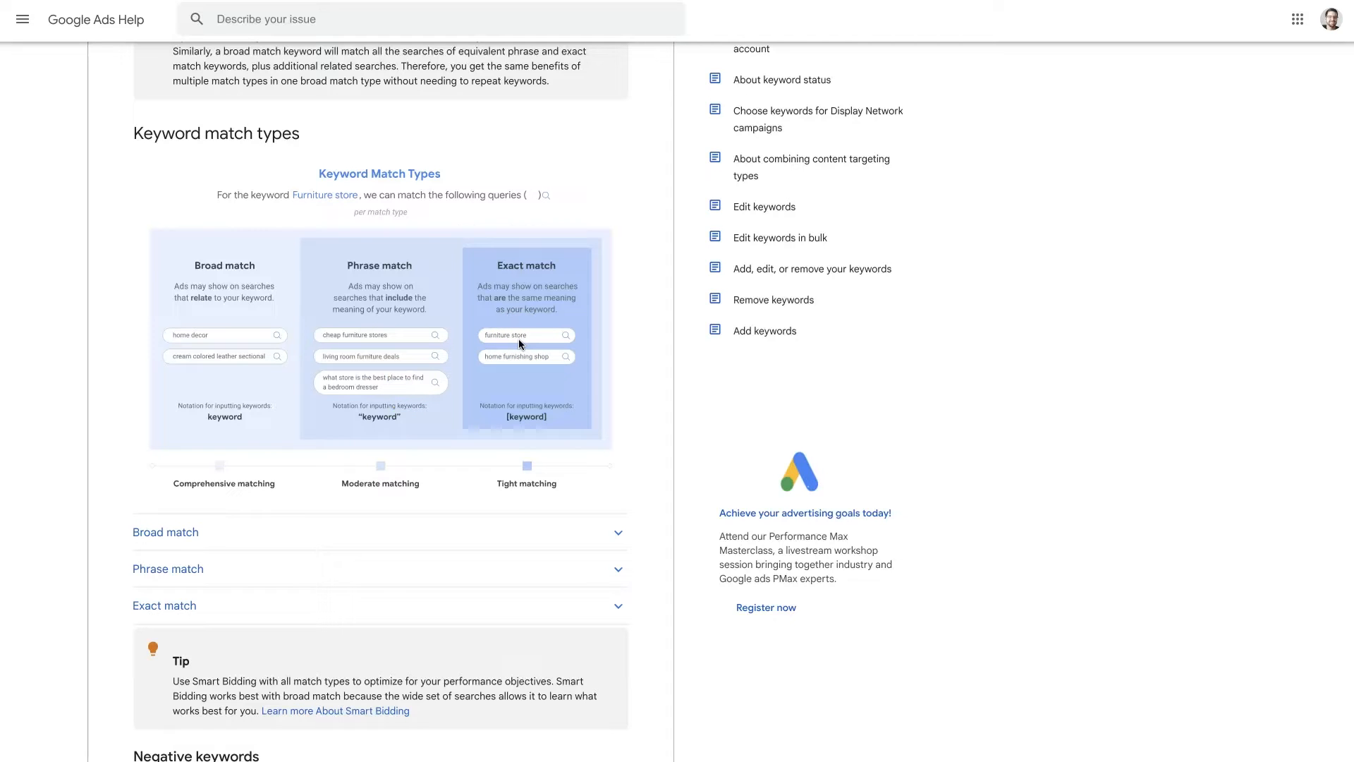
mouse_move(302, 378)
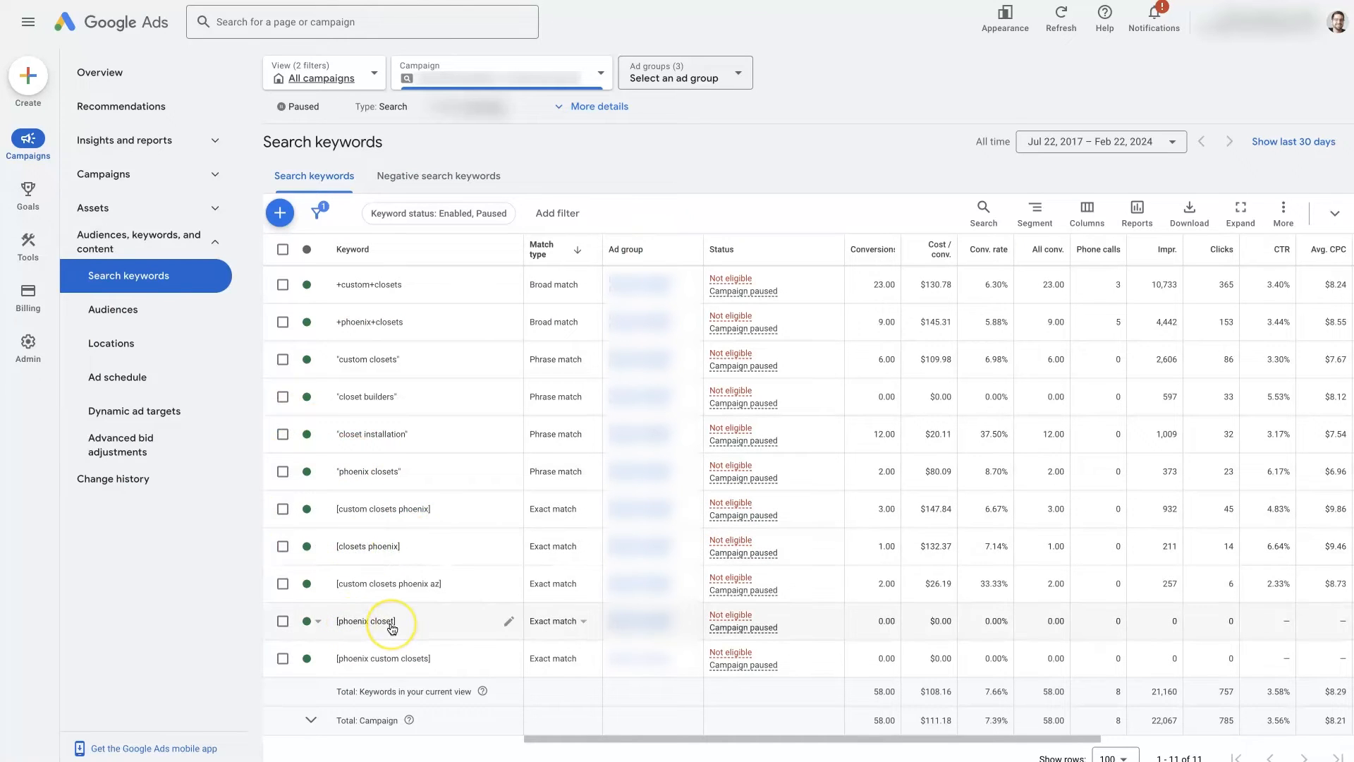
mouse_move(333, 471)
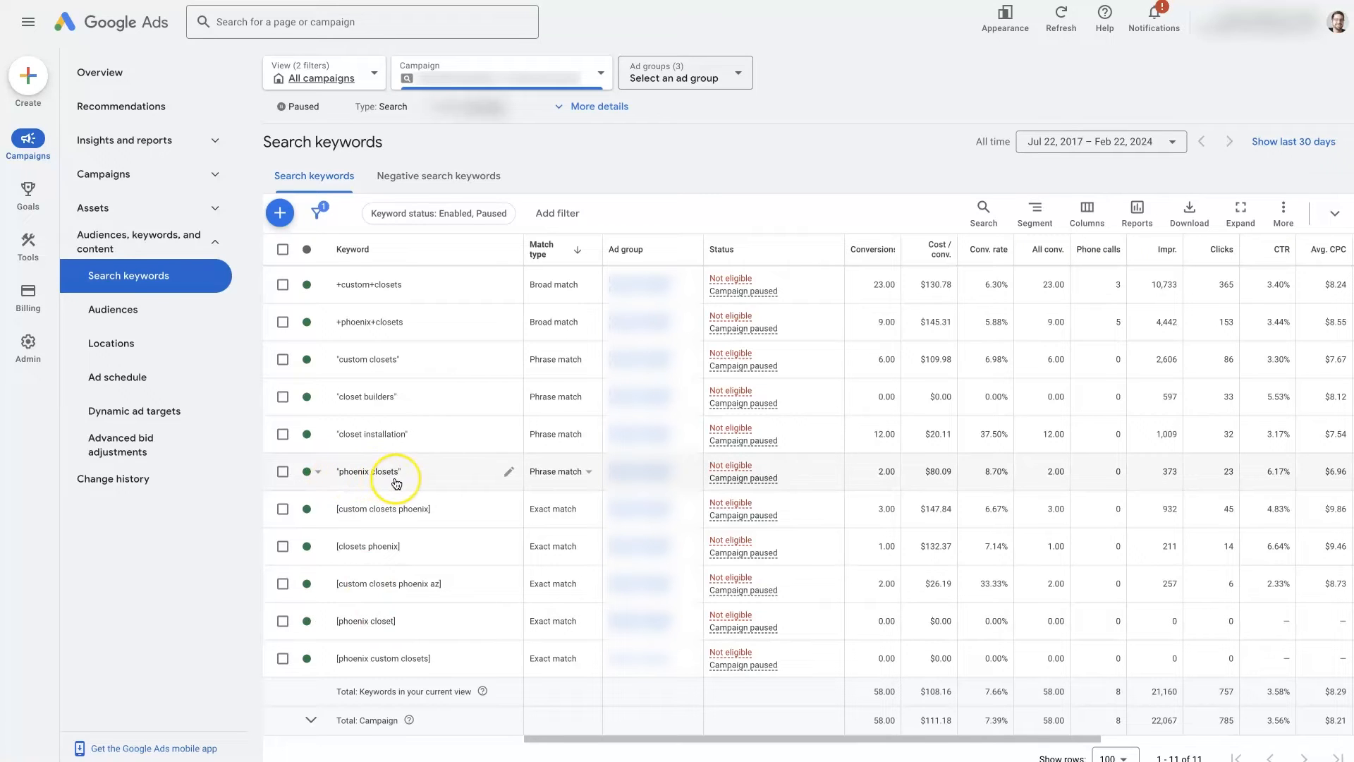
mouse_move(397, 482)
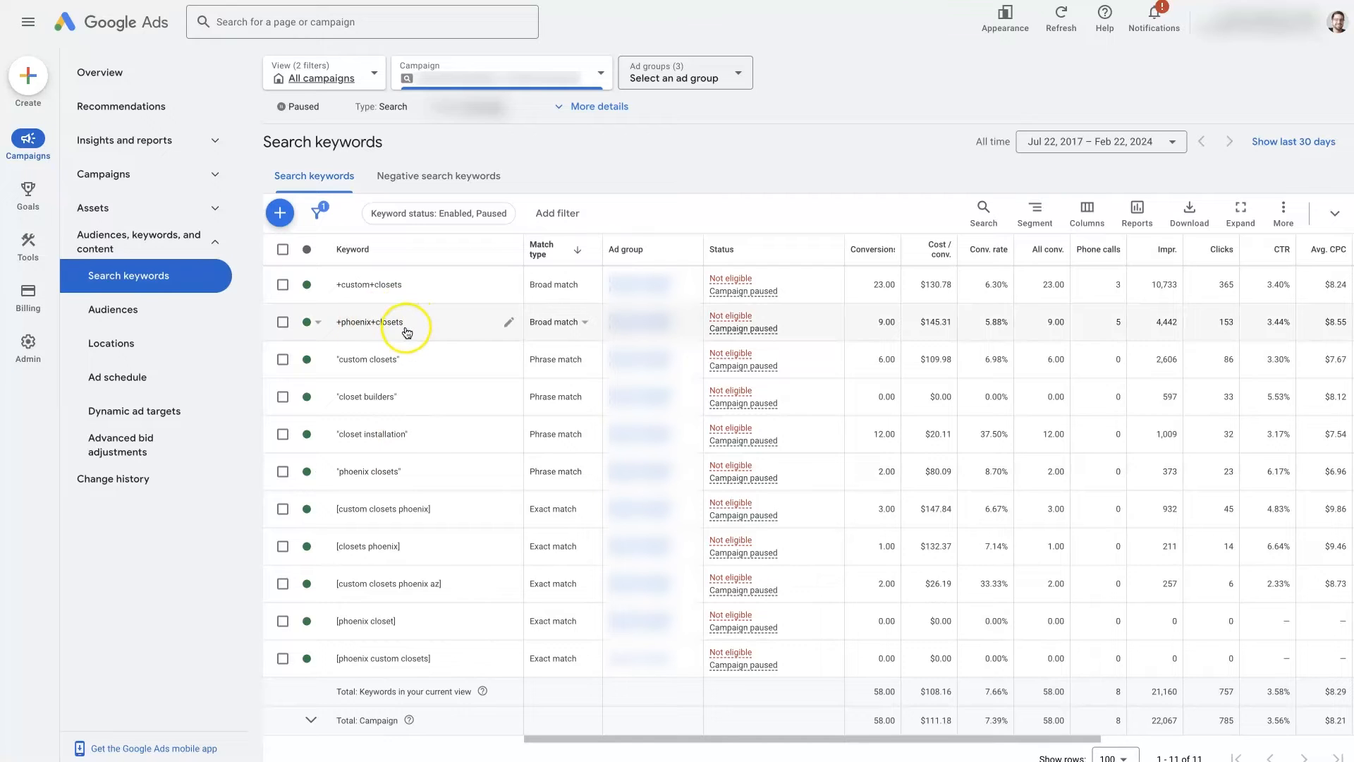
mouse_move(438, 526)
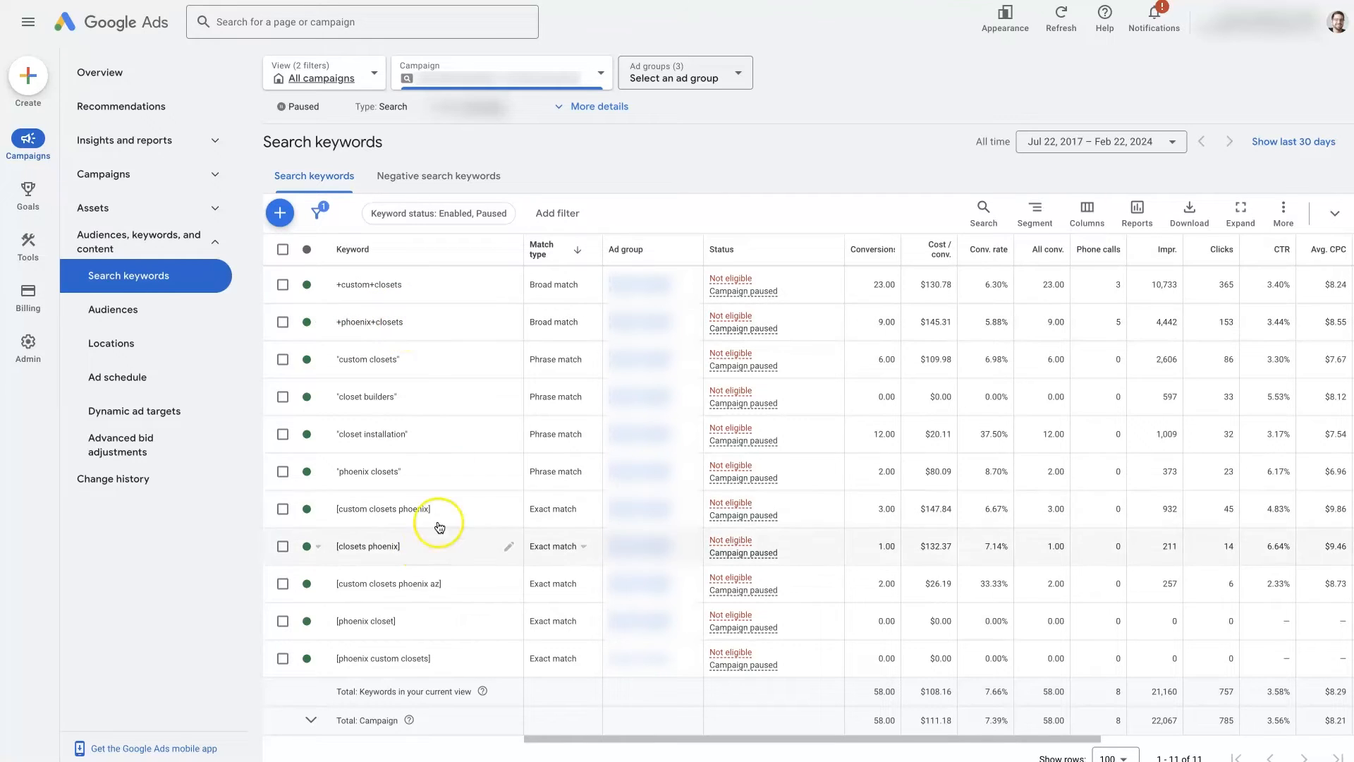
mouse_move(443, 377)
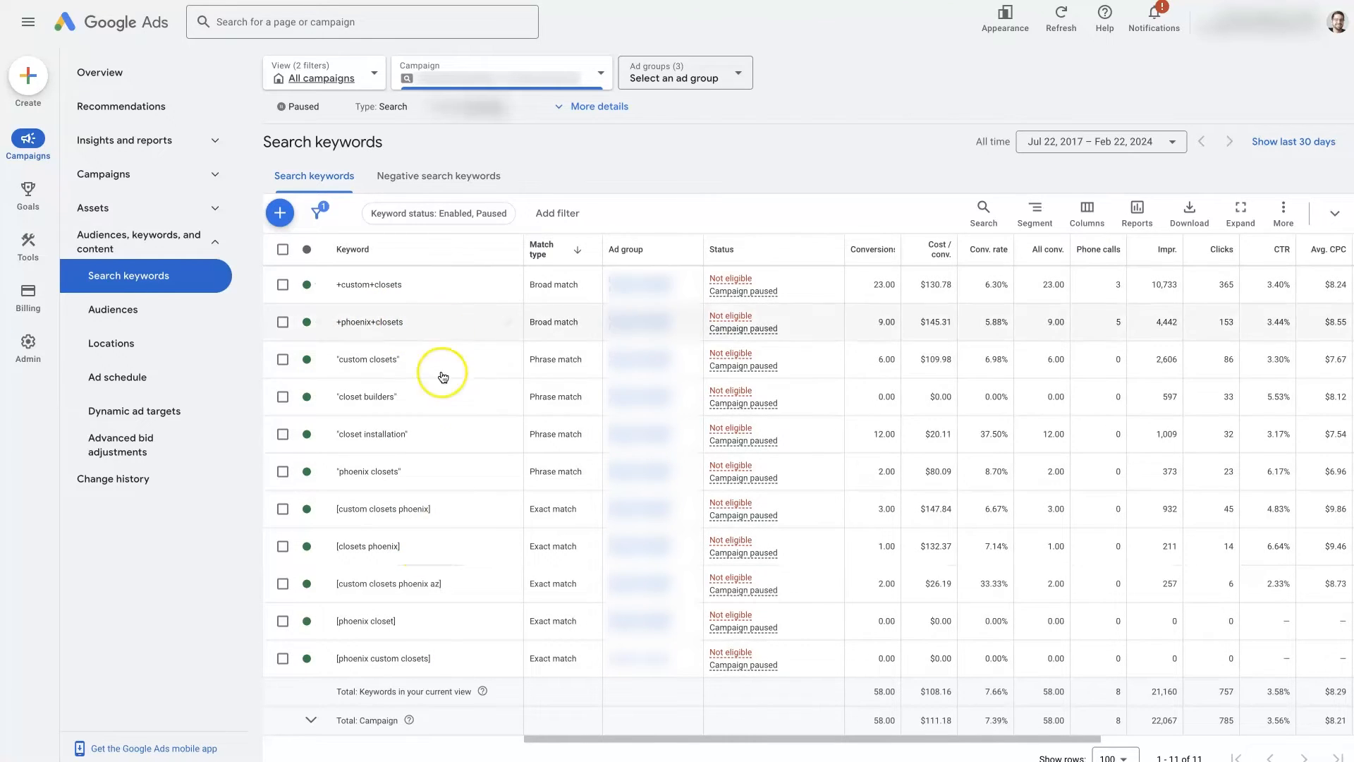
mouse_move(463, 550)
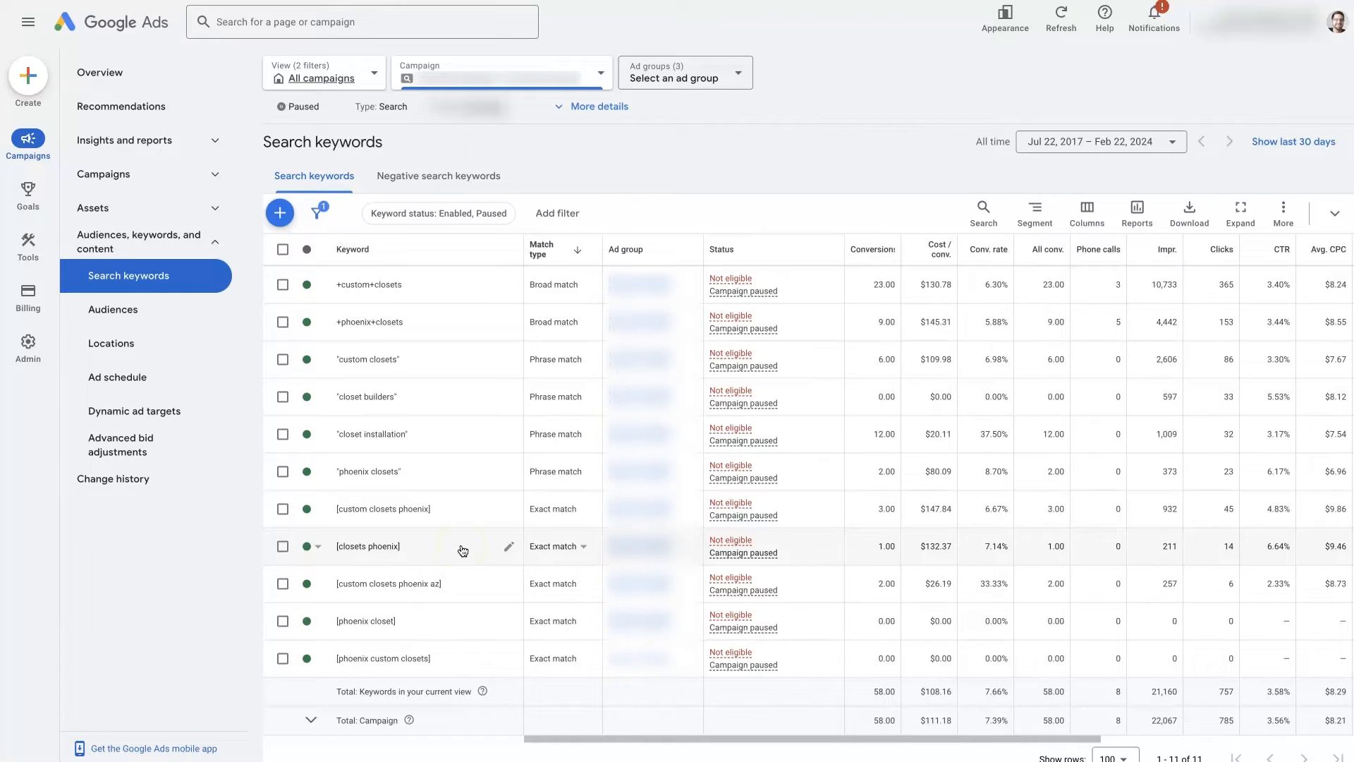
Check [phoenix closet] and "phoenix closets" to compare their metrics side by side
left_click(282, 621)
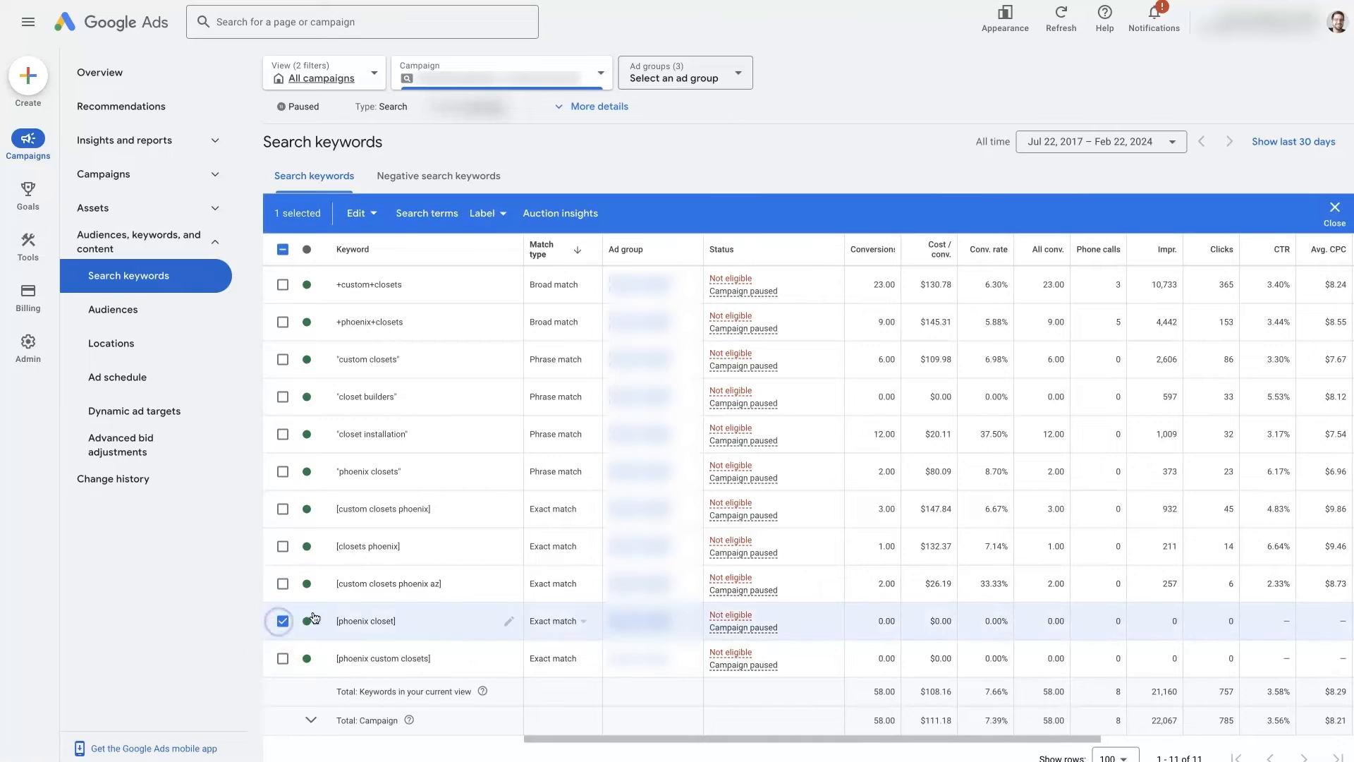
left_click(282, 472)
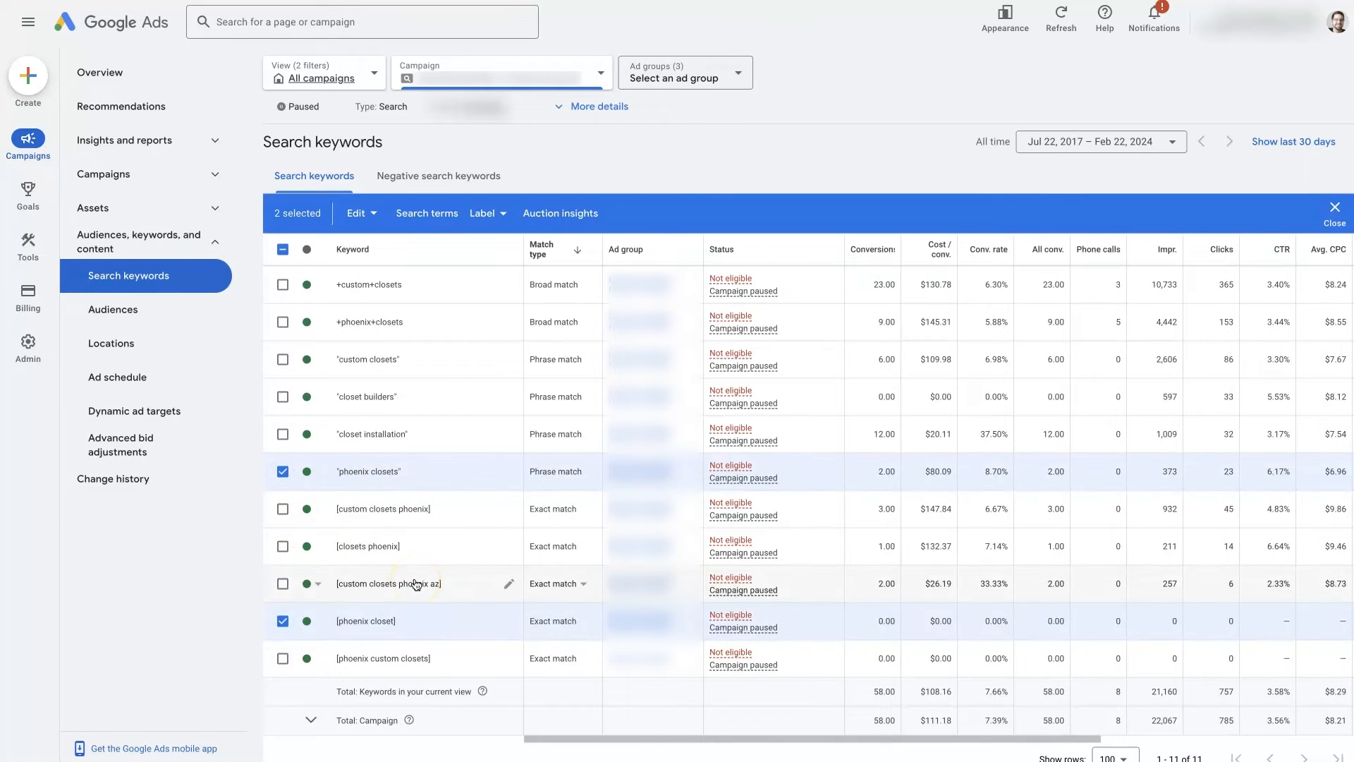
mouse_move(859, 626)
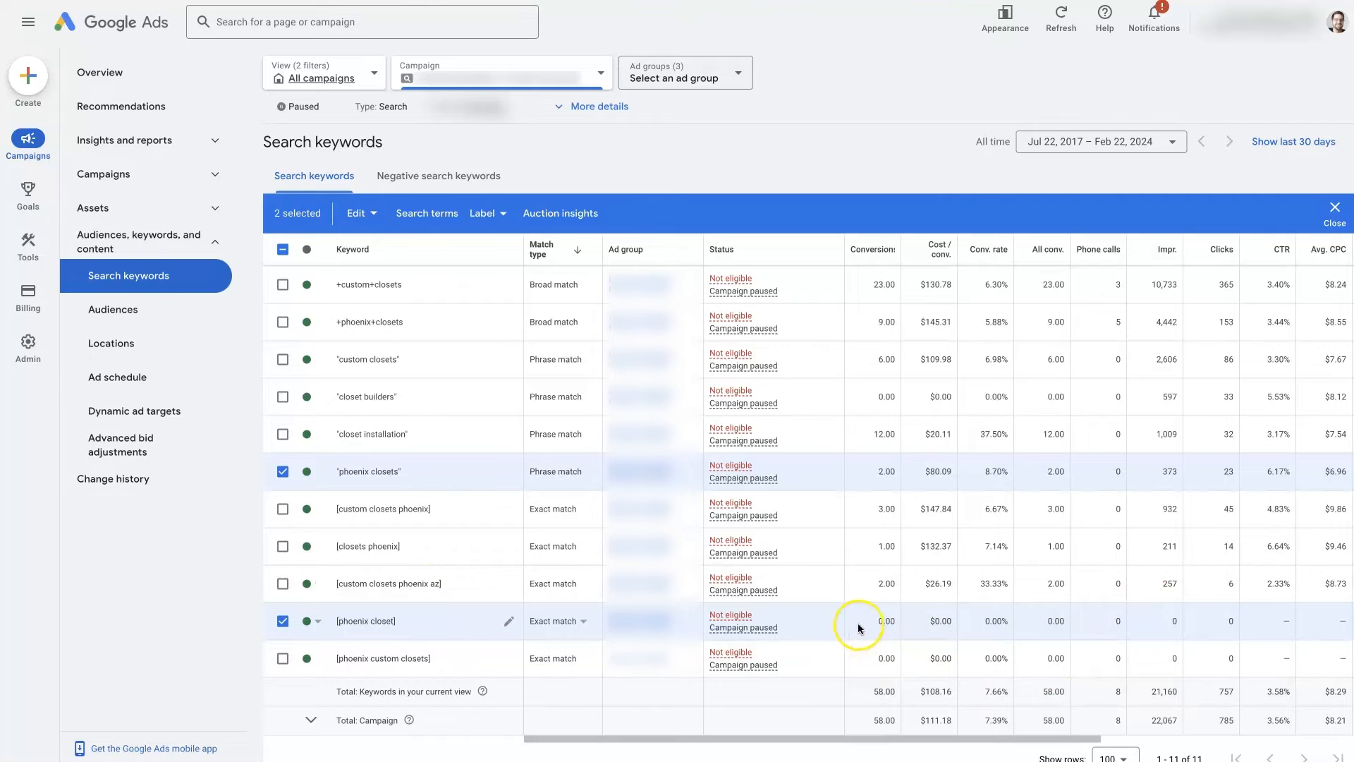
mouse_move(1269, 624)
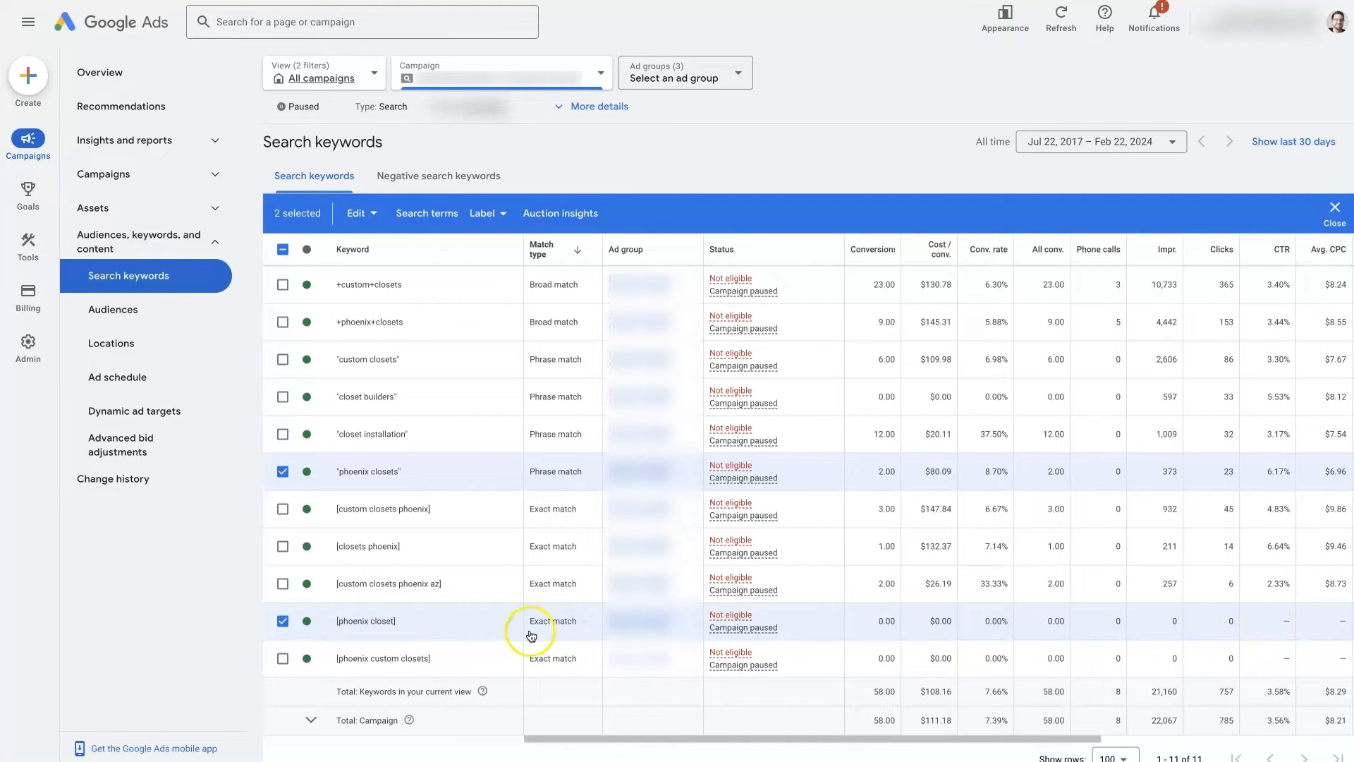
mouse_move(366, 620)
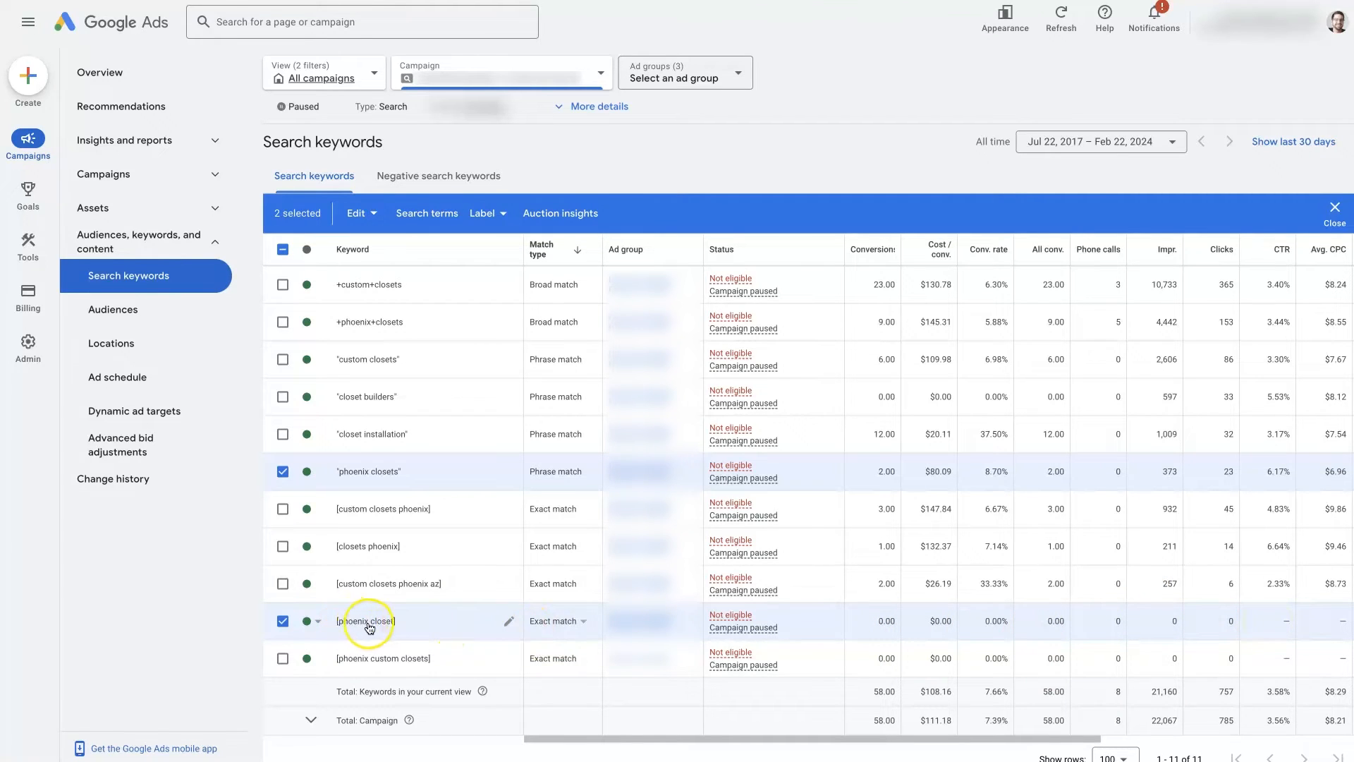
mouse_move(393, 627)
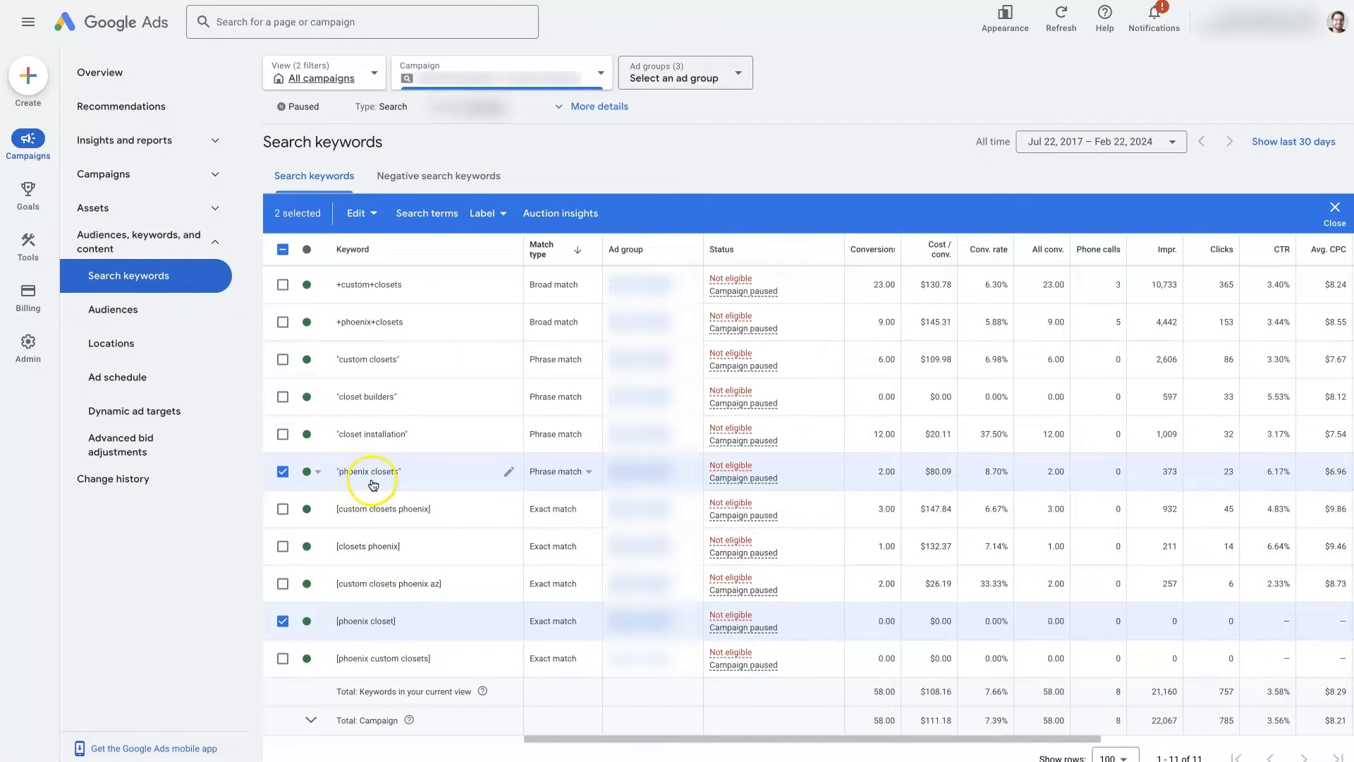
mouse_move(375, 480)
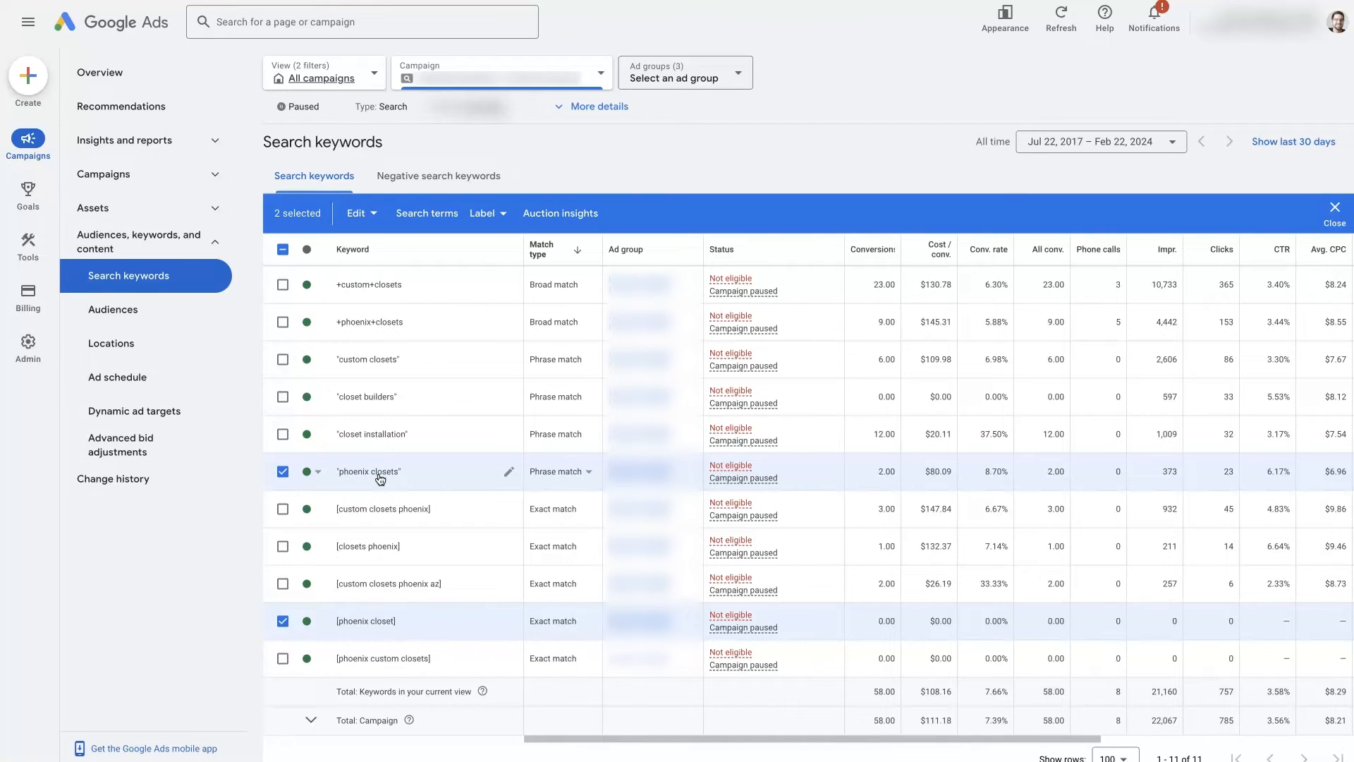
mouse_move(1167, 485)
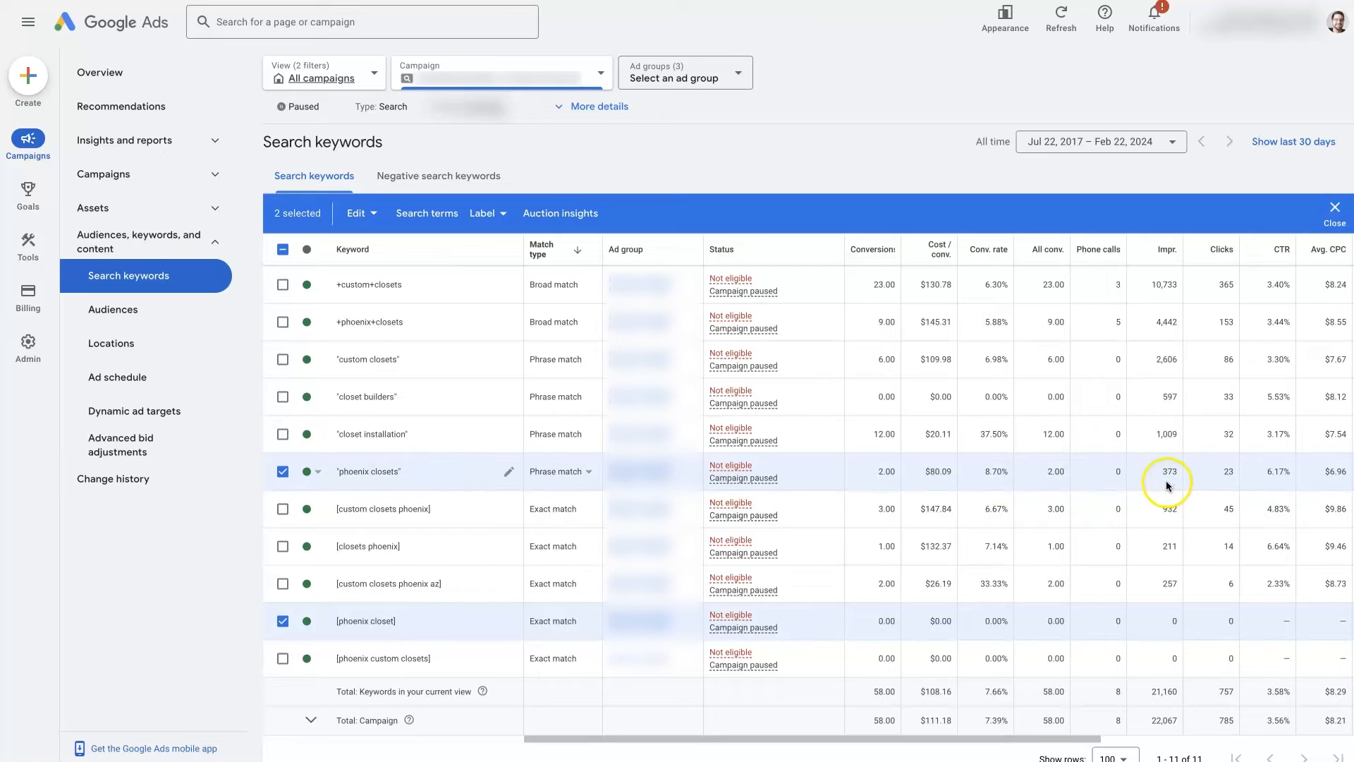
mouse_move(1228, 471)
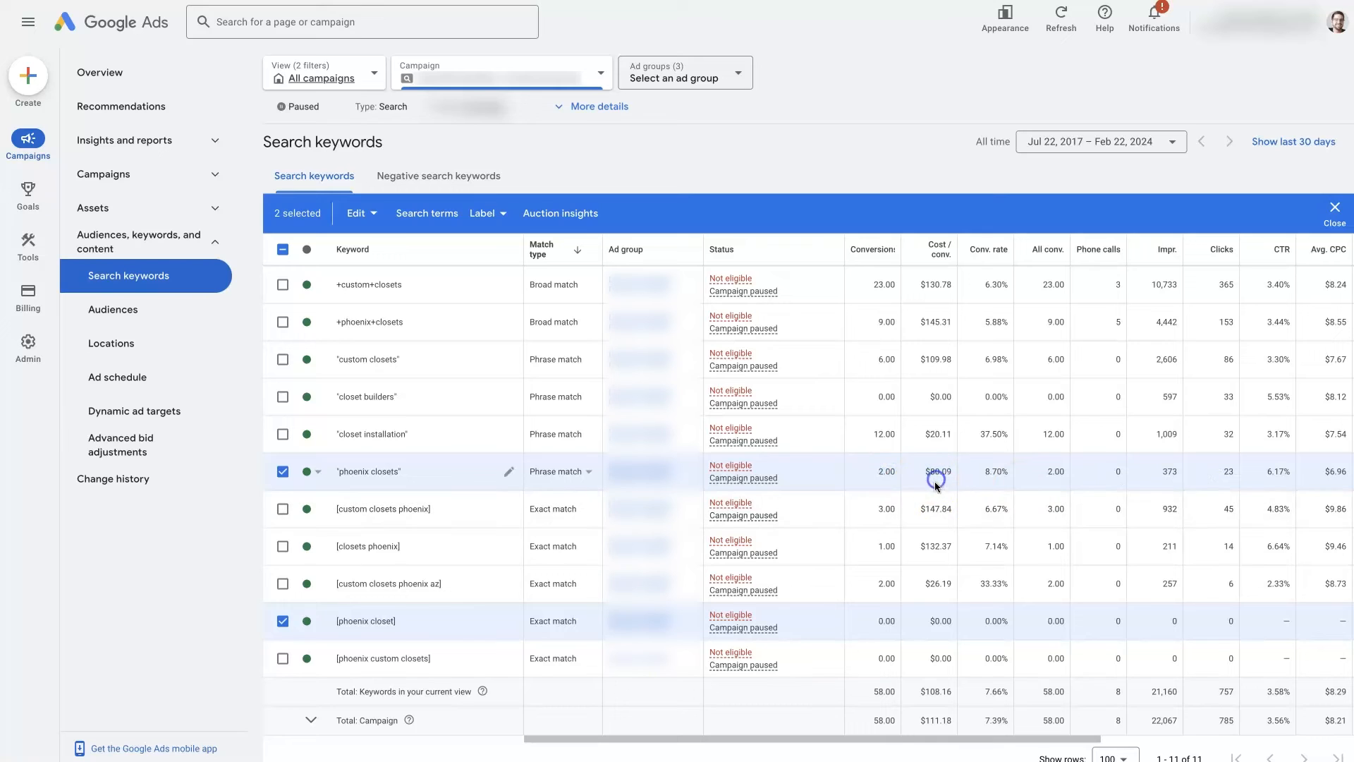
mouse_move(932, 489)
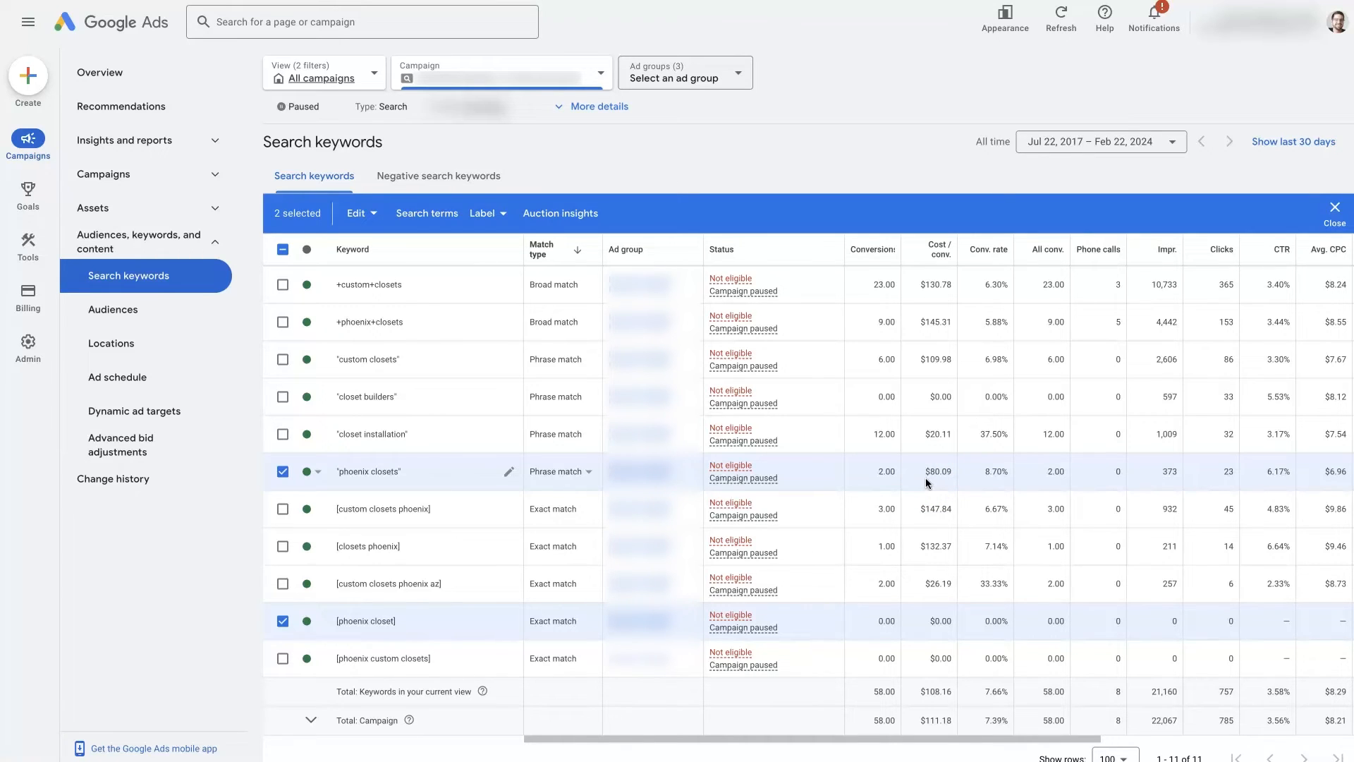
mouse_move(361, 605)
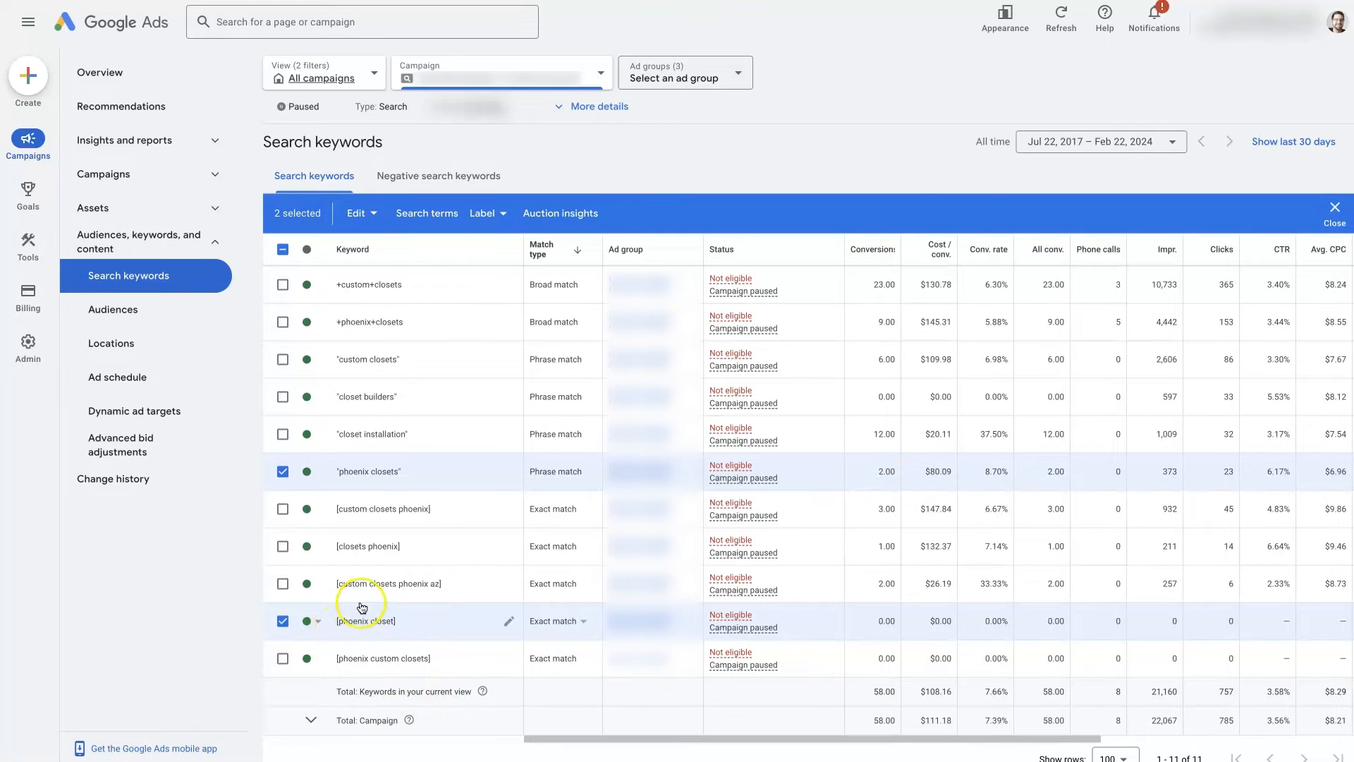
mouse_move(410, 351)
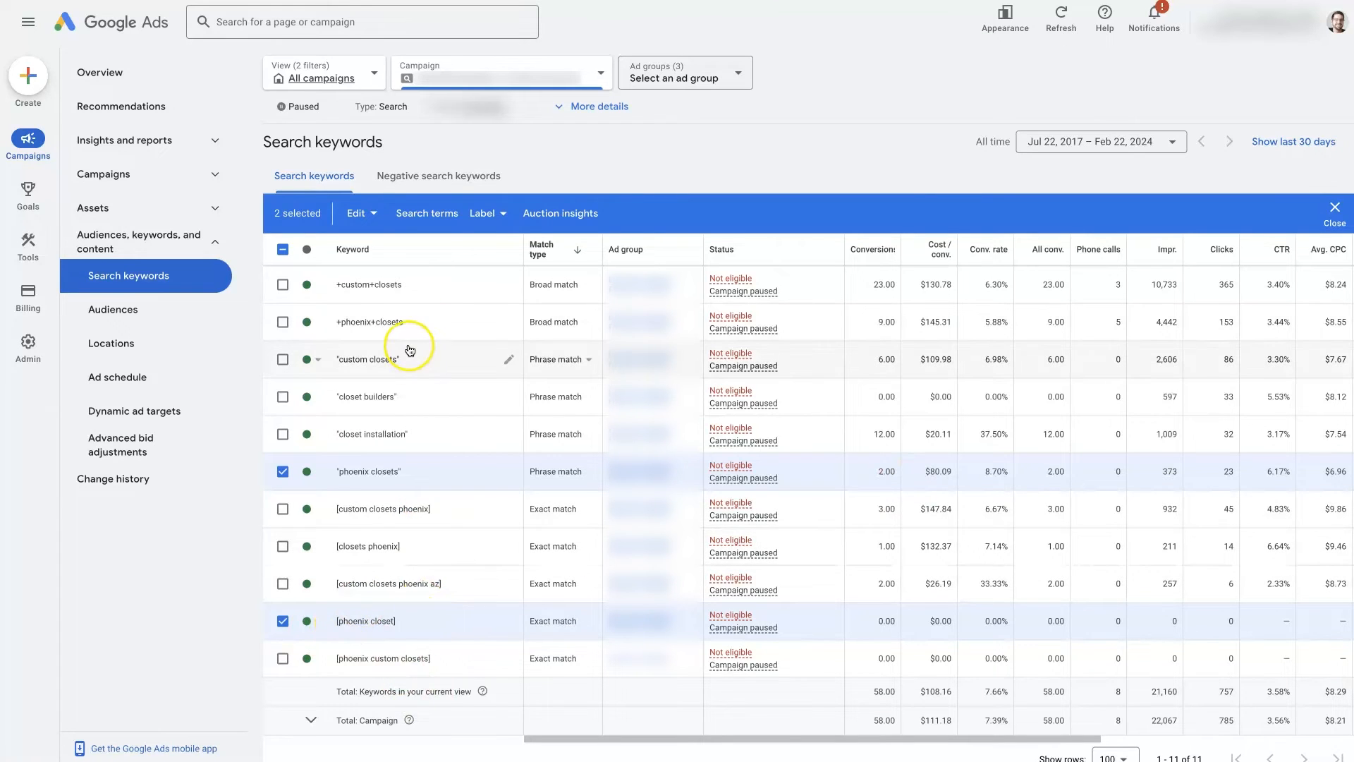
mouse_move(414, 459)
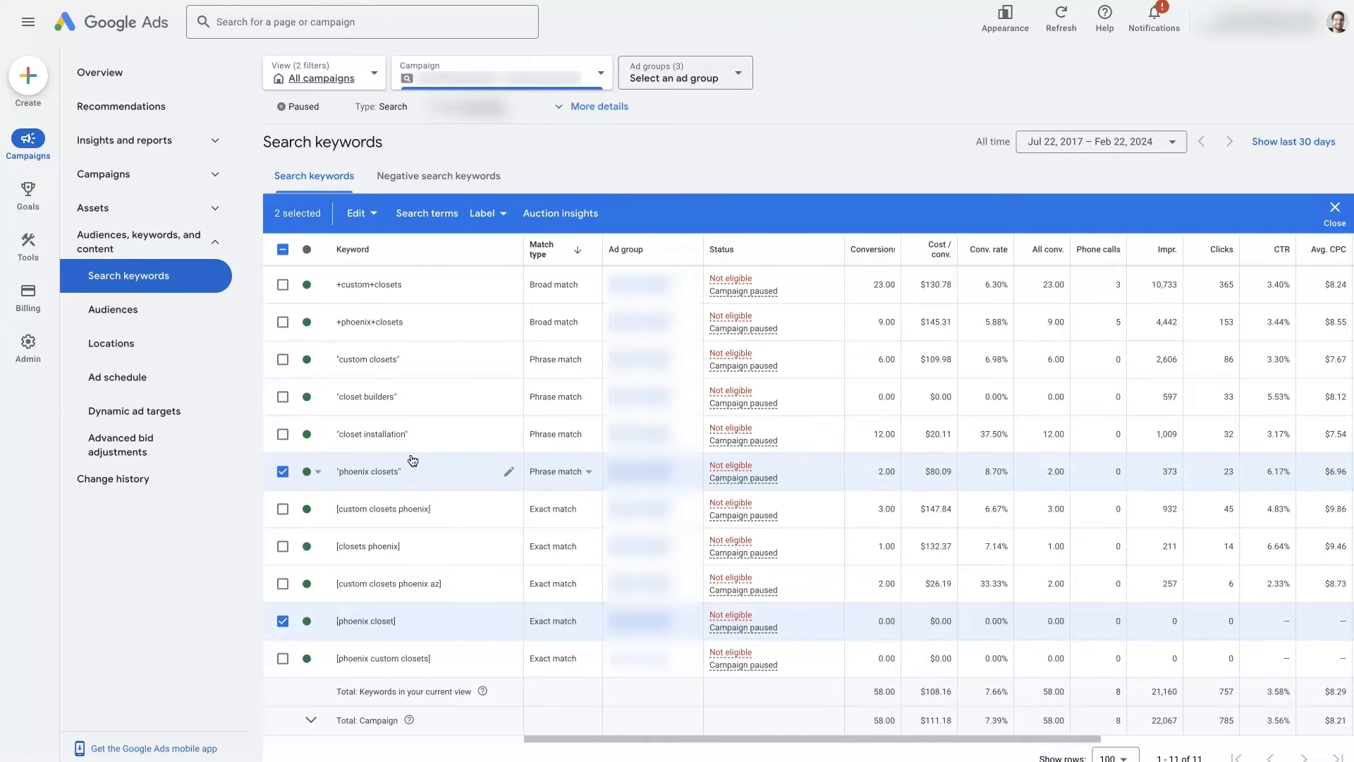
mouse_move(434, 626)
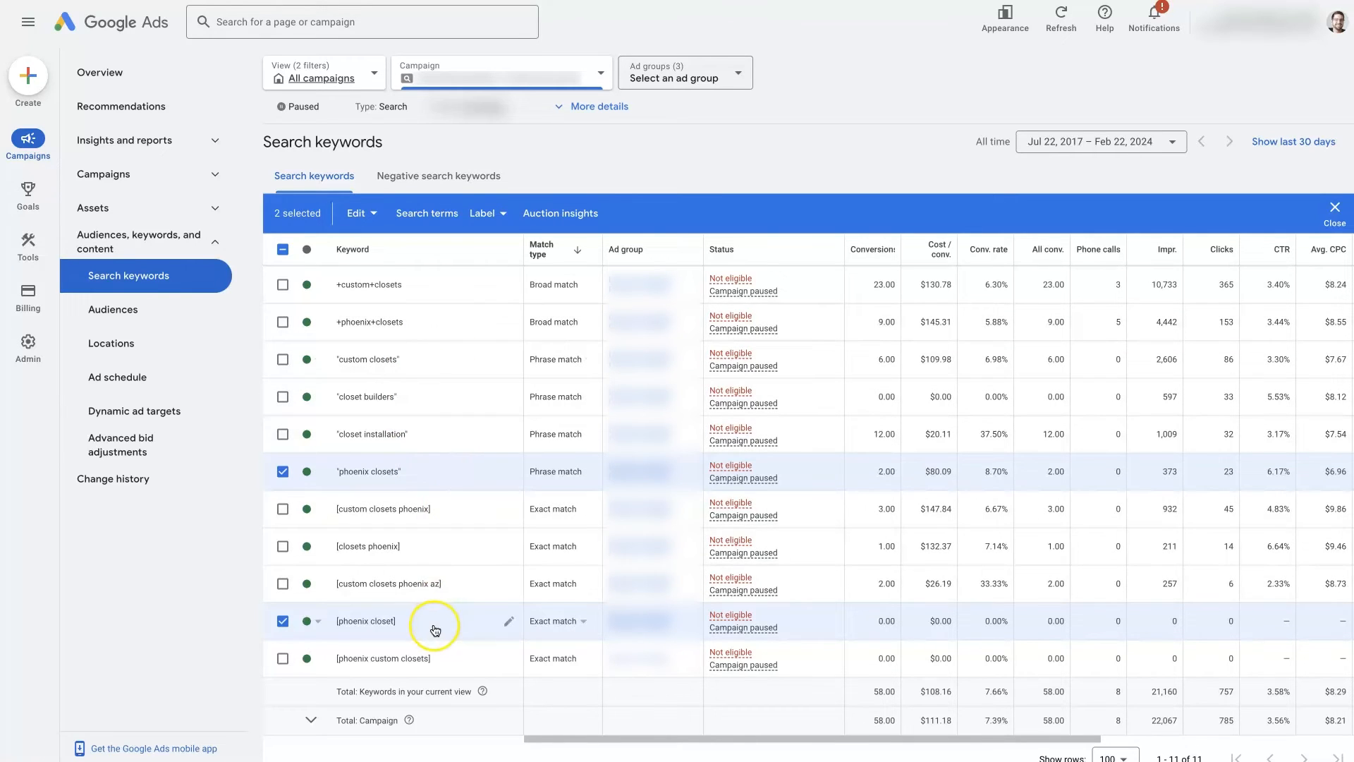
mouse_move(440, 614)
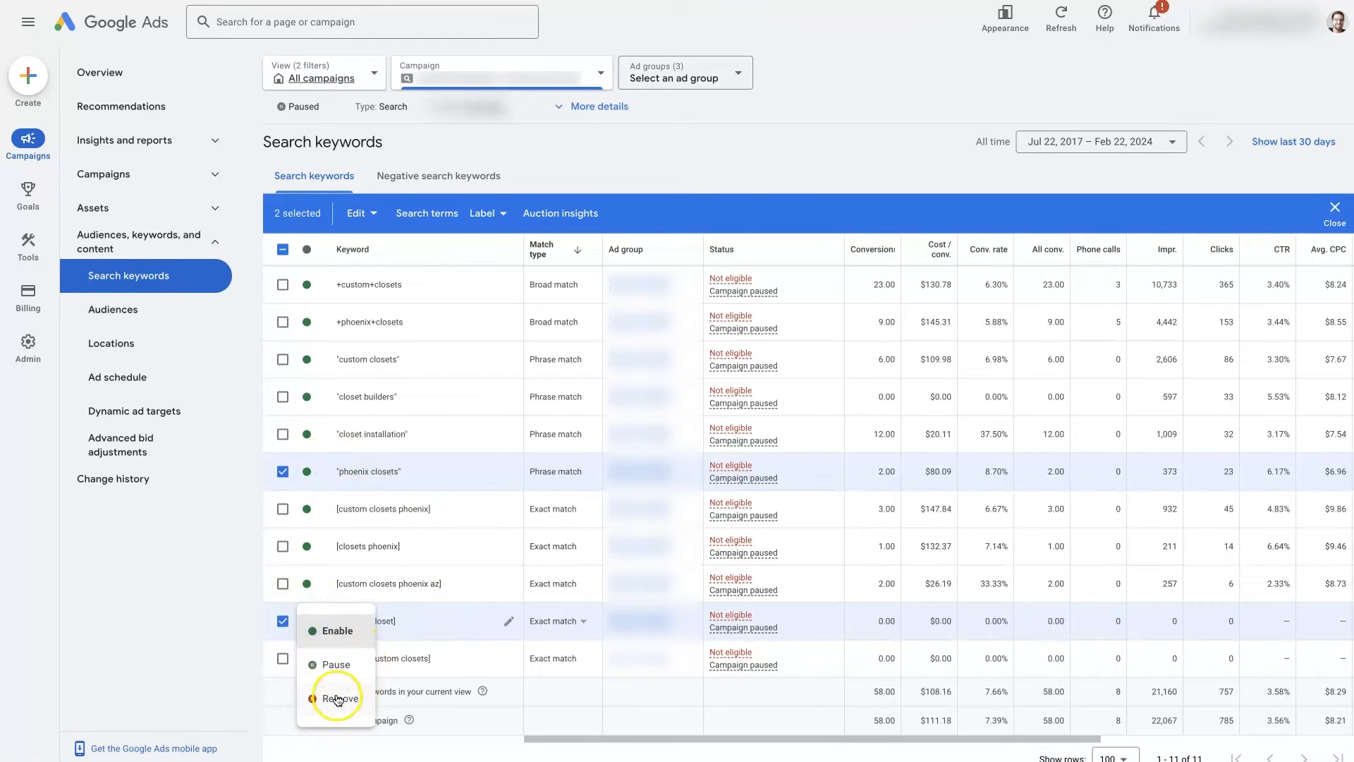
mouse_move(336, 671)
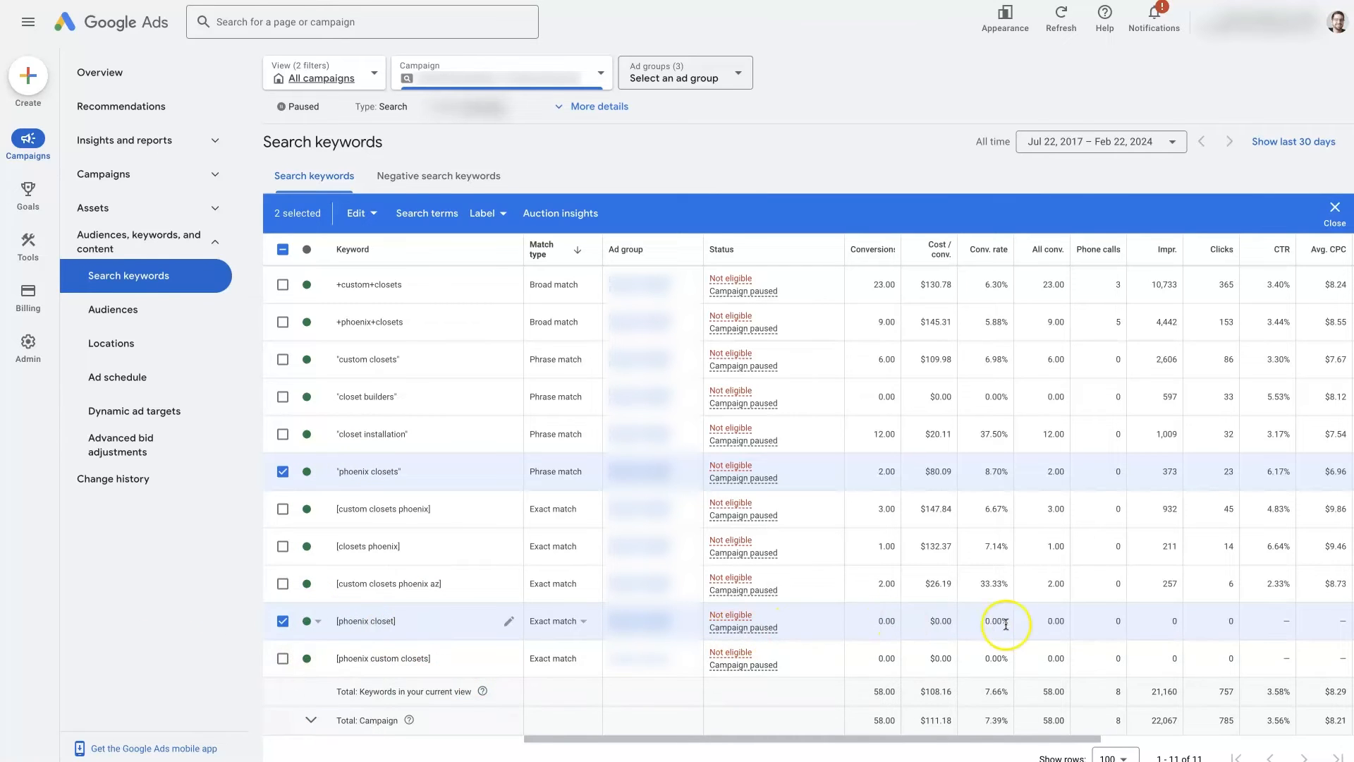
mouse_move(308, 464)
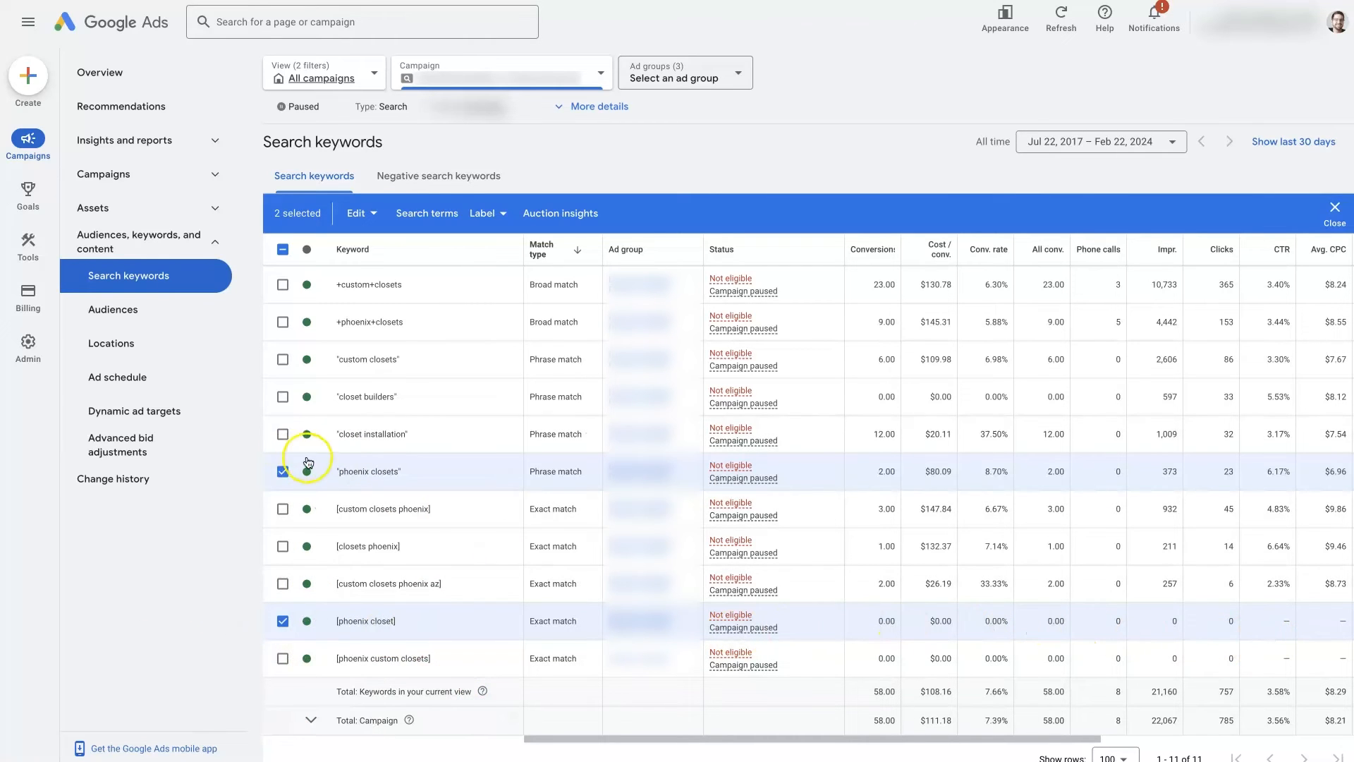
mouse_move(990, 493)
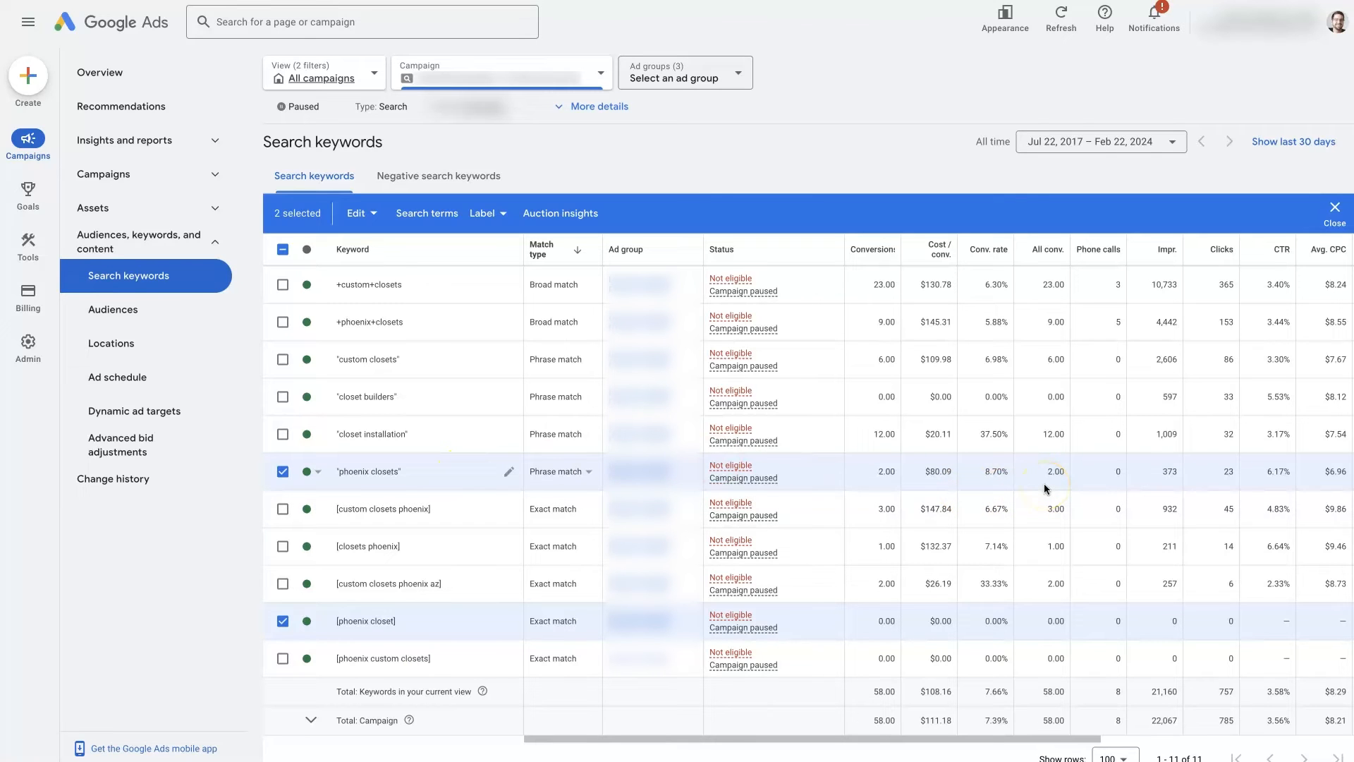
Swap the selection to only the broad match keyword +custom+closets
left_click(282, 471)
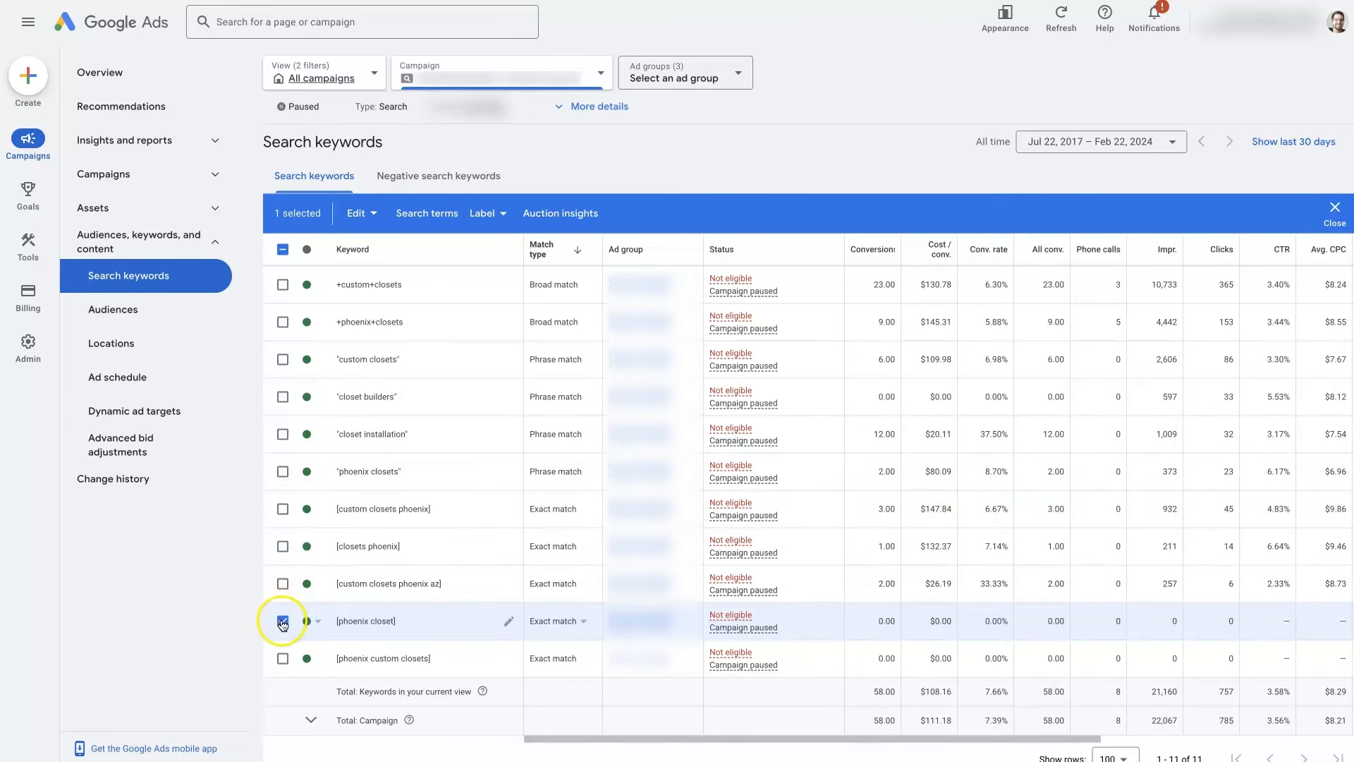
left_click(282, 284)
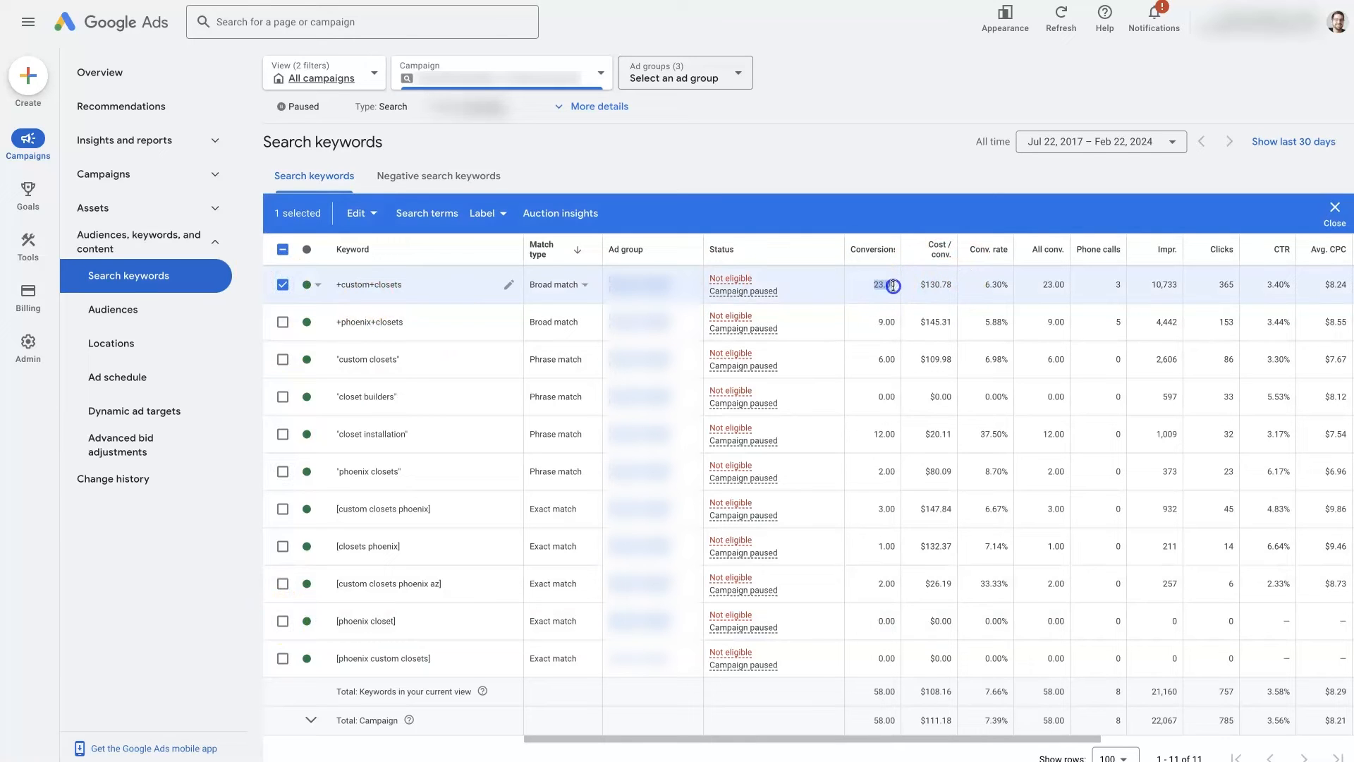
mouse_move(949, 289)
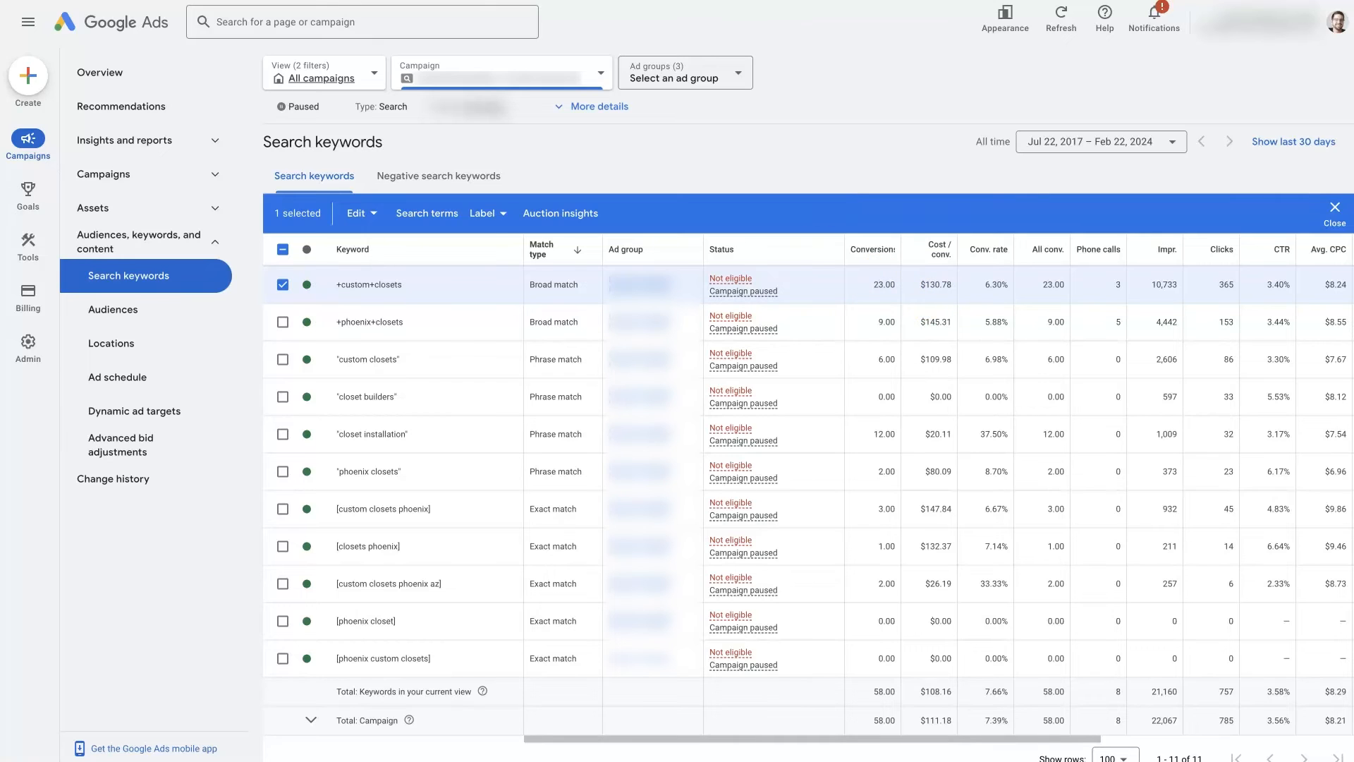
left_click(1103, 15)
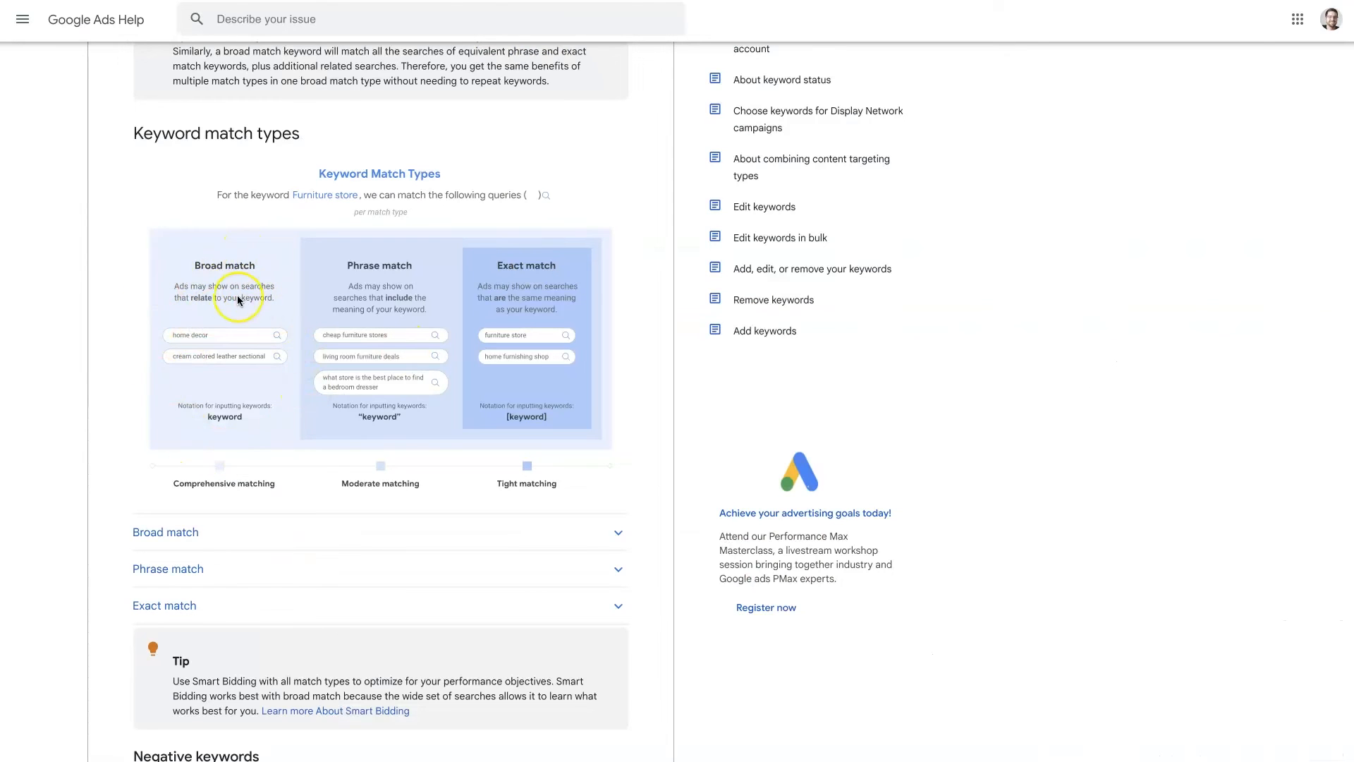
mouse_move(186, 308)
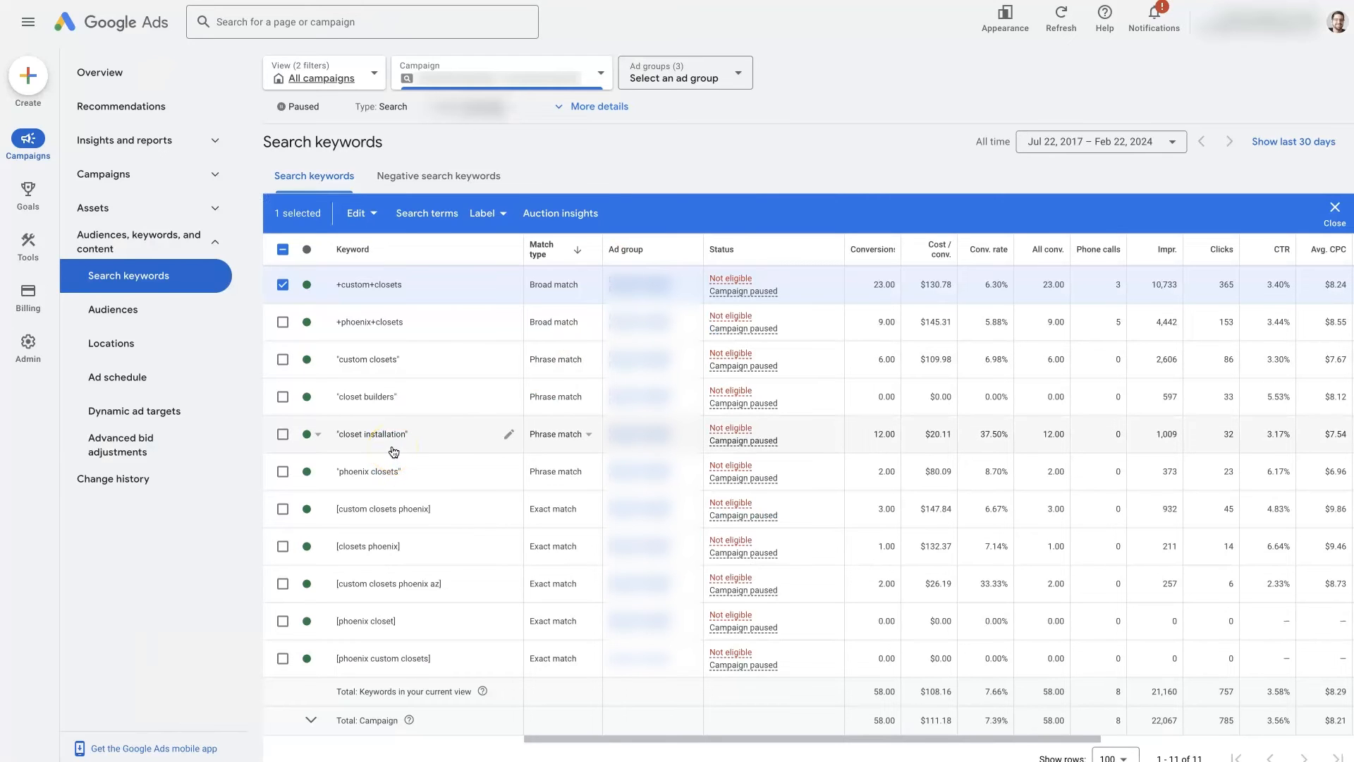
mouse_move(309, 285)
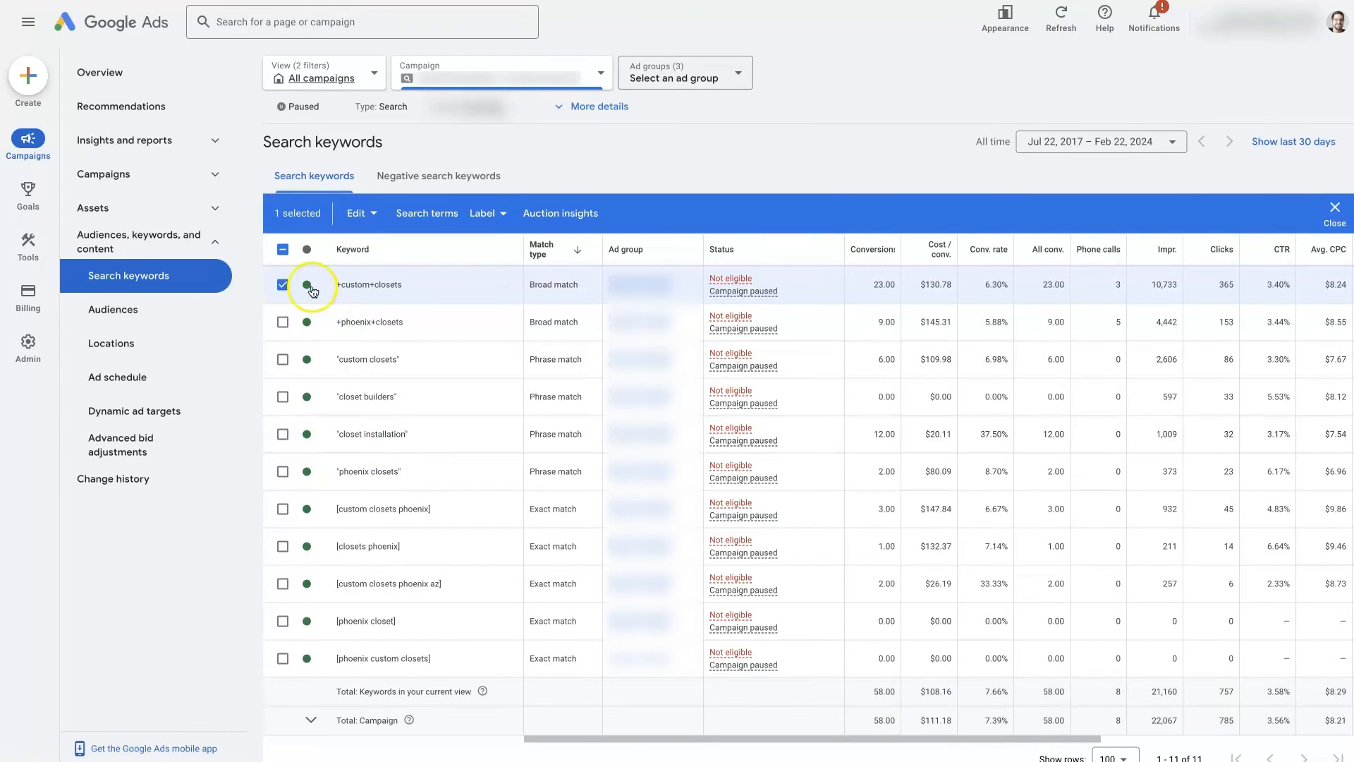
Clear the +custom+closets selection so no keywords remain checked
left_click(283, 284)
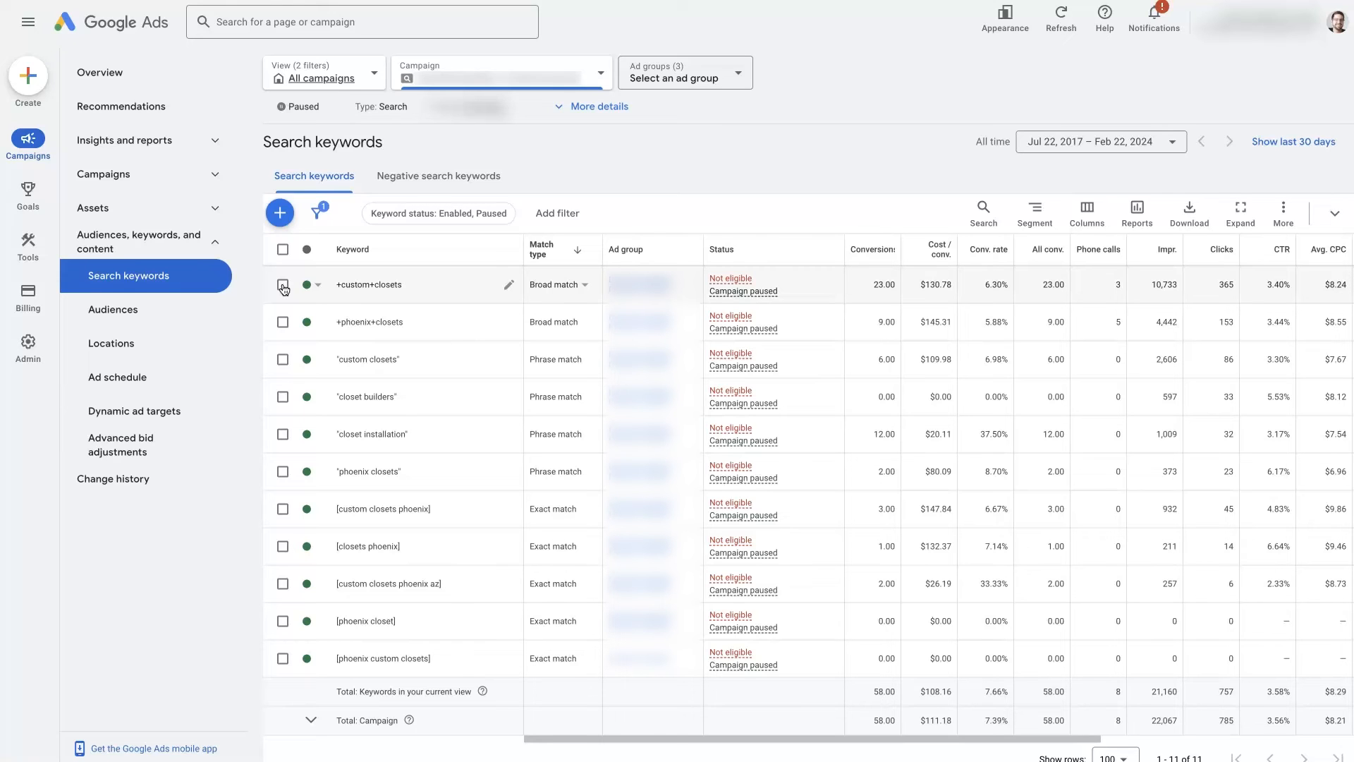
mouse_move(424, 576)
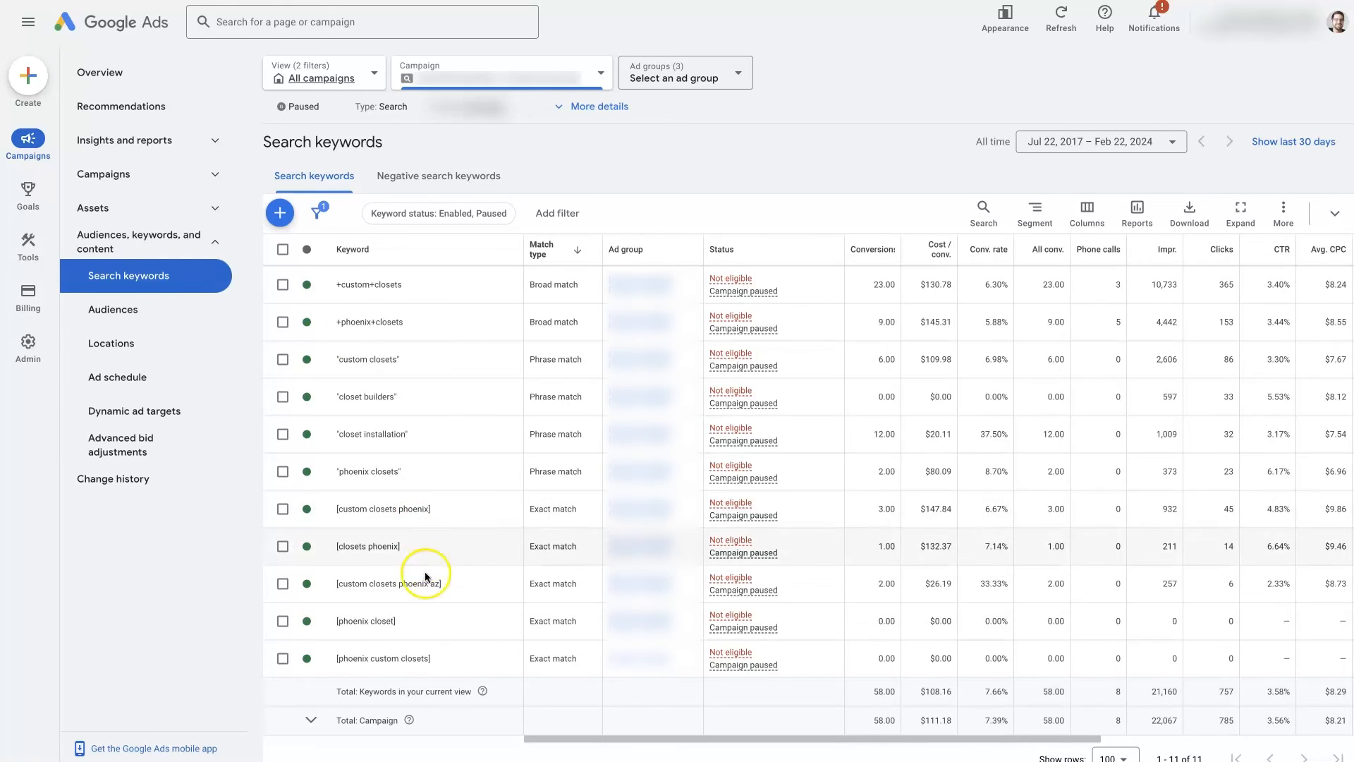
mouse_move(432, 668)
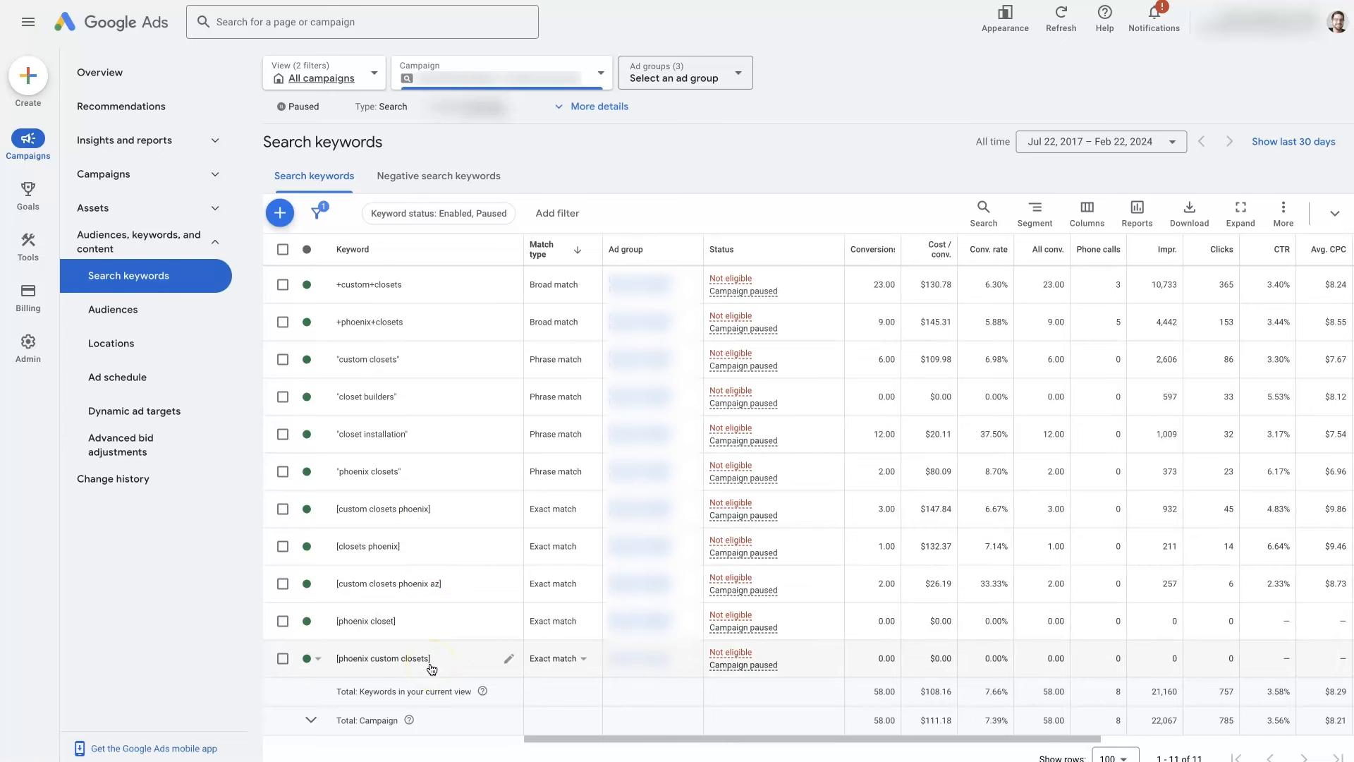
mouse_move(411, 359)
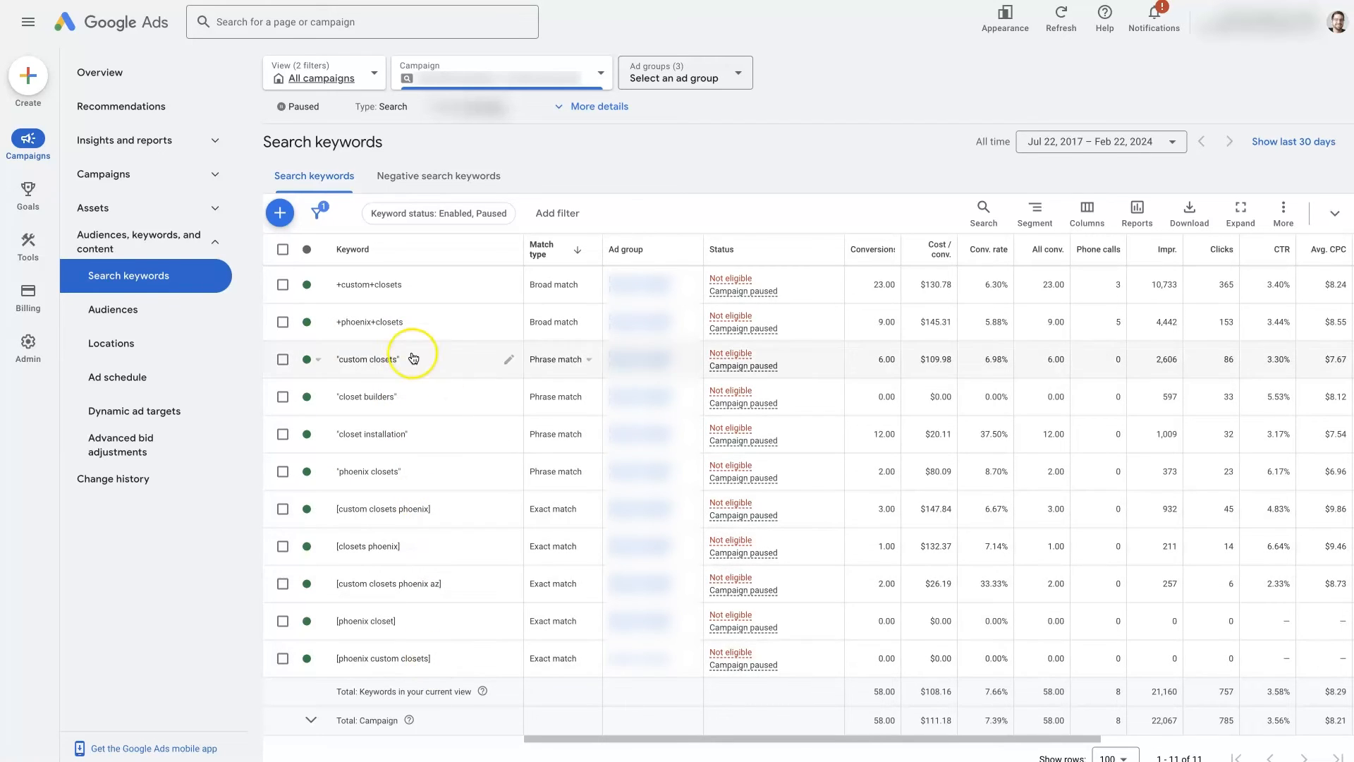
mouse_move(417, 284)
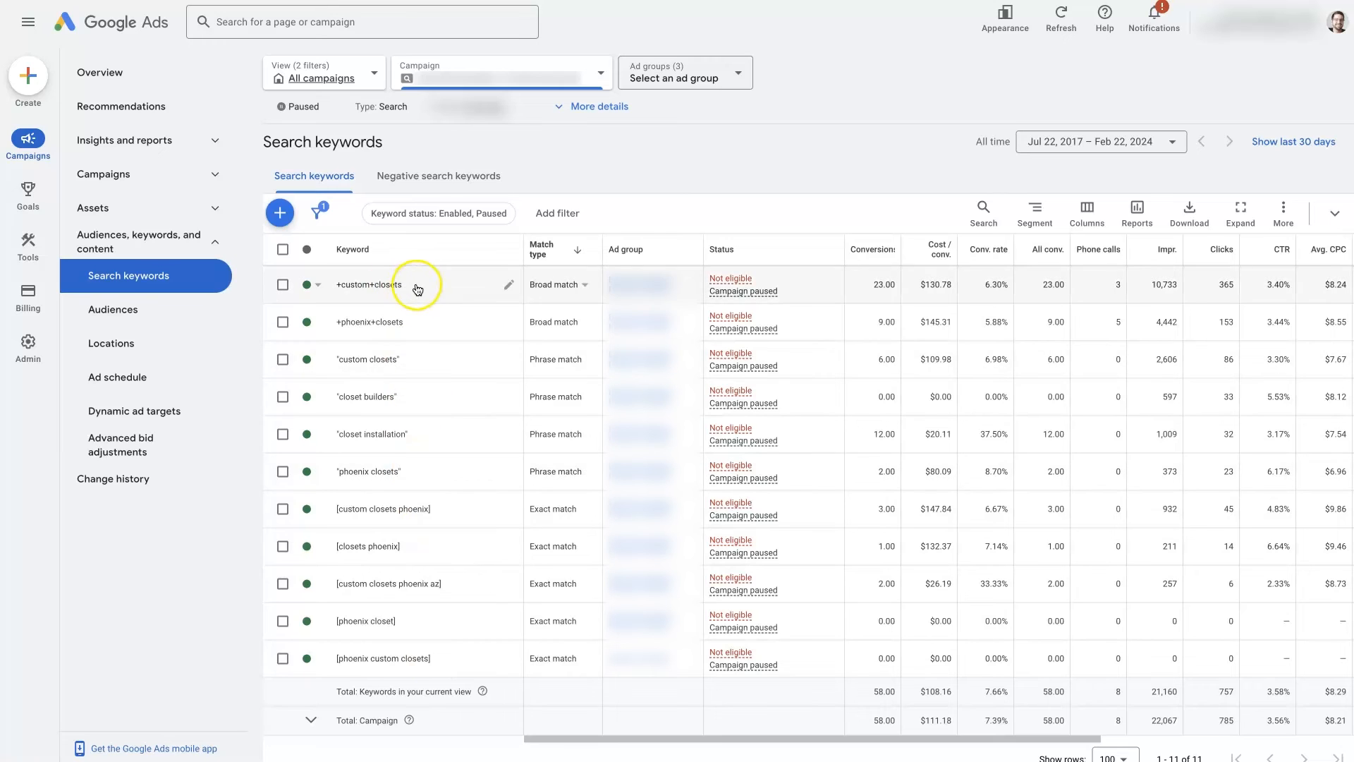
mouse_move(413, 330)
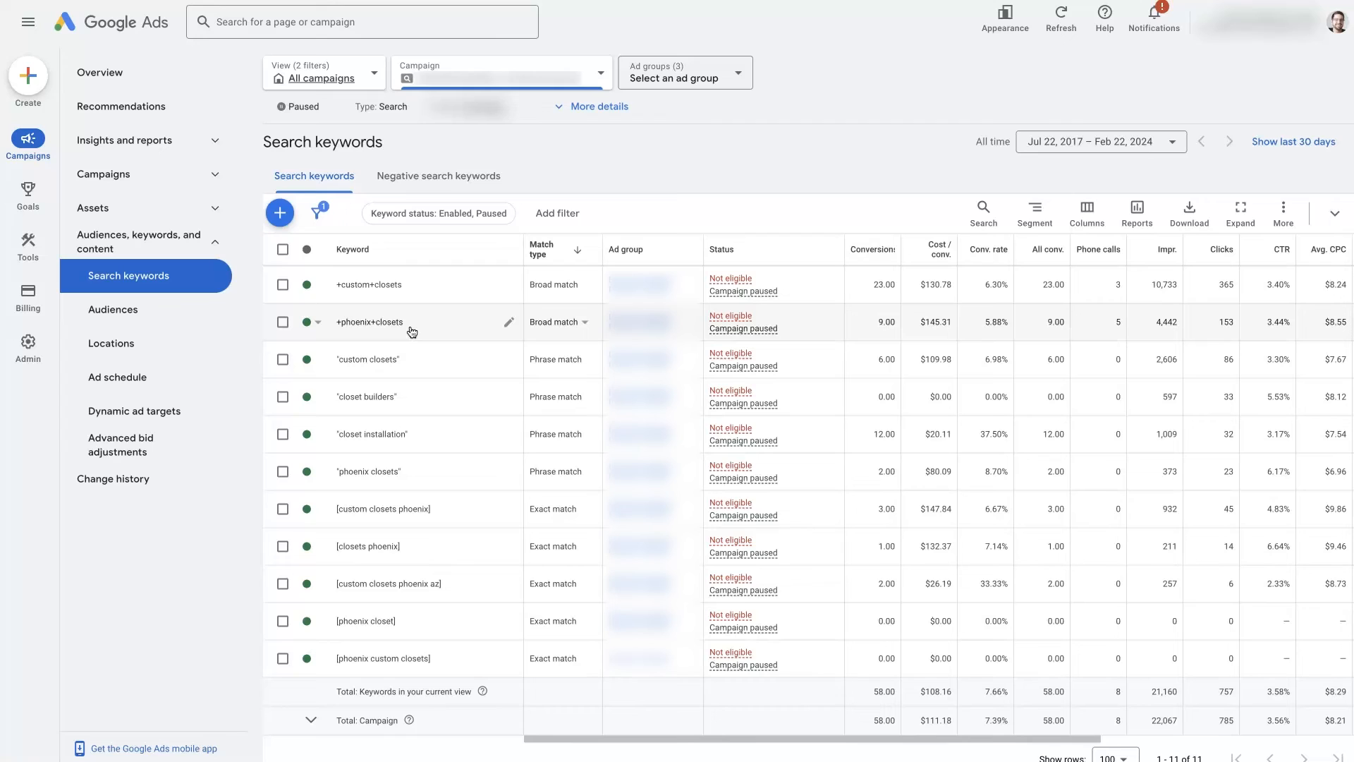
mouse_move(412, 336)
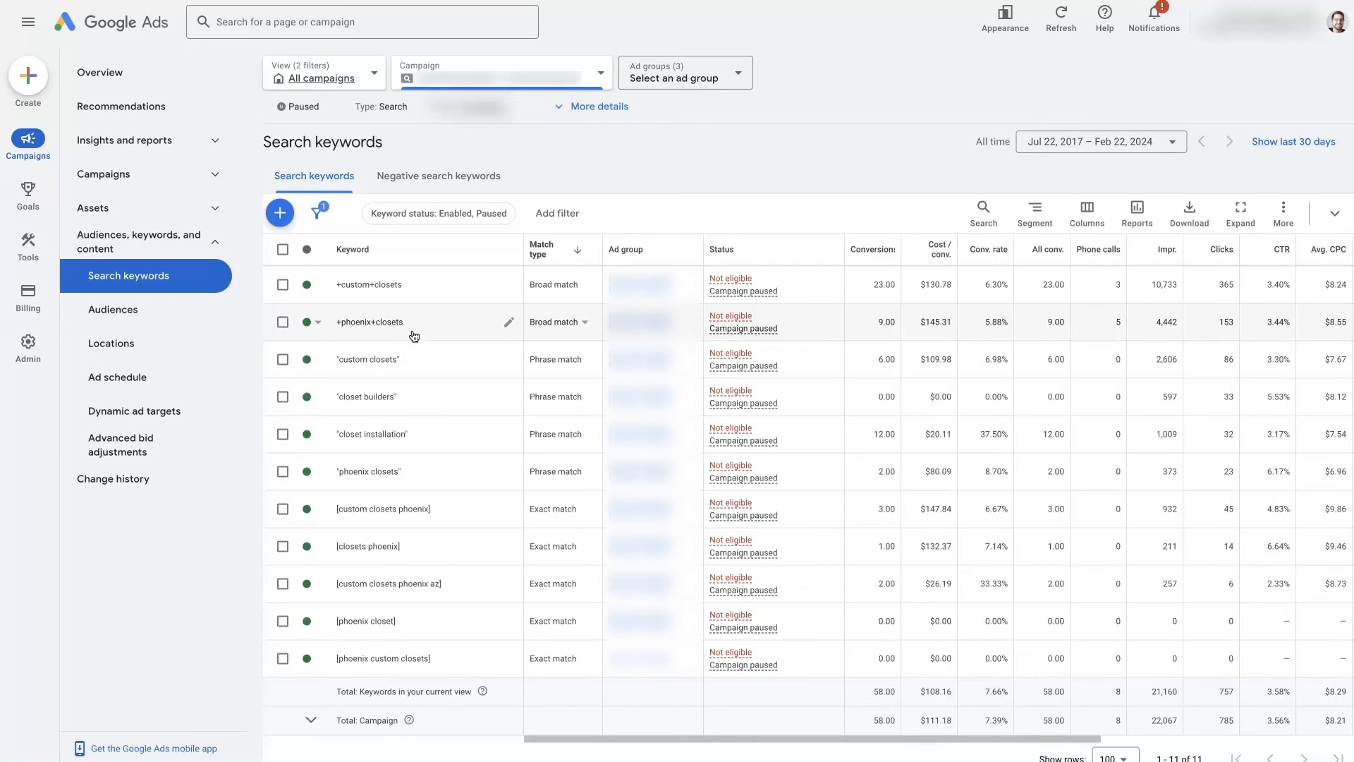
mouse_move(346, 475)
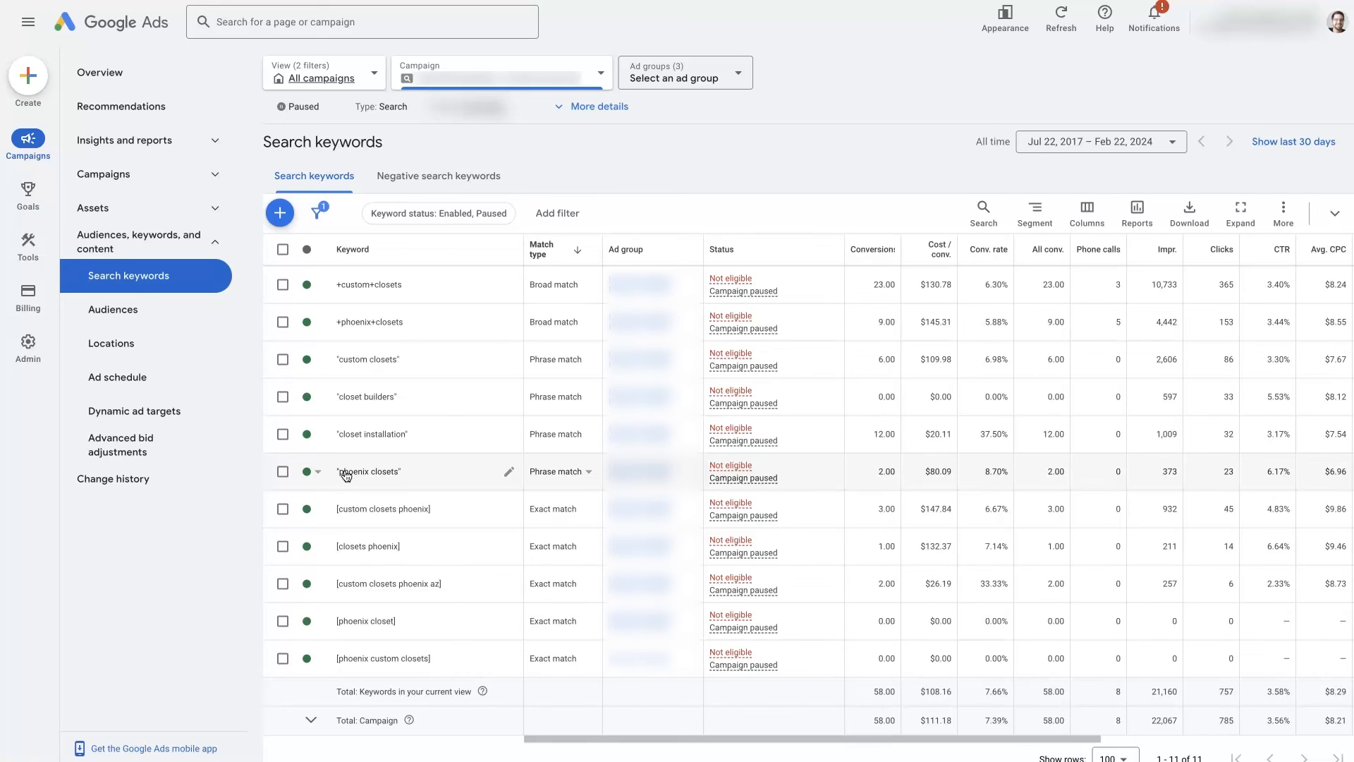
mouse_move(222, 667)
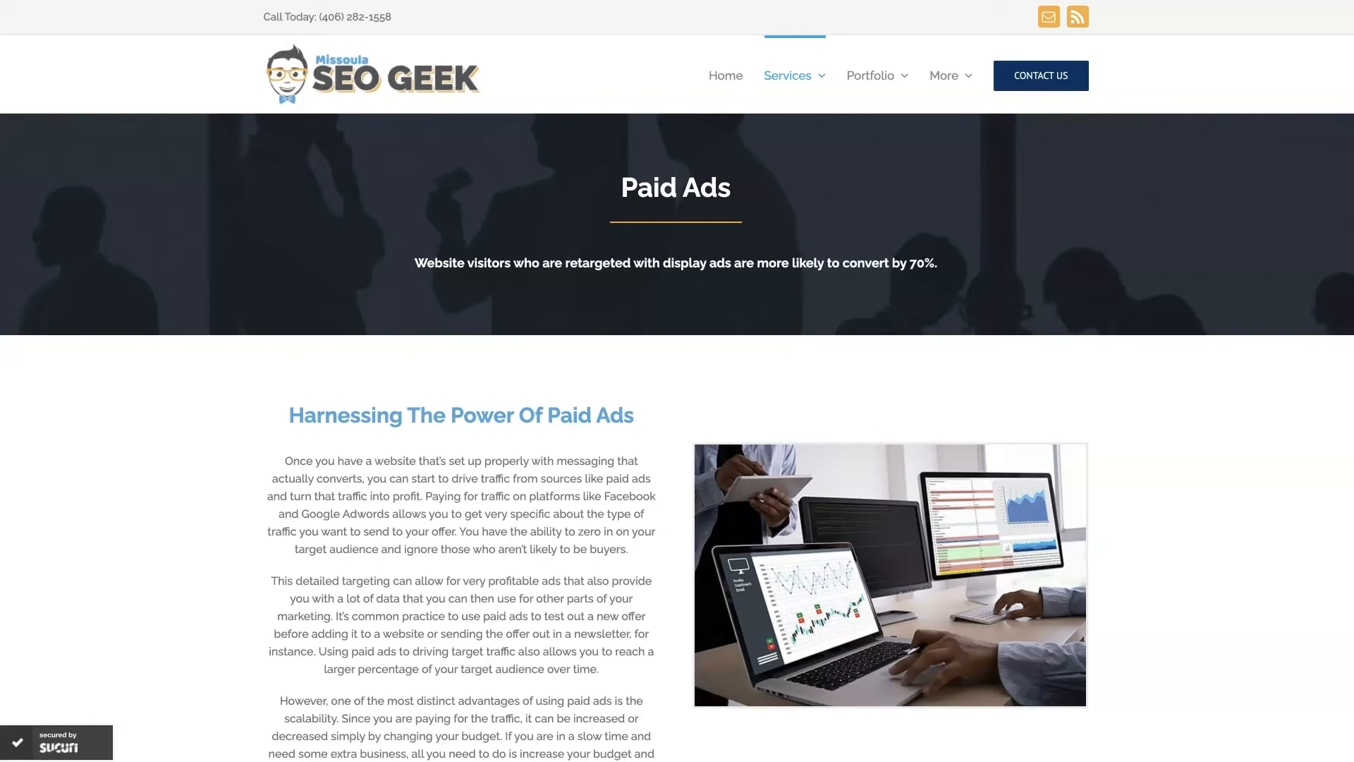
mouse_move(268, 124)
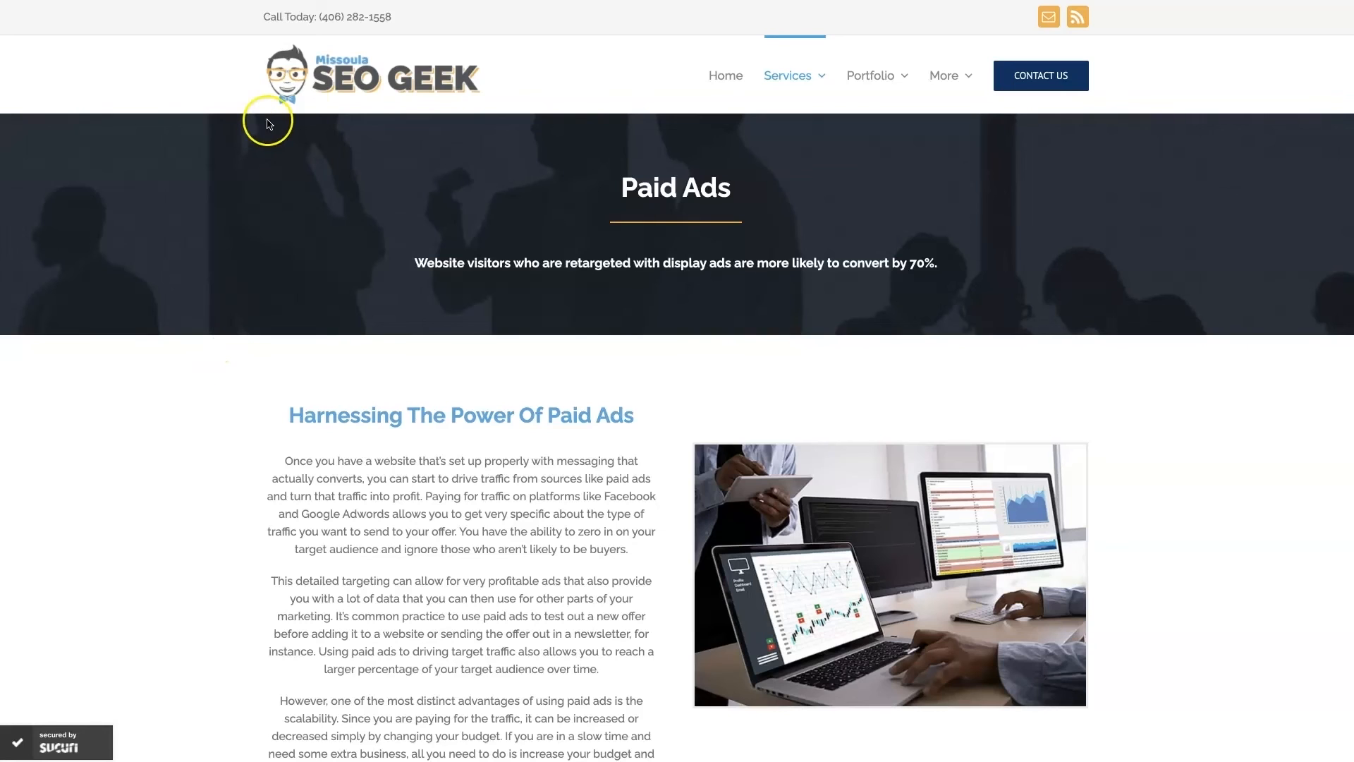
mouse_move(1225, 476)
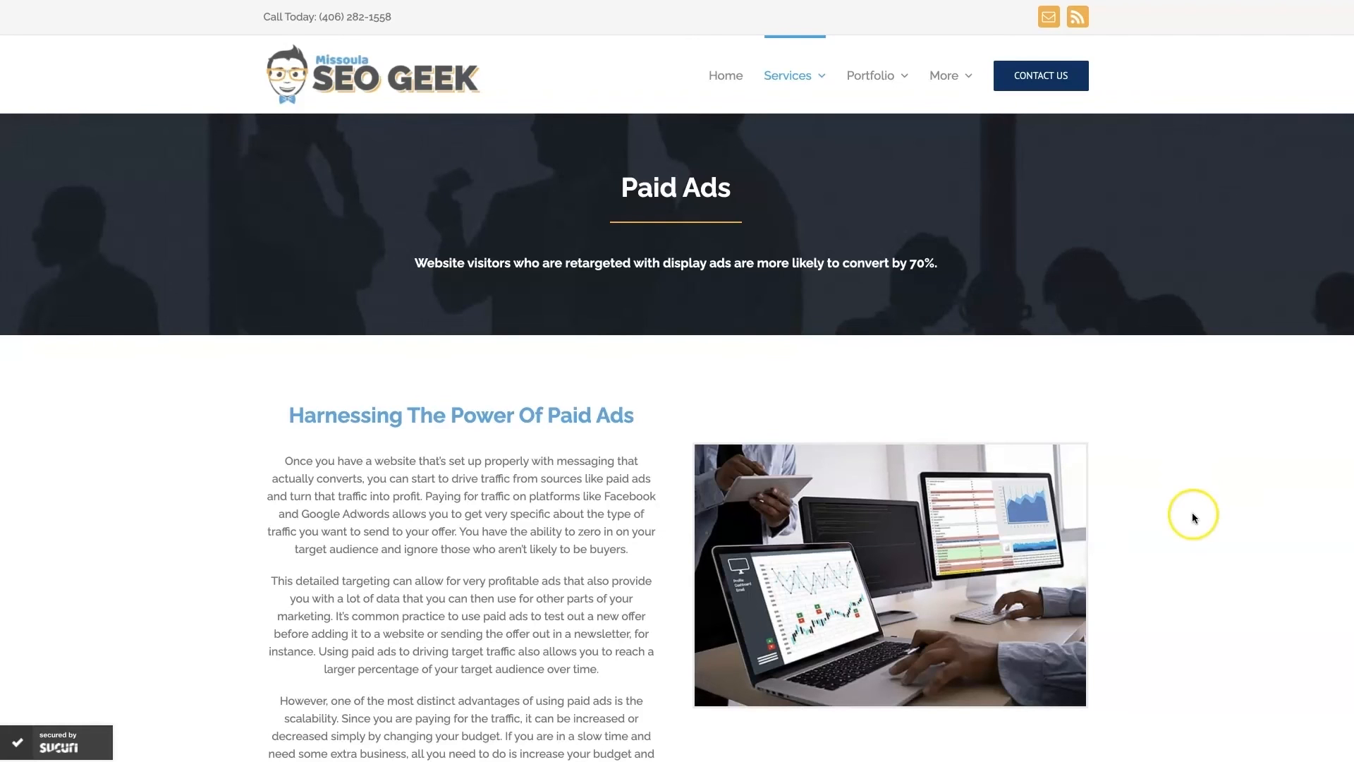
Scroll through the Missoula SEO Geek Paid Ads page's Google Ads and Facebook Ads sections
scroll("down", 3)
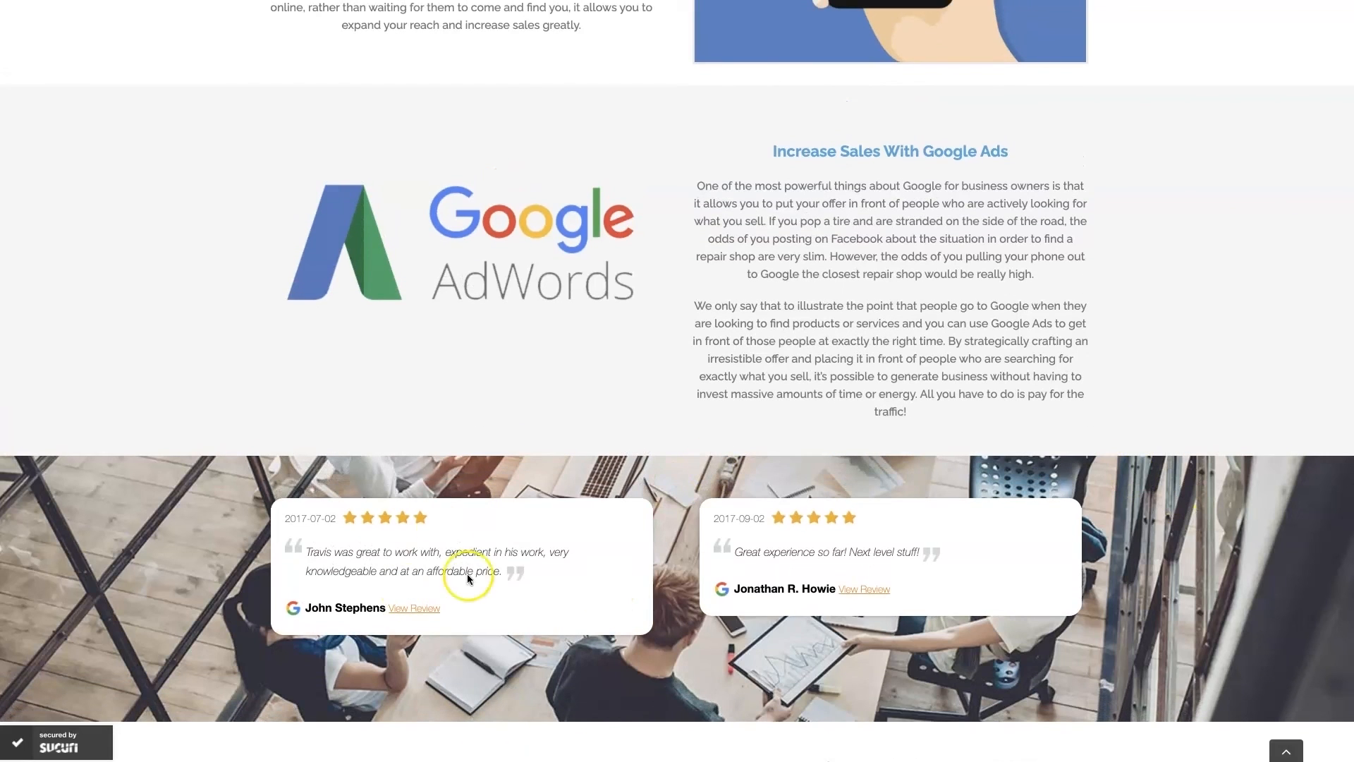
mouse_move(1199, 380)
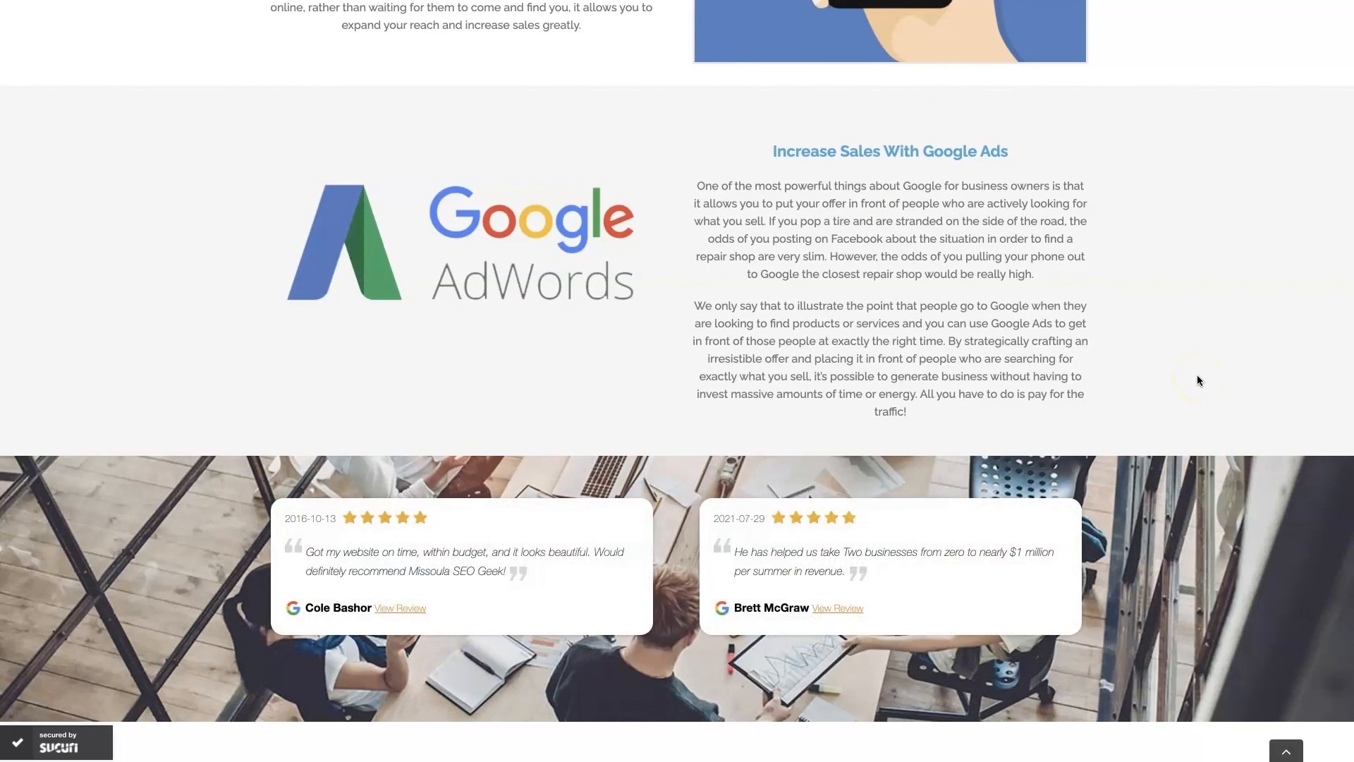
mouse_move(776, 617)
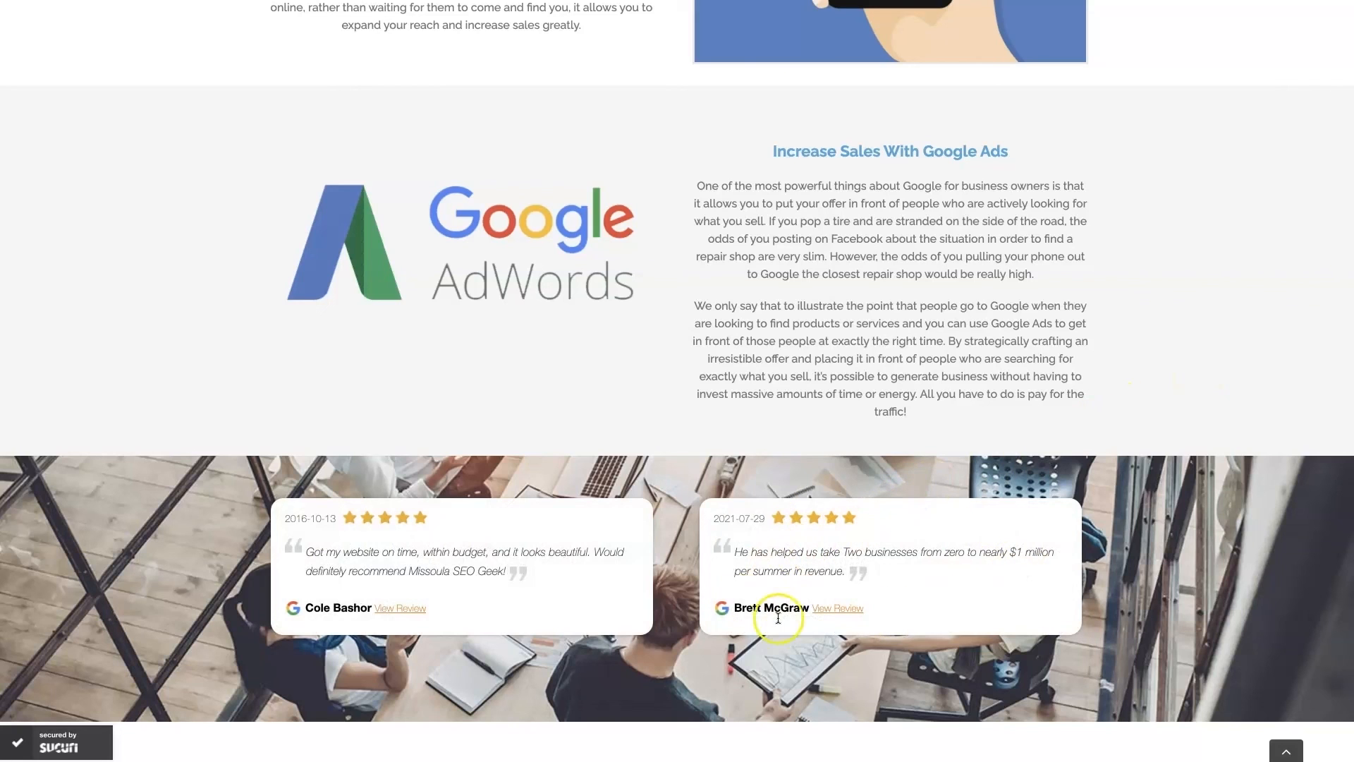
mouse_move(1257, 330)
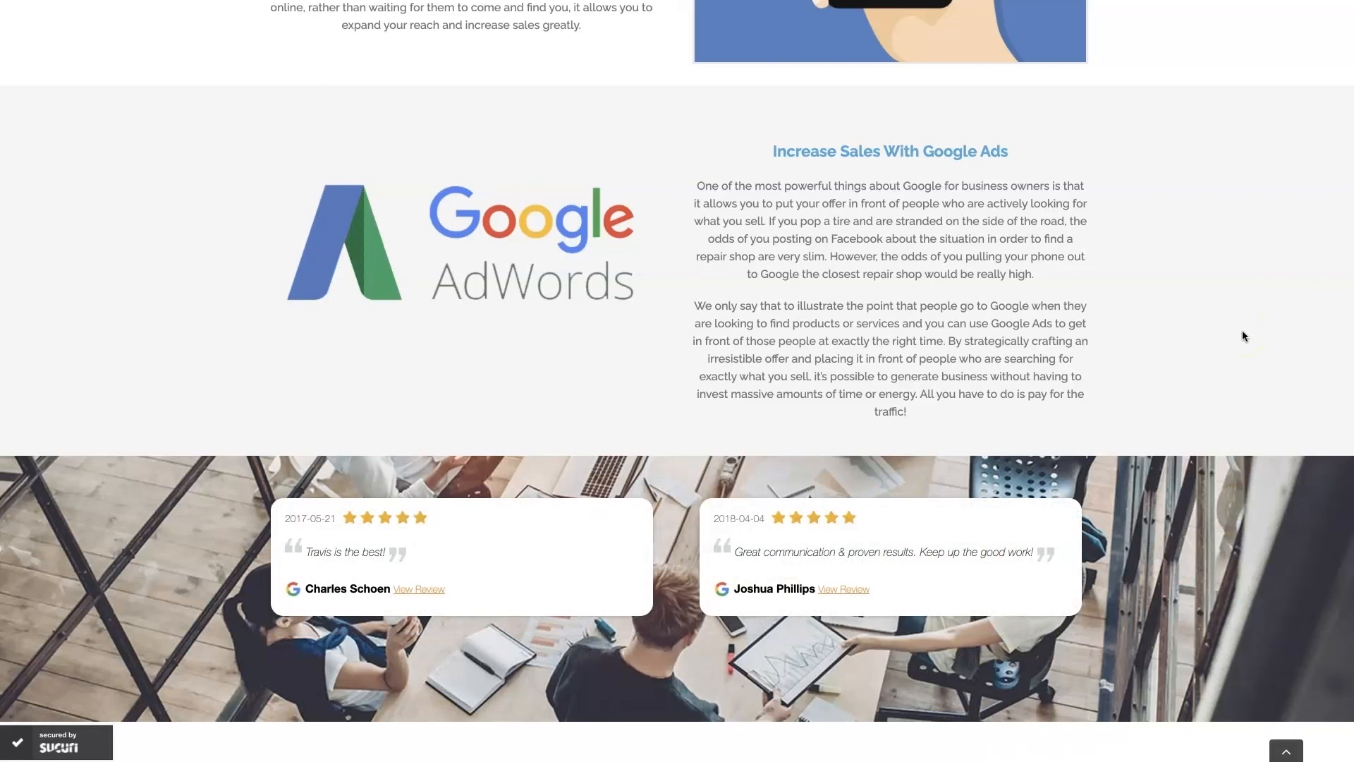
scroll("up", 3)
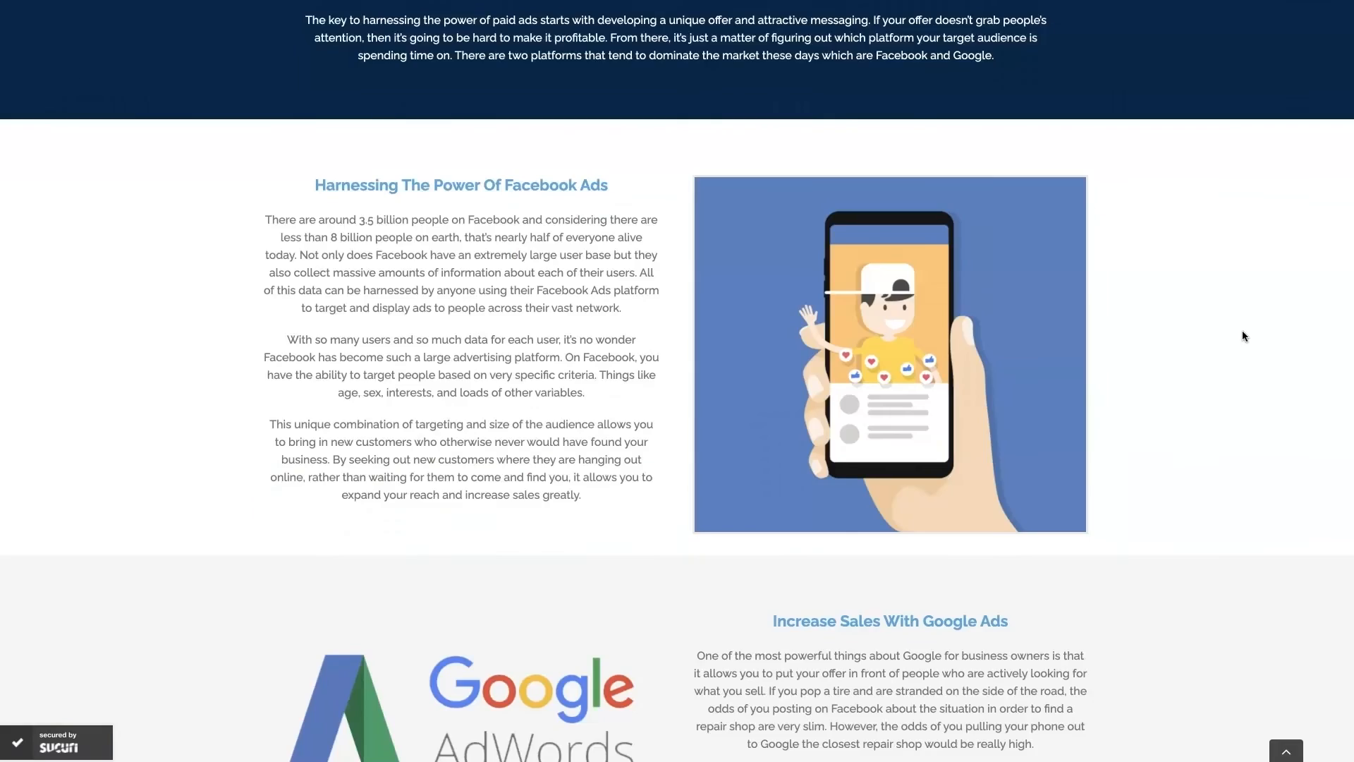